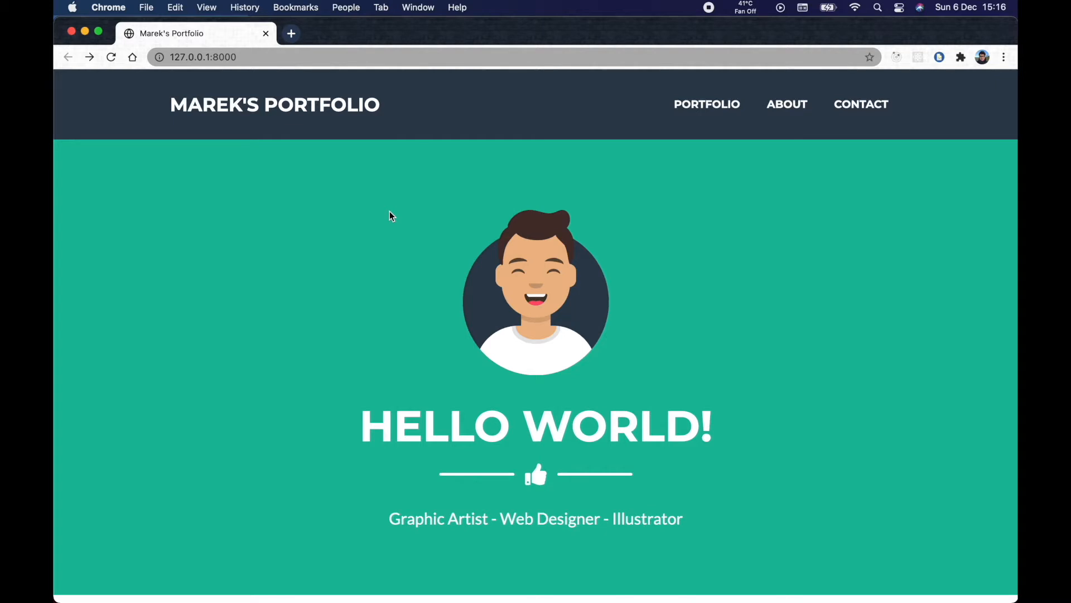
Step: Open W3Schools in a new Chrome tab and dismiss its consent notice
click(291, 33)
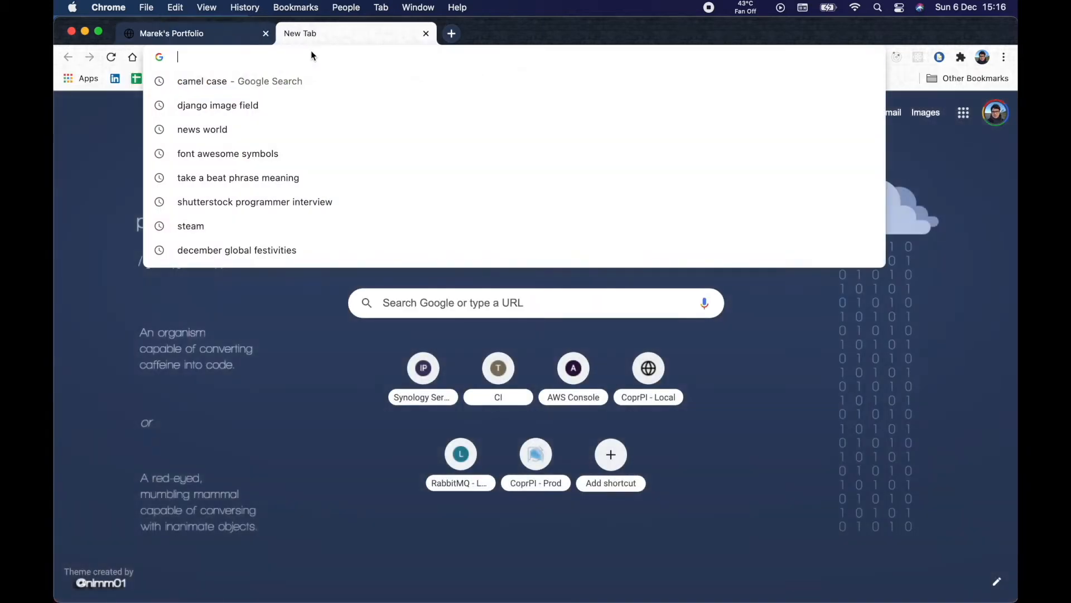
text(w3)
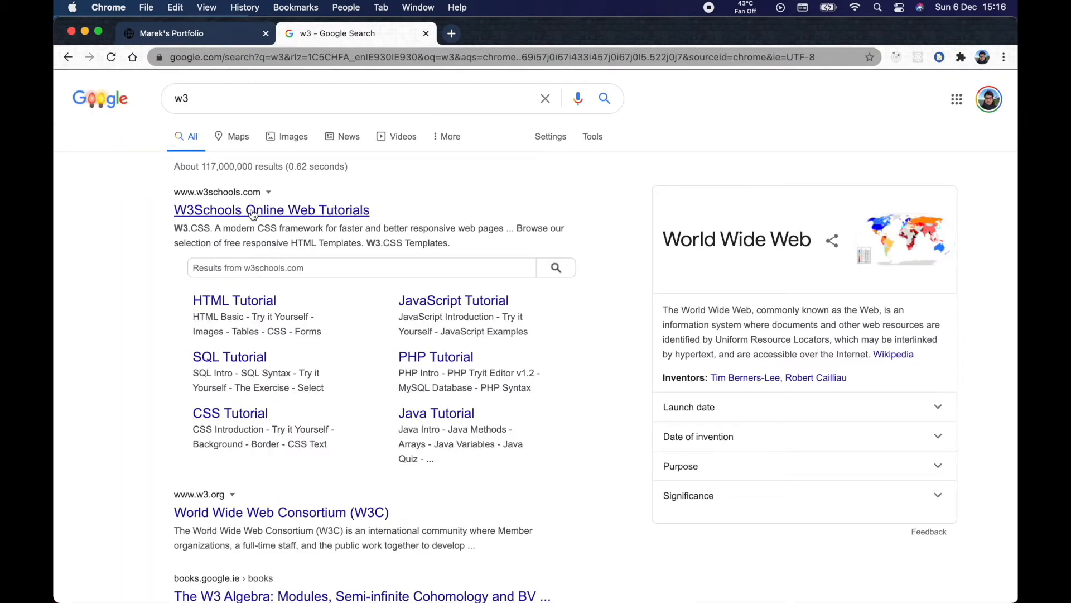
click(271, 210)
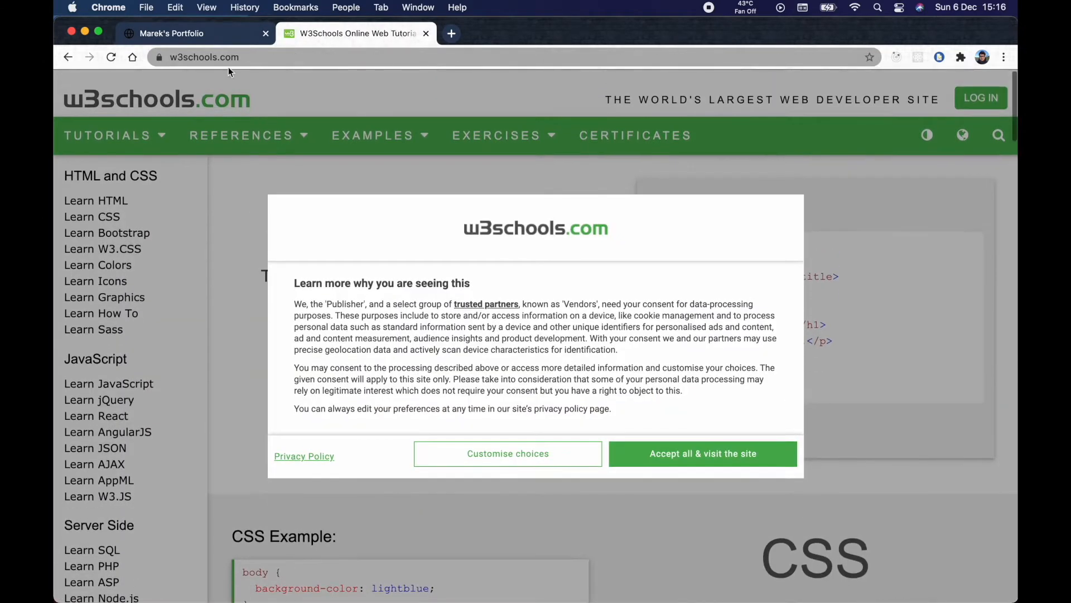
click(195, 33)
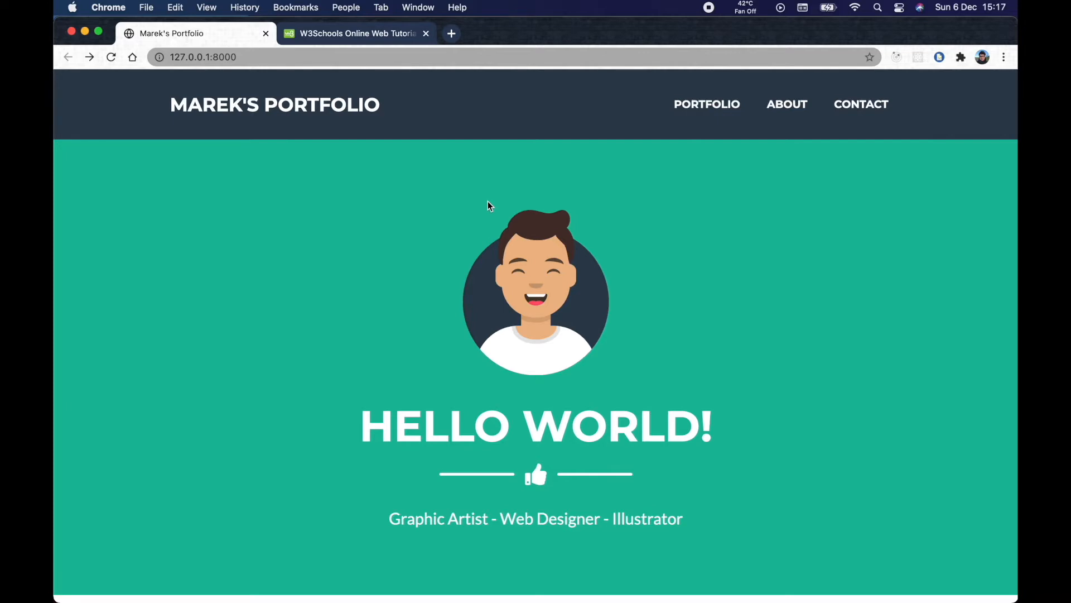
Step: Switch to PyCharm and open models.py from the website app
key(cmd+tab)
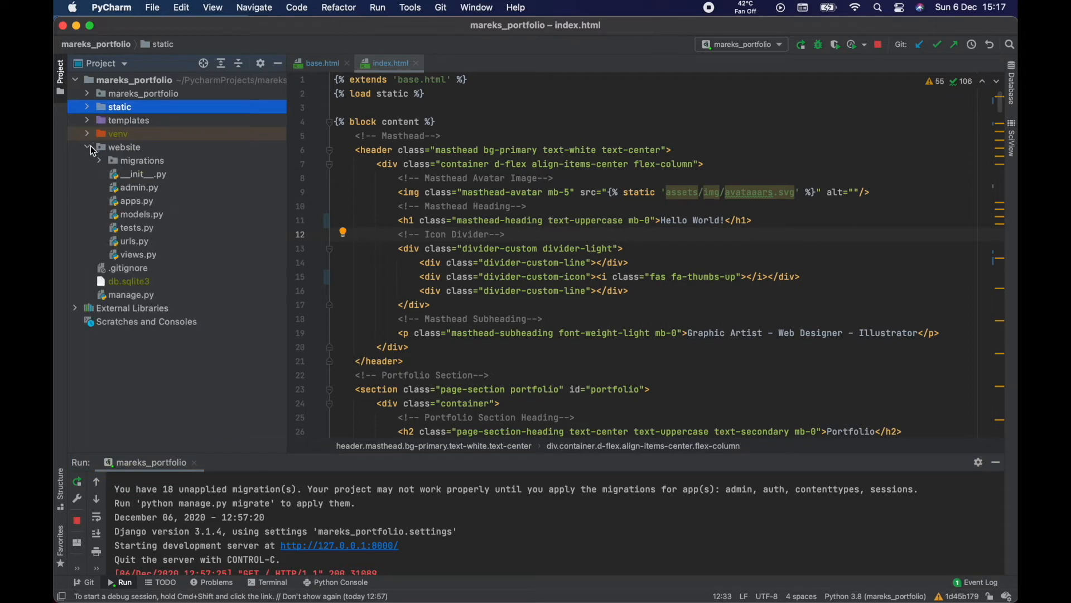
click(141, 214)
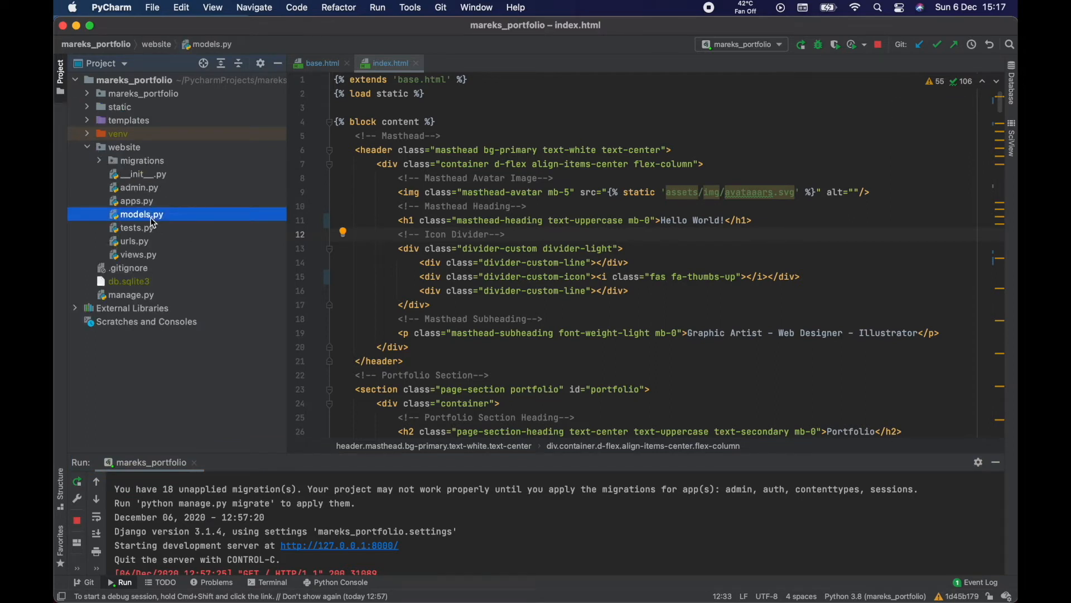
double_click(141, 214)
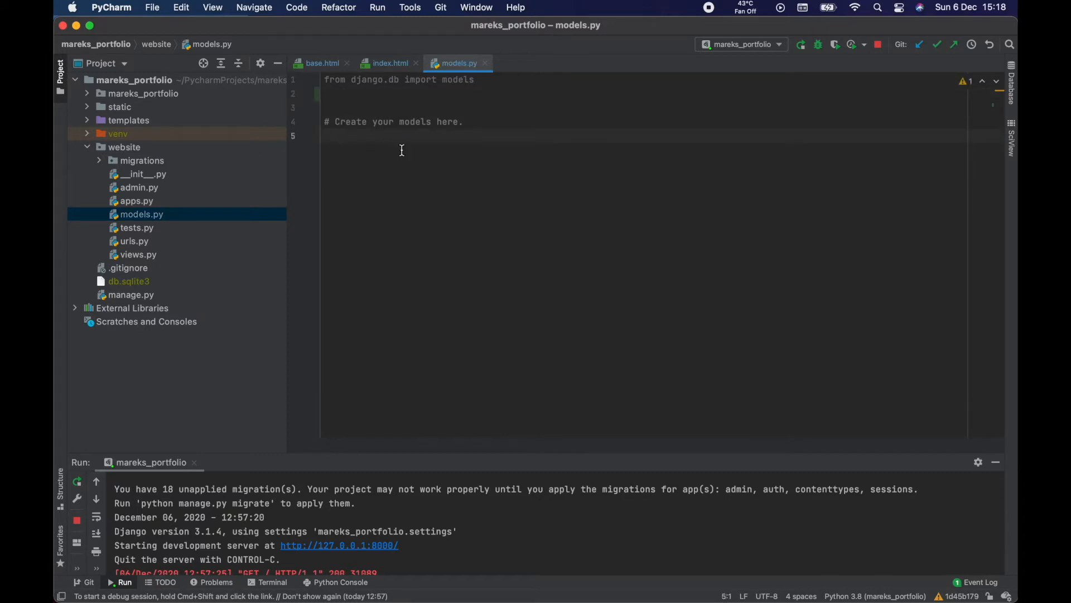
Step: Write the class MyApp(models.Model): declaration and start its body
text(class)
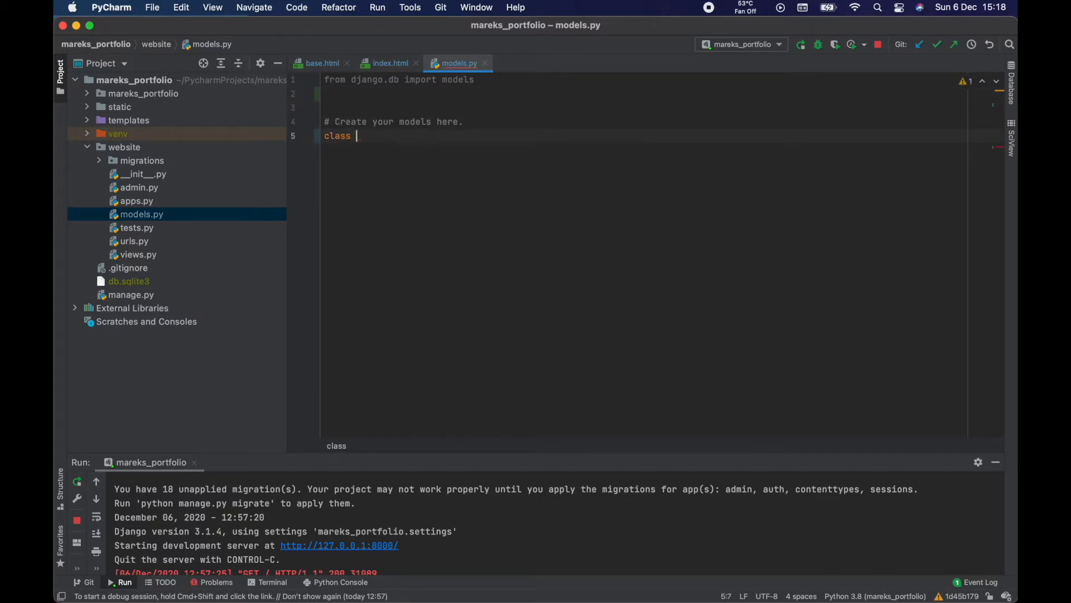
text(MyApp)
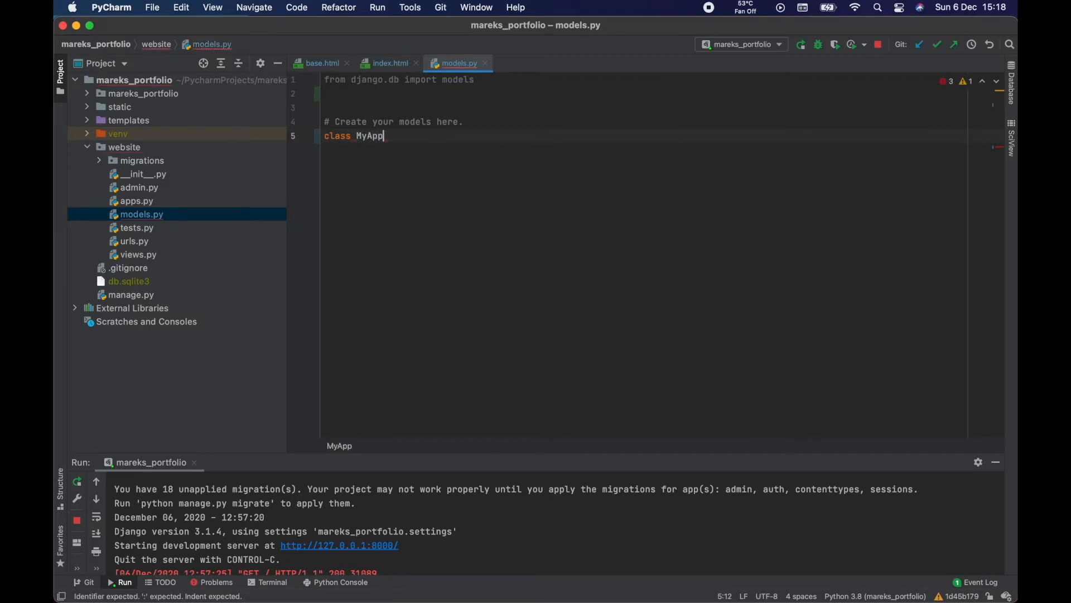
text((models.Model)
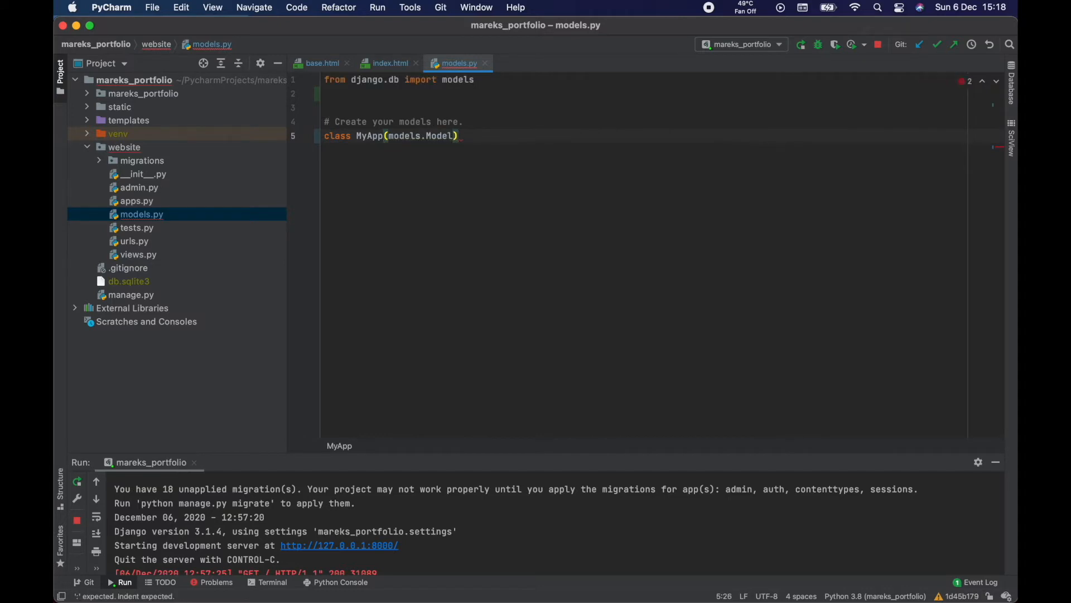
text(:)
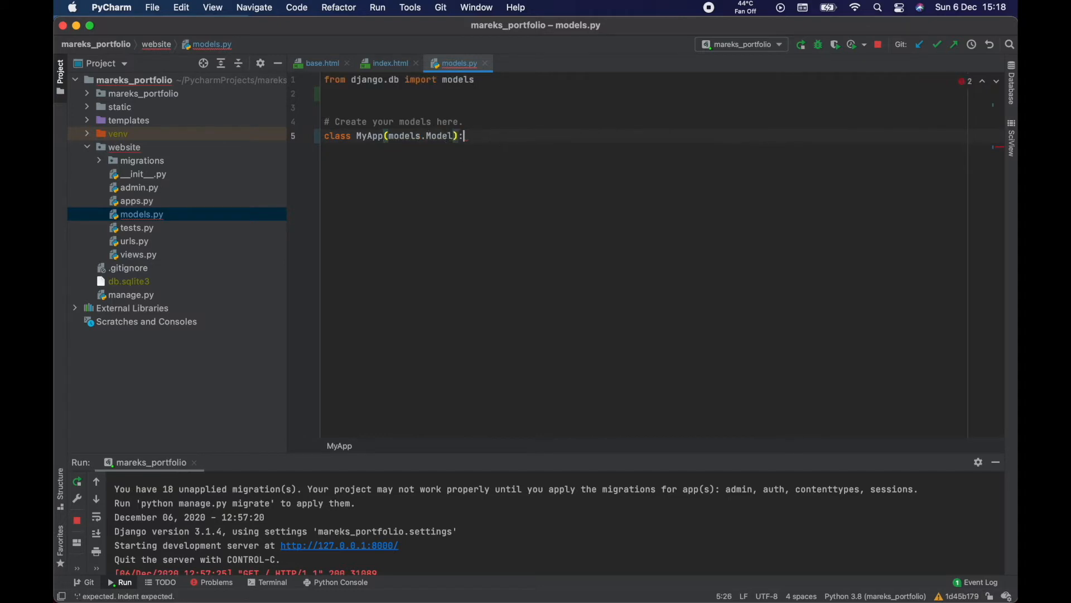
key(enter)
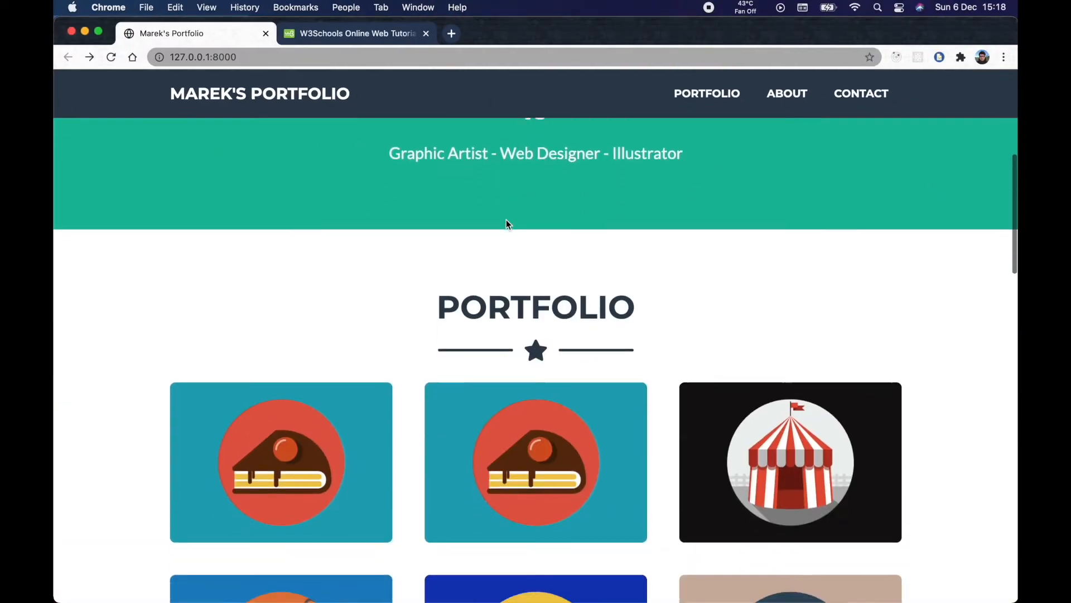
Step: Focus the portfolio page in Chrome to review its Portfolio section
click(706, 94)
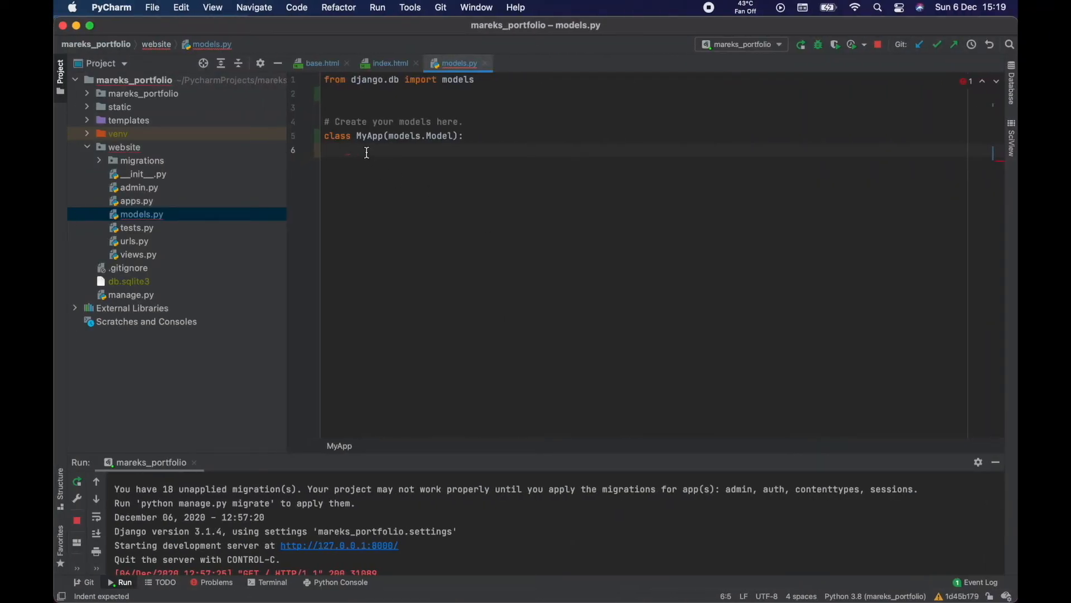
Step: Add name = models.CharField(max_length=64) inside MyApp using autocomplete
text(name =)
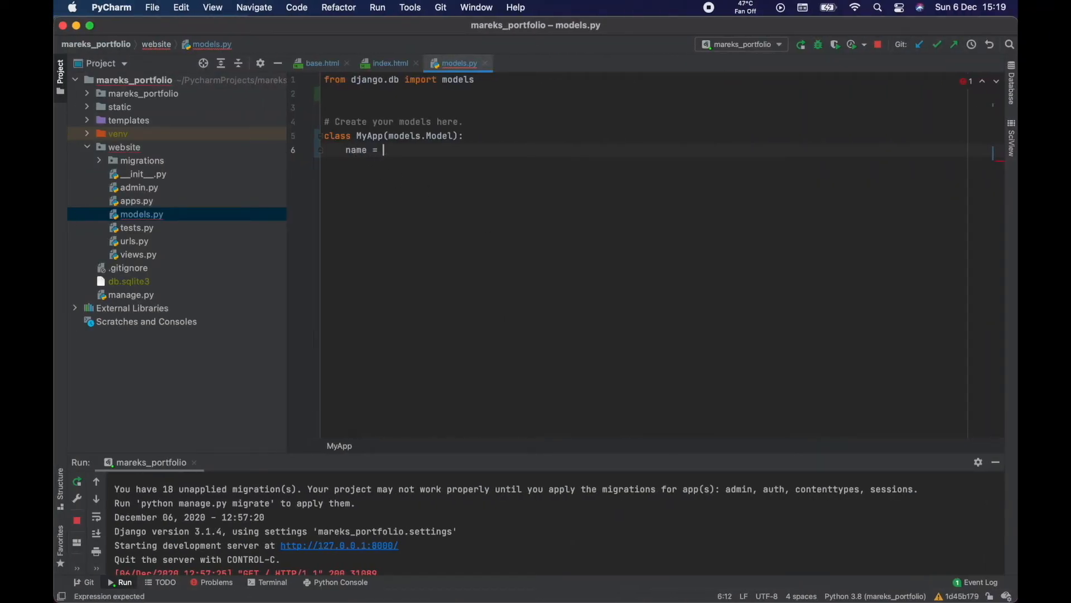
text(model)
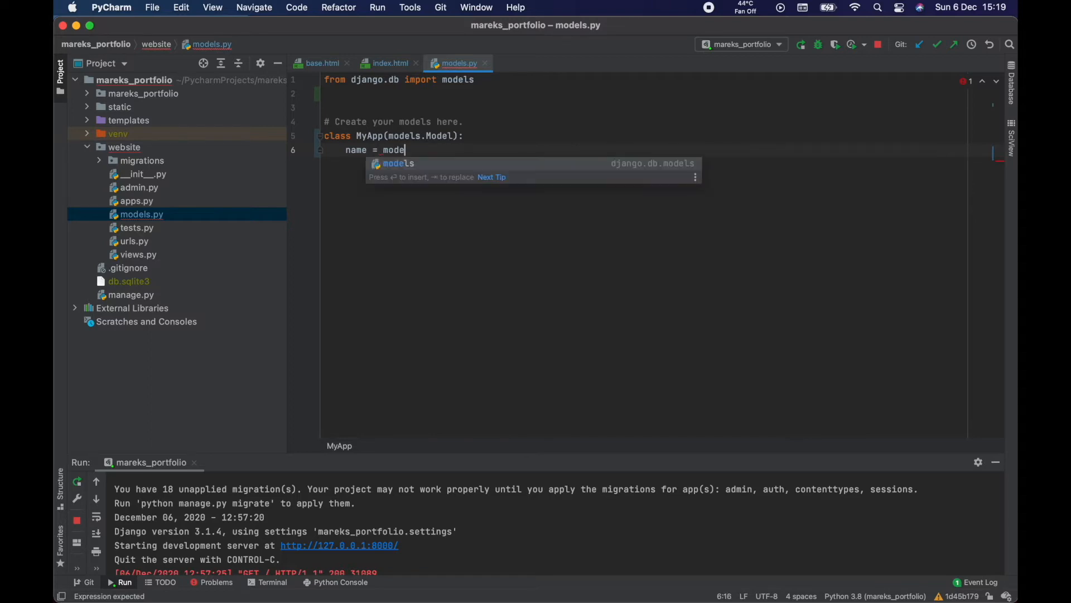
text(.)
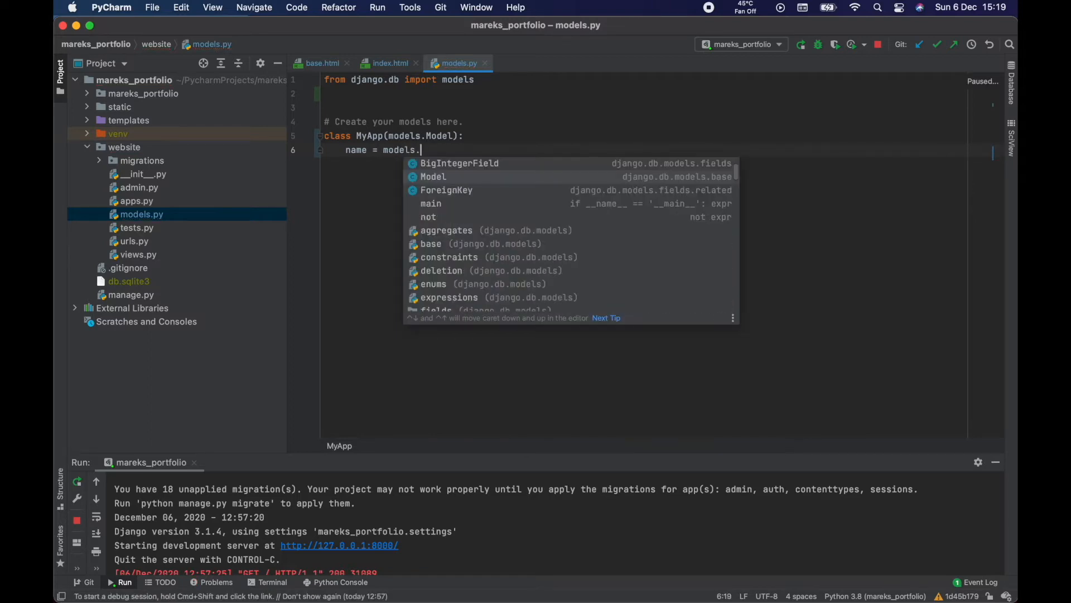
text(St)
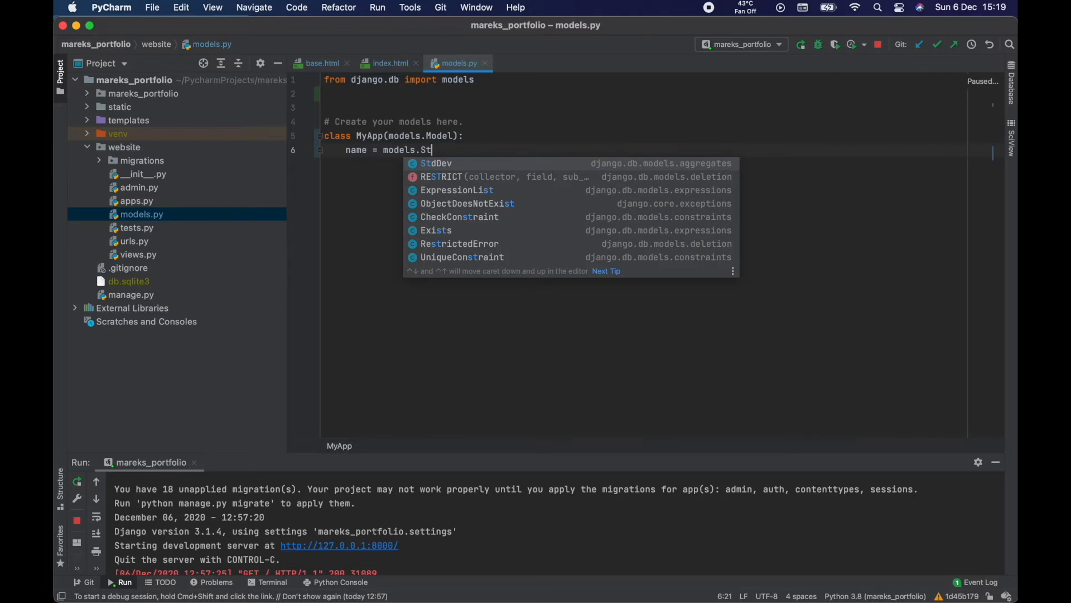
text(CharField()
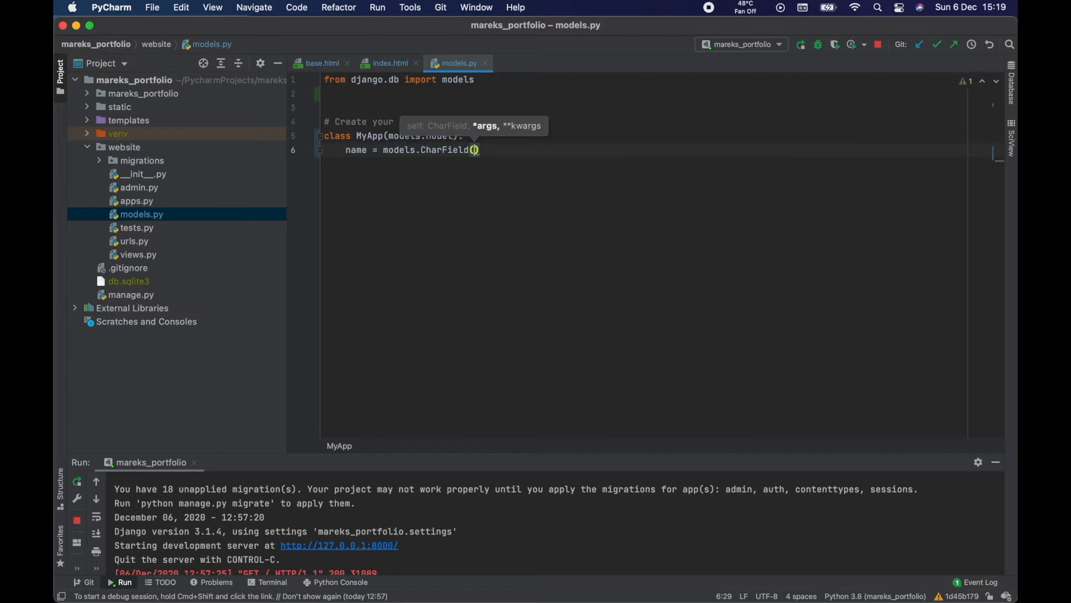
text(max_length=)
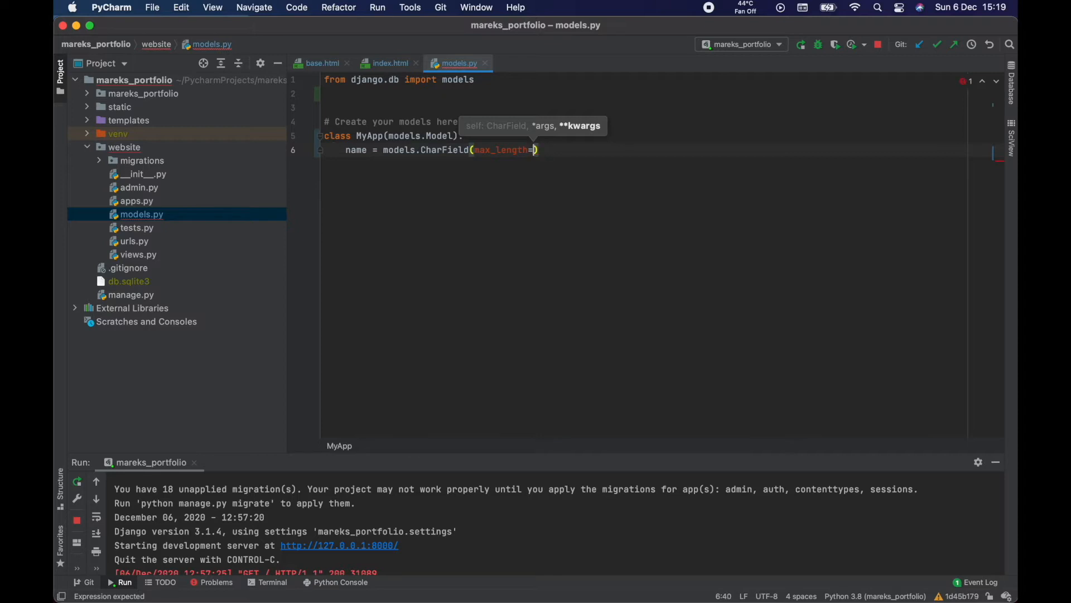
text(10)
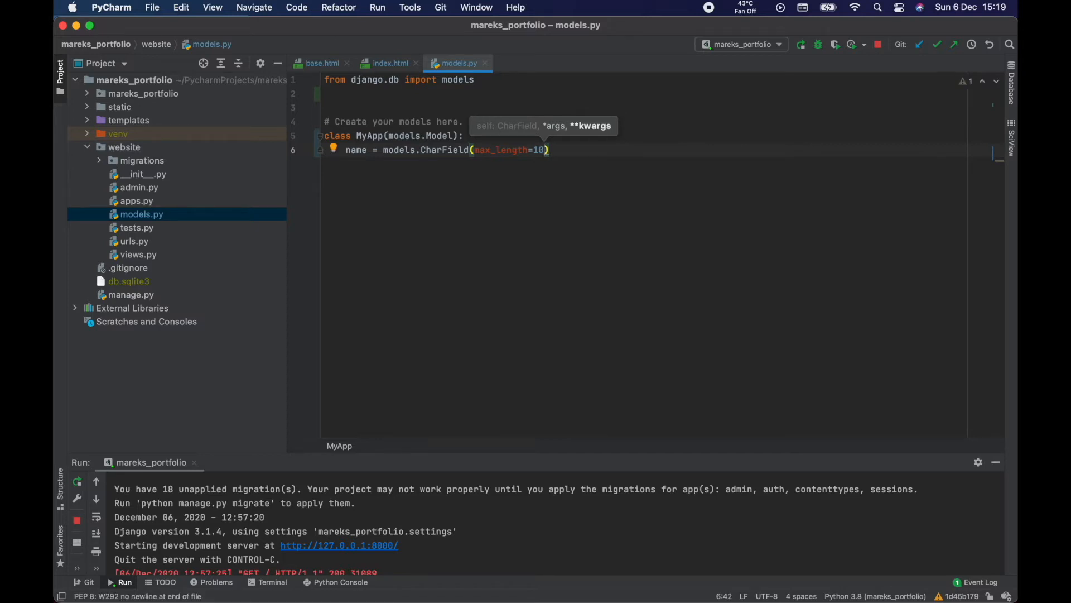
text(64)
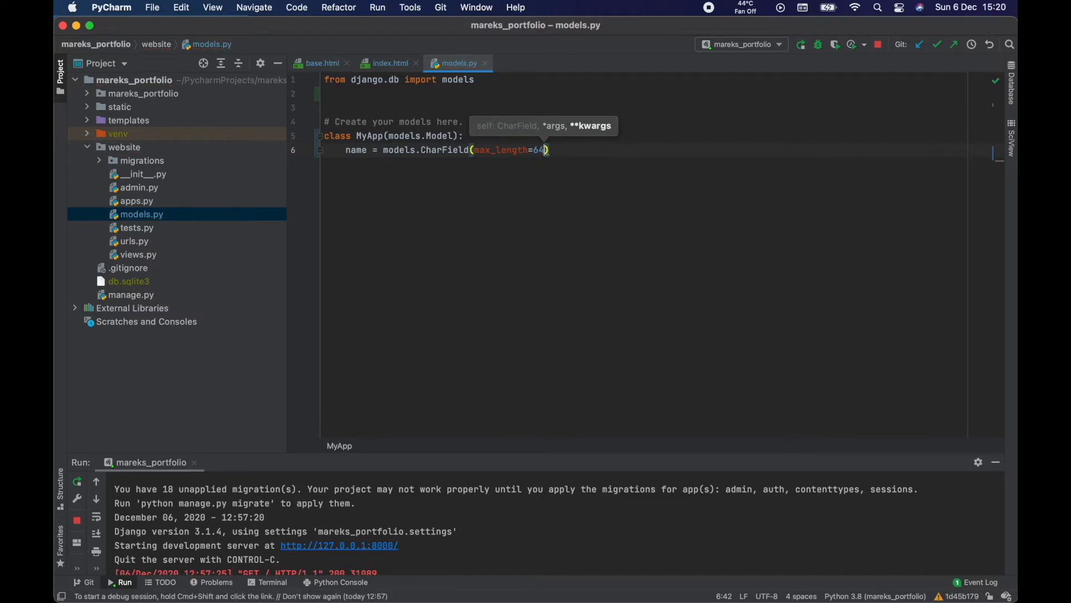
text(,)
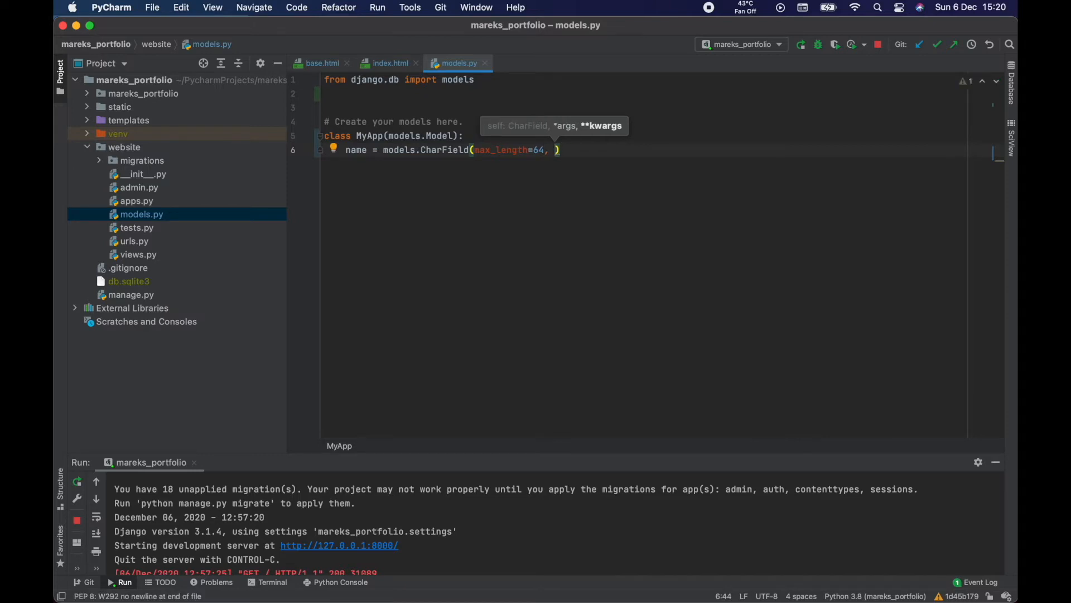
text(null=)
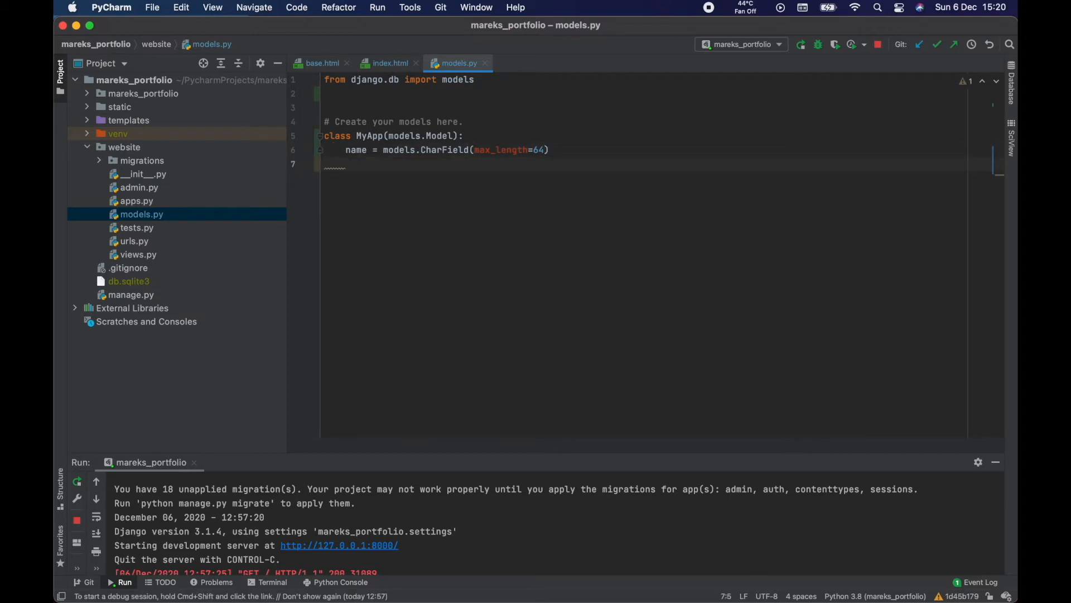
Step: Add description = models.TextField(default='', blank=True) and start a new line
text(description =)
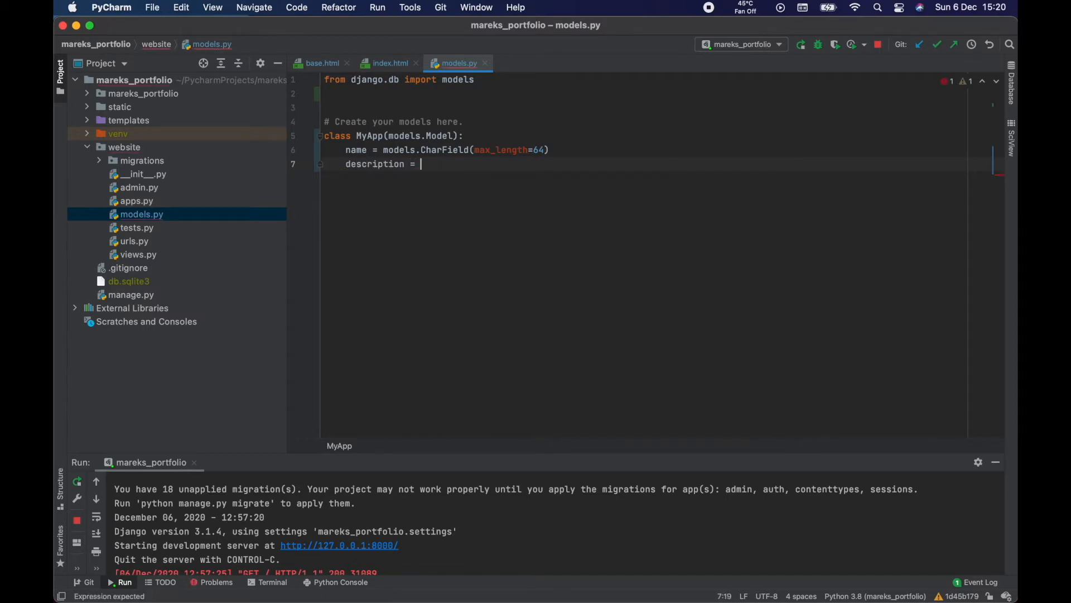
text(models.TextField()
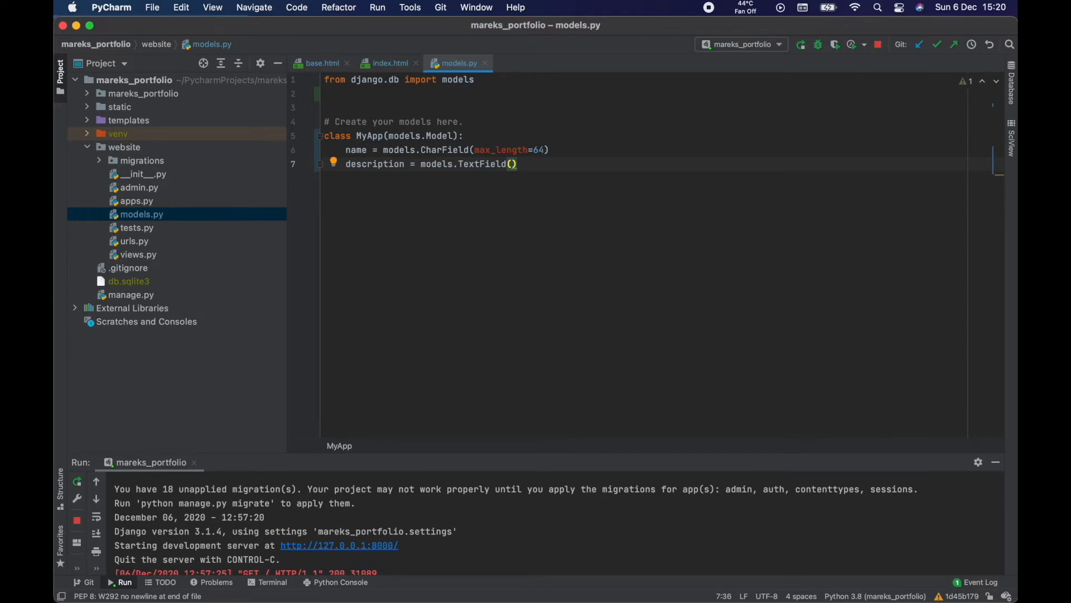
text(null)
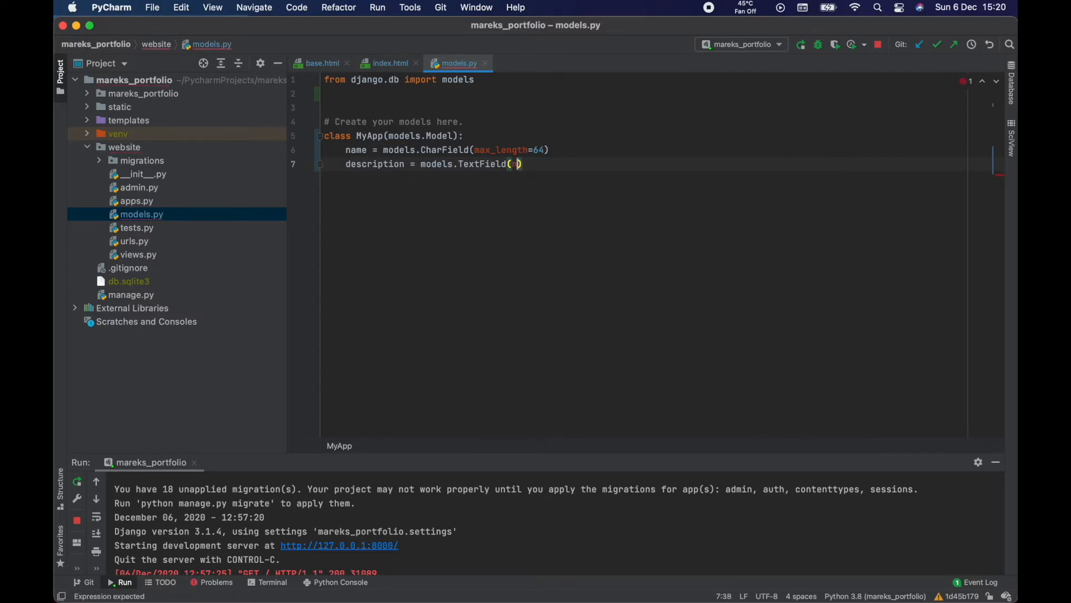
text(de)
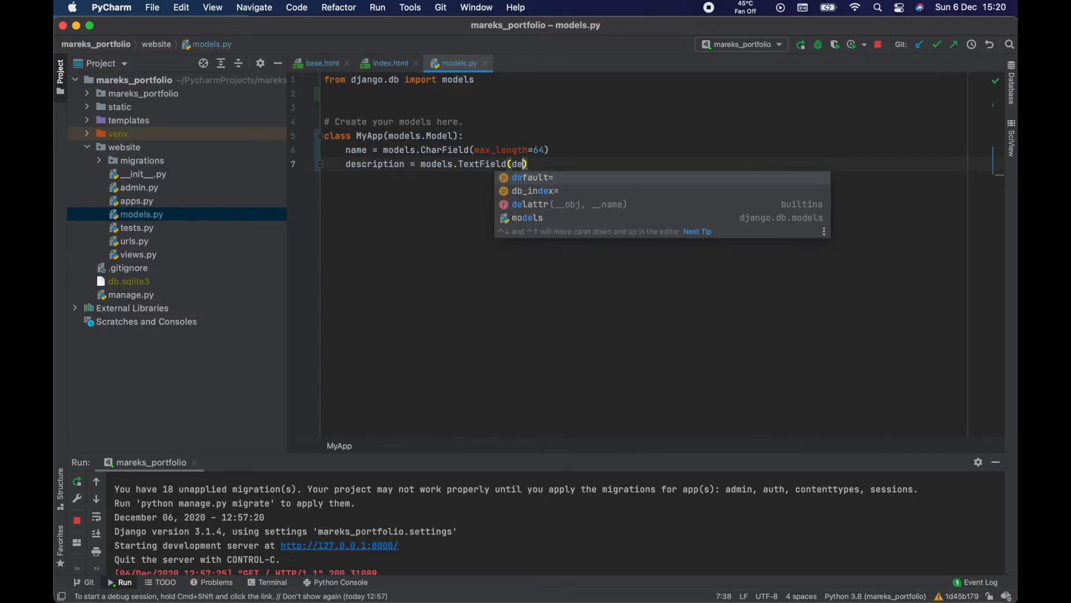
text(default='')
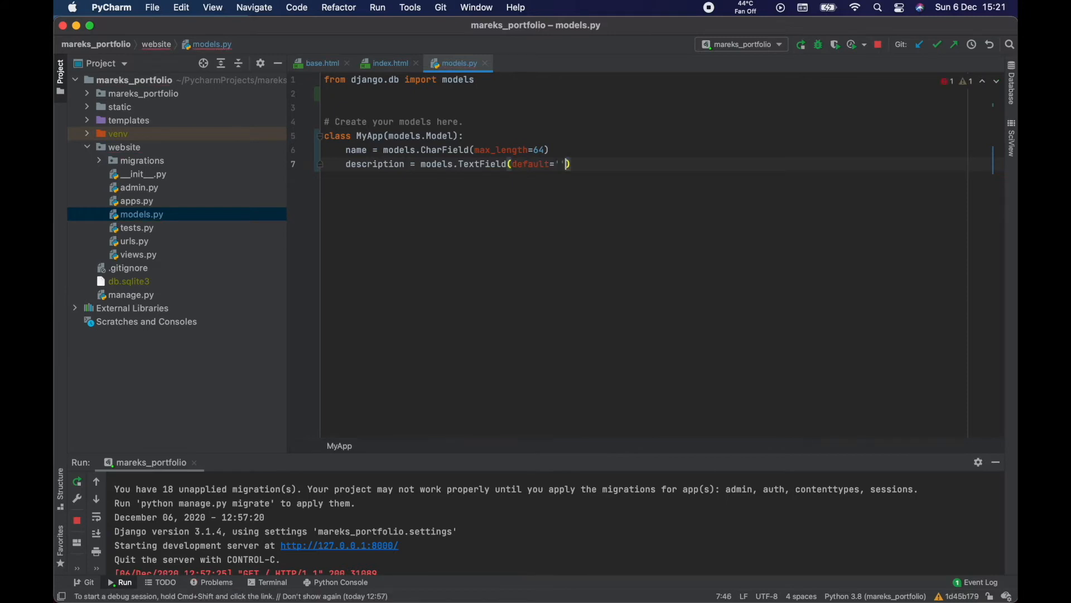
text(, blank=)
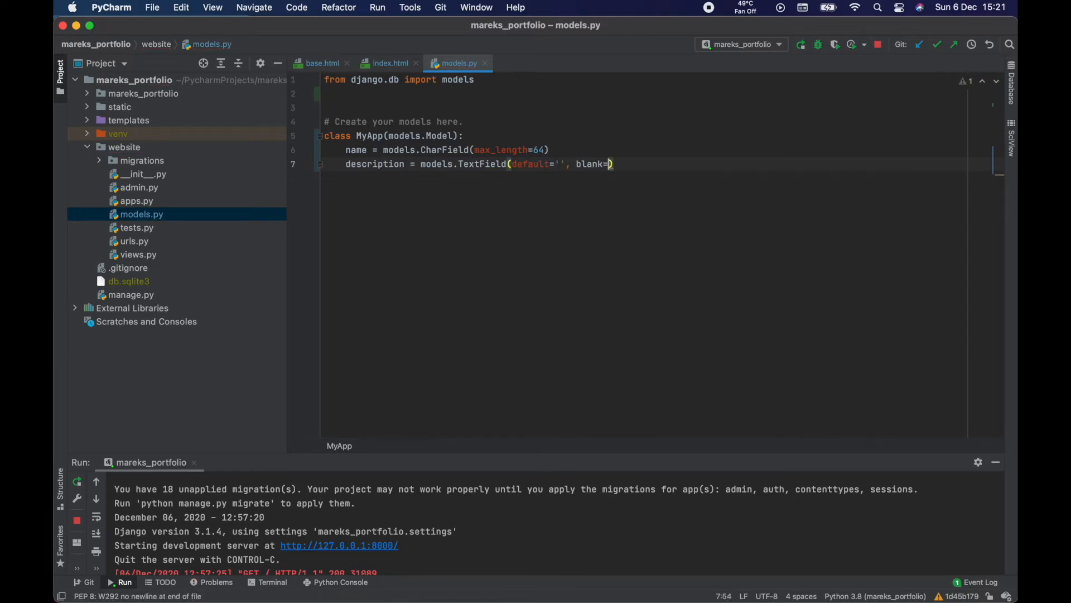
text(True)
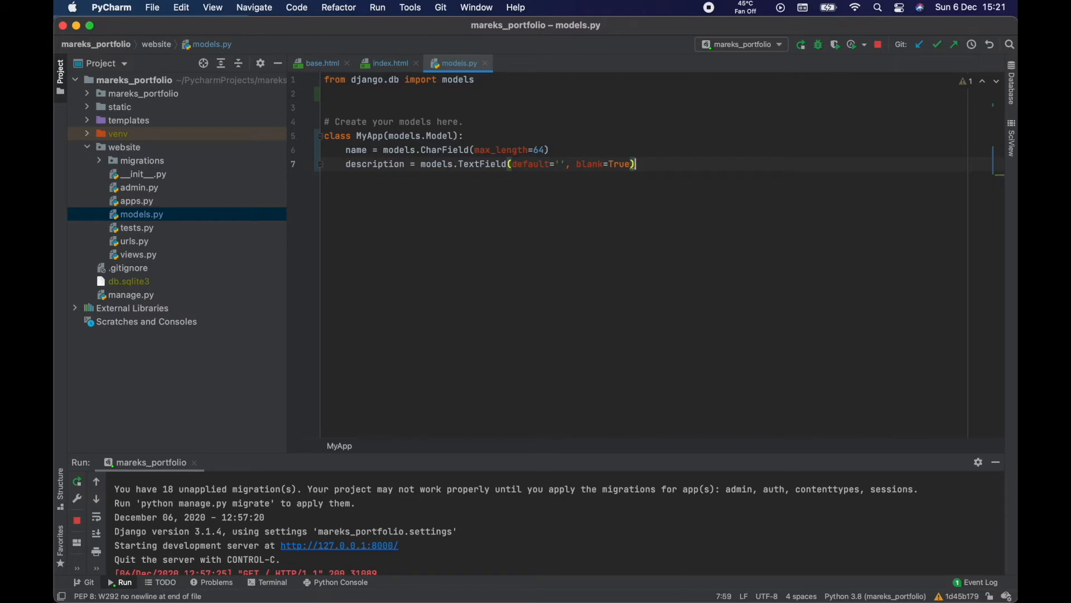
key(enter)
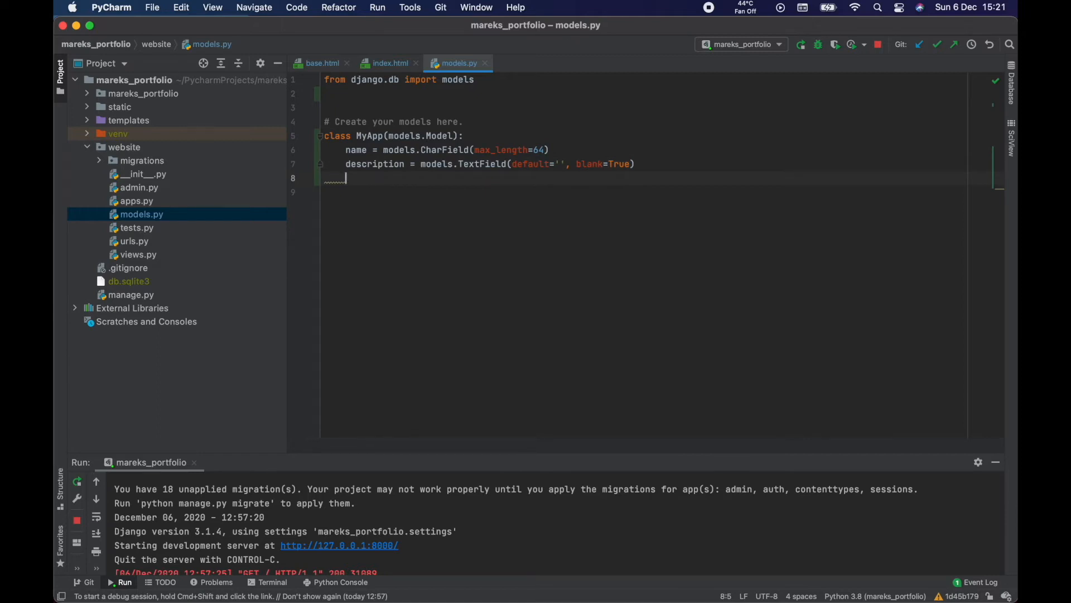
Step: Add created_at = models.DateTimeField(auto_now_add=True) to MyApp
text(creat)
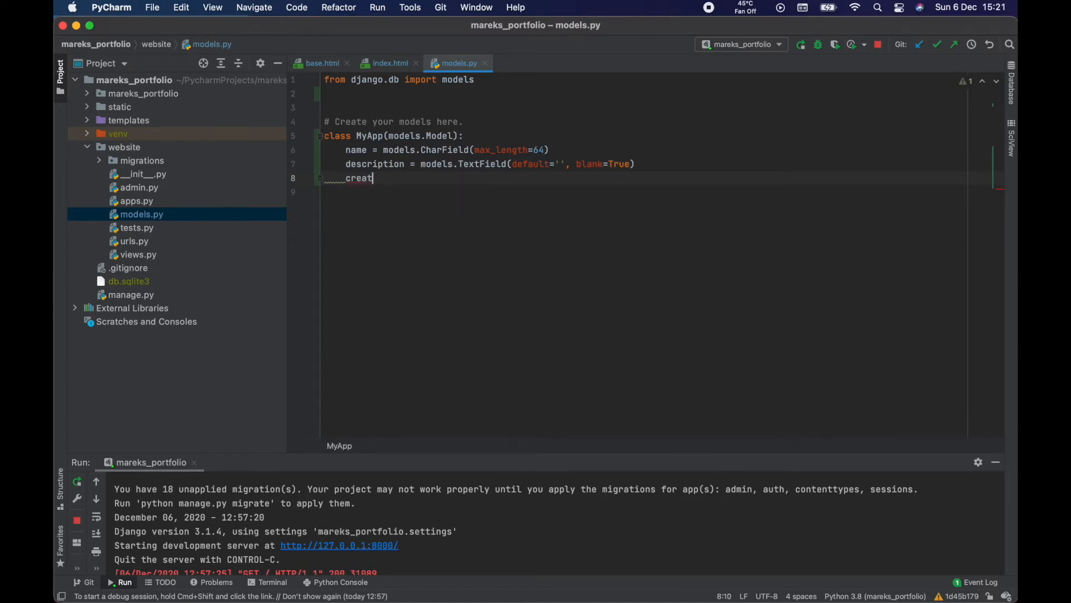
text(ed_at =)
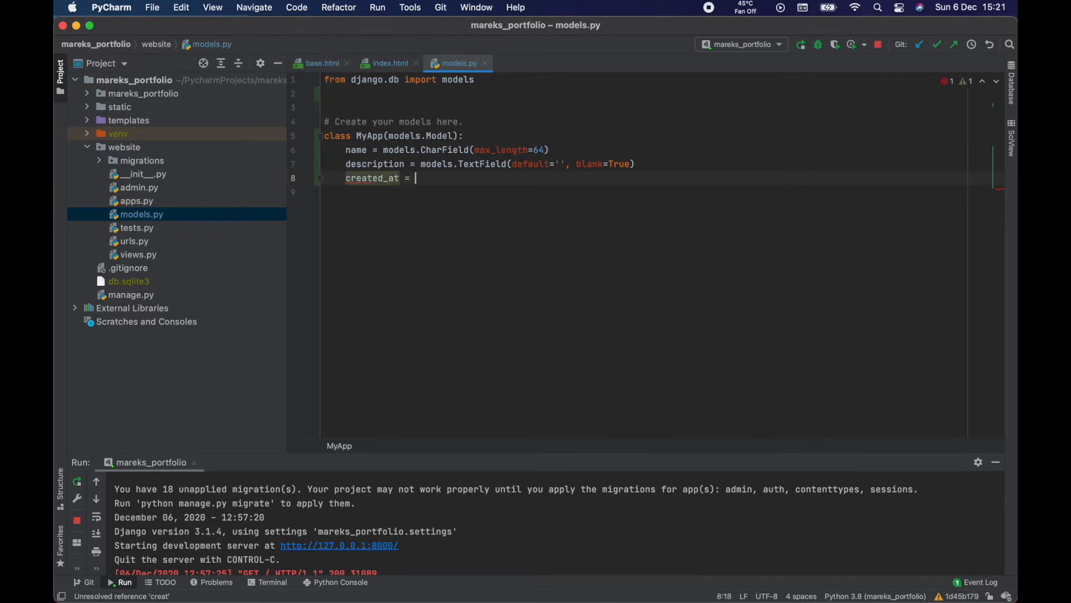
text(models.)
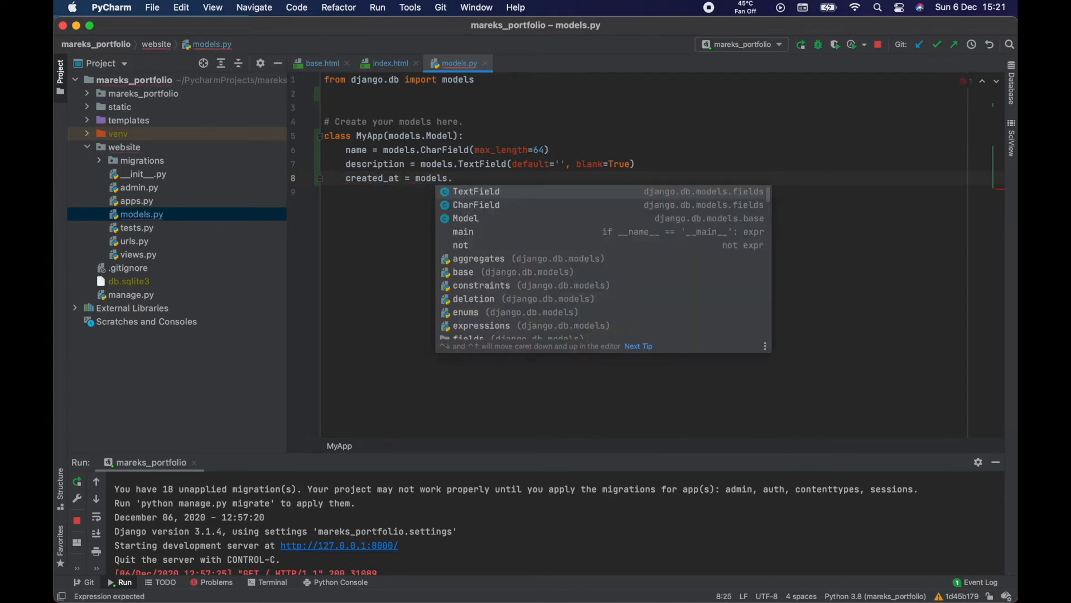
text(DateTimeField()
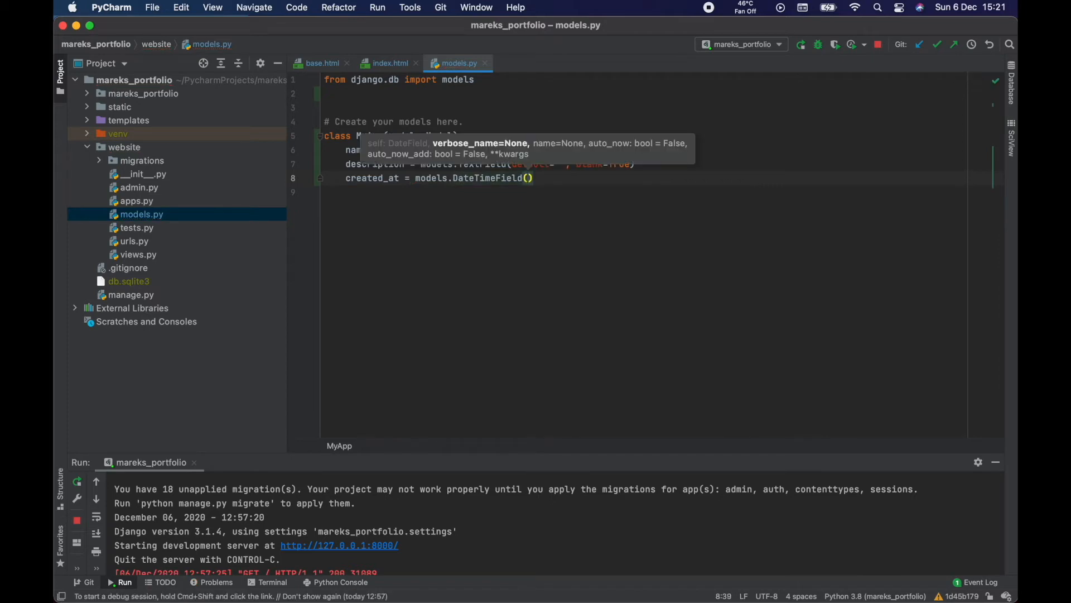
text(auto_now_add=)
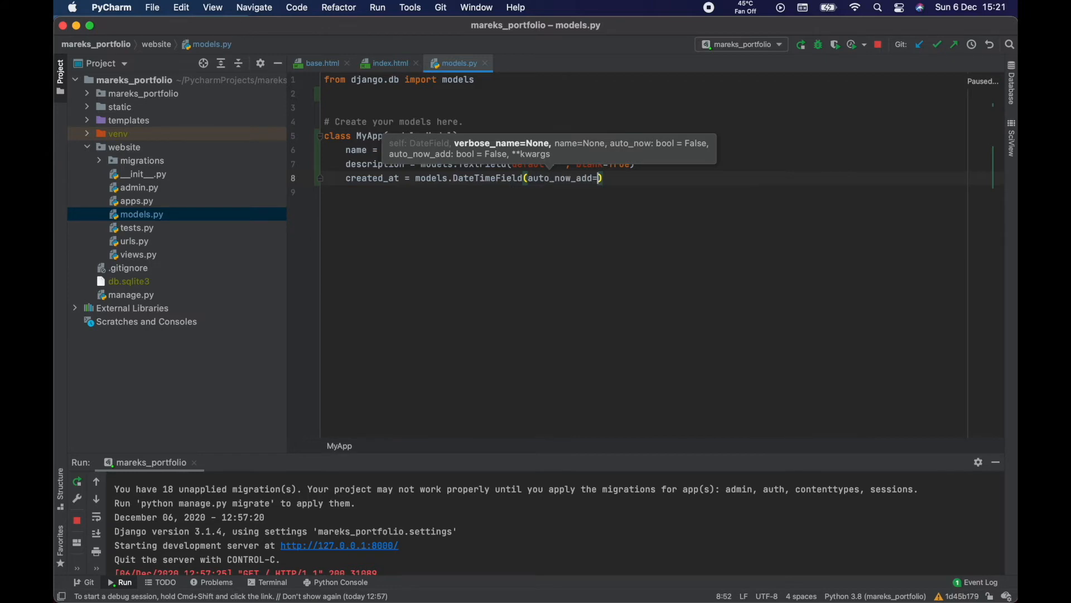
text(auto_now_add)
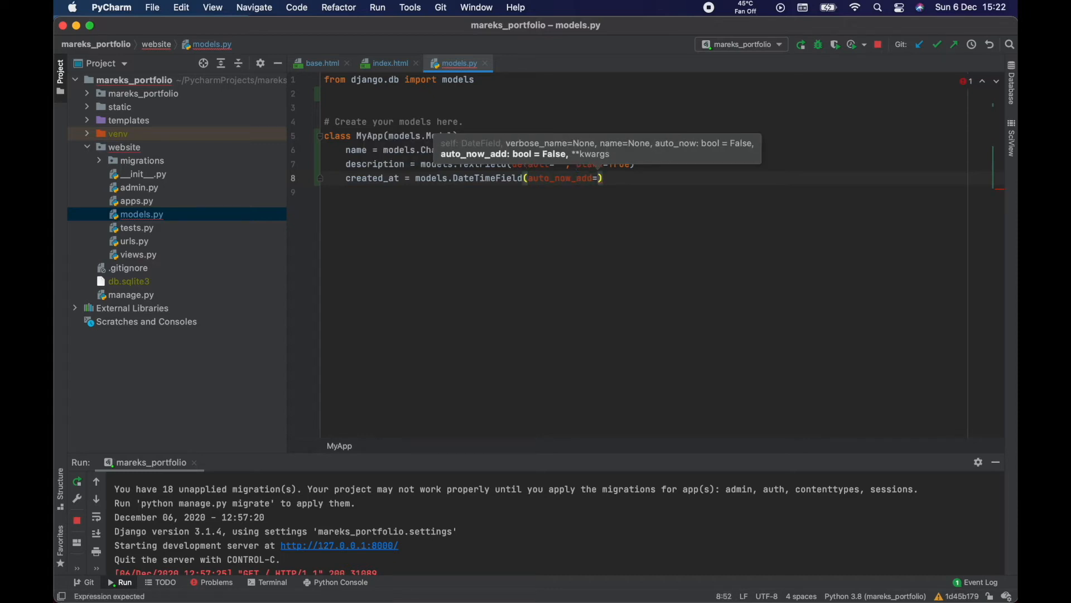
text(Tr)
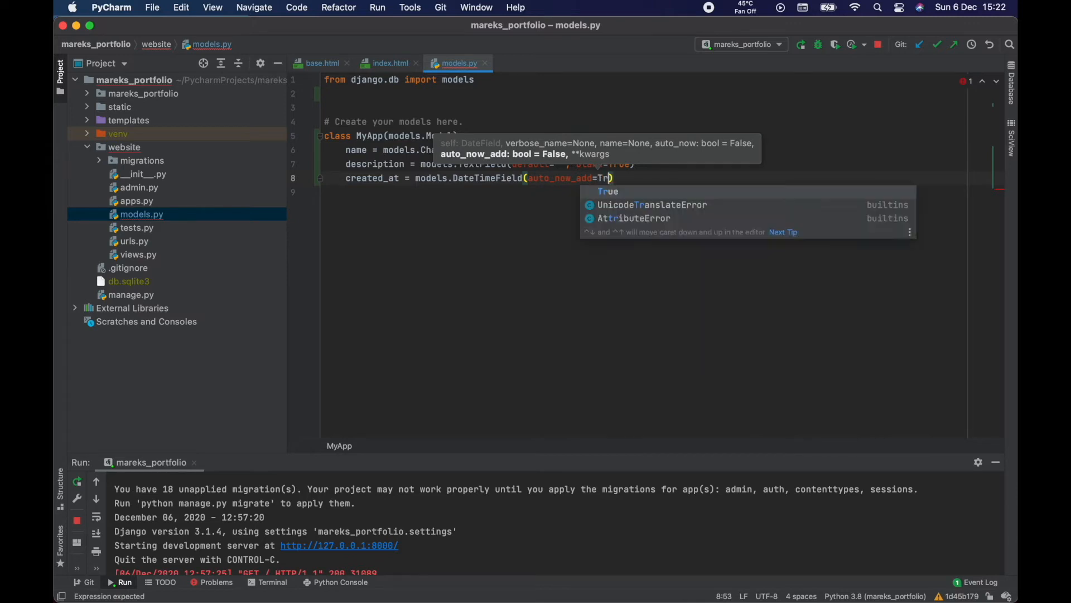
key(enter)
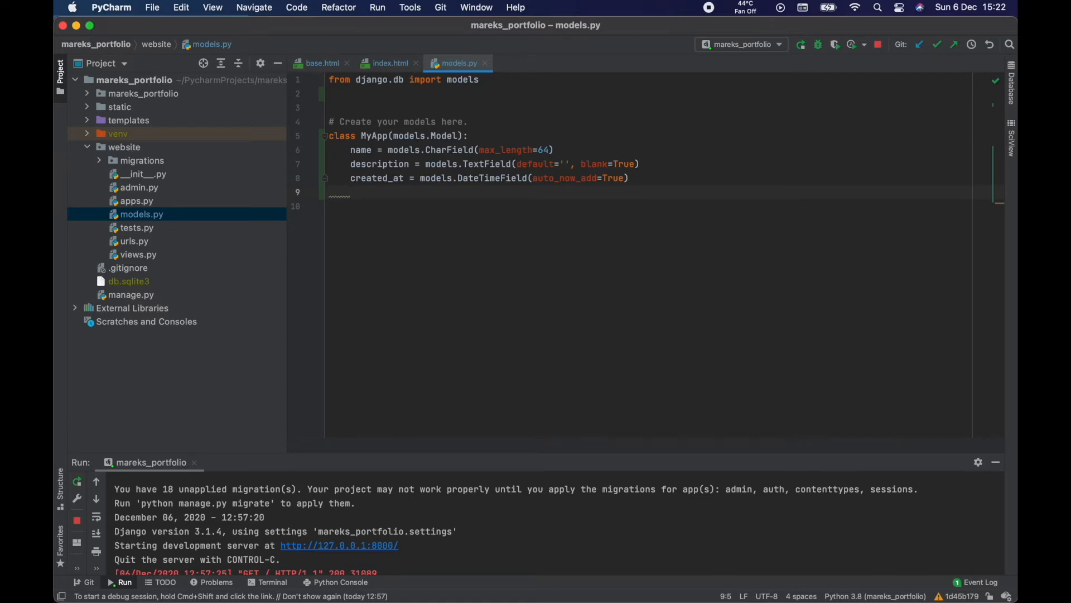
Step: Begin the next field line as created_by =
text(us)
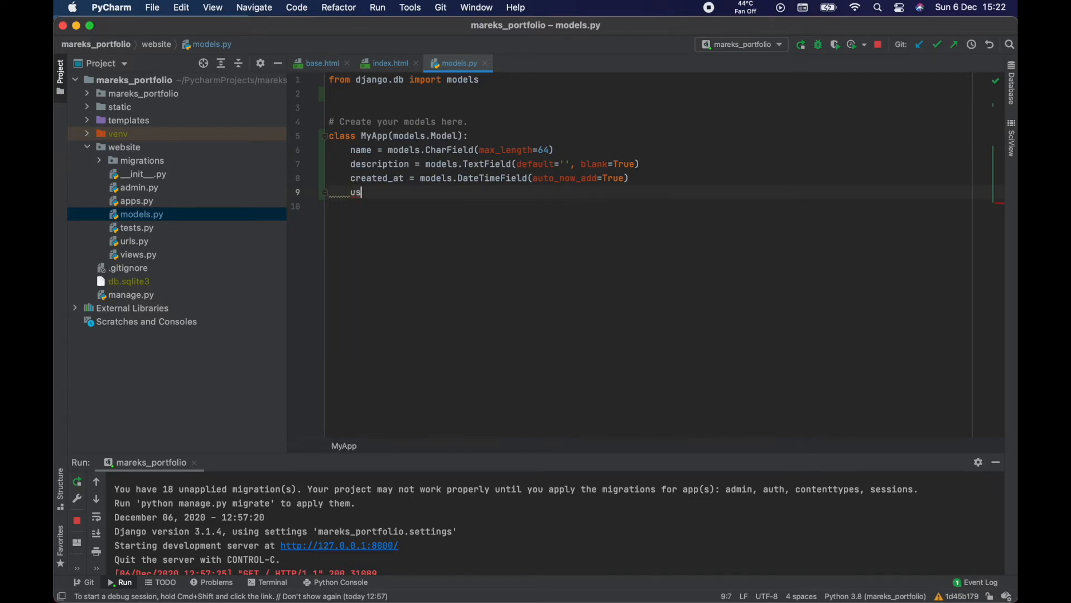
key(backspace)
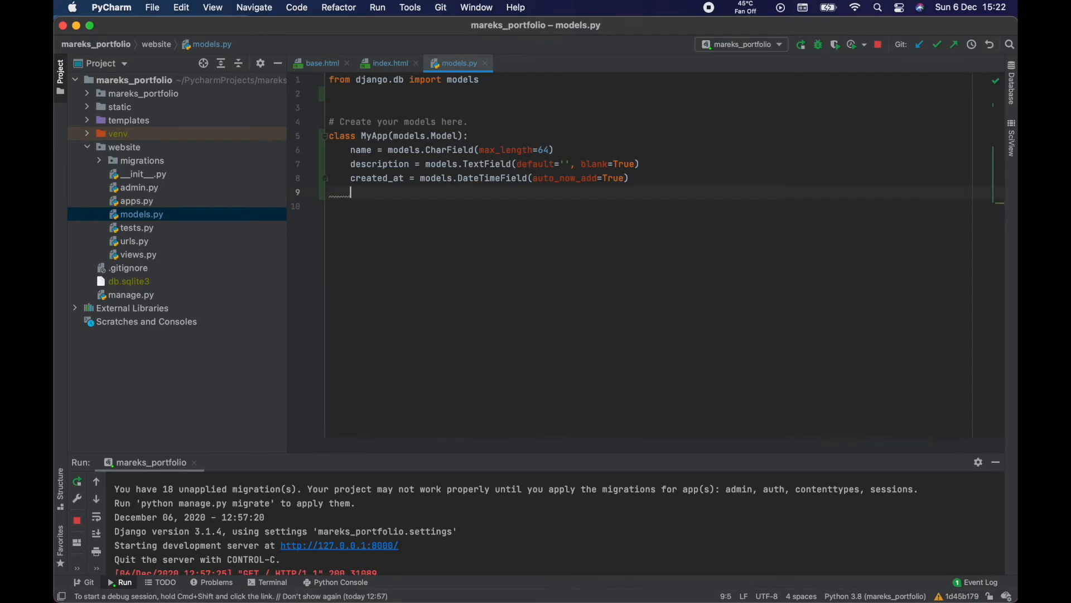
text(created_by =)
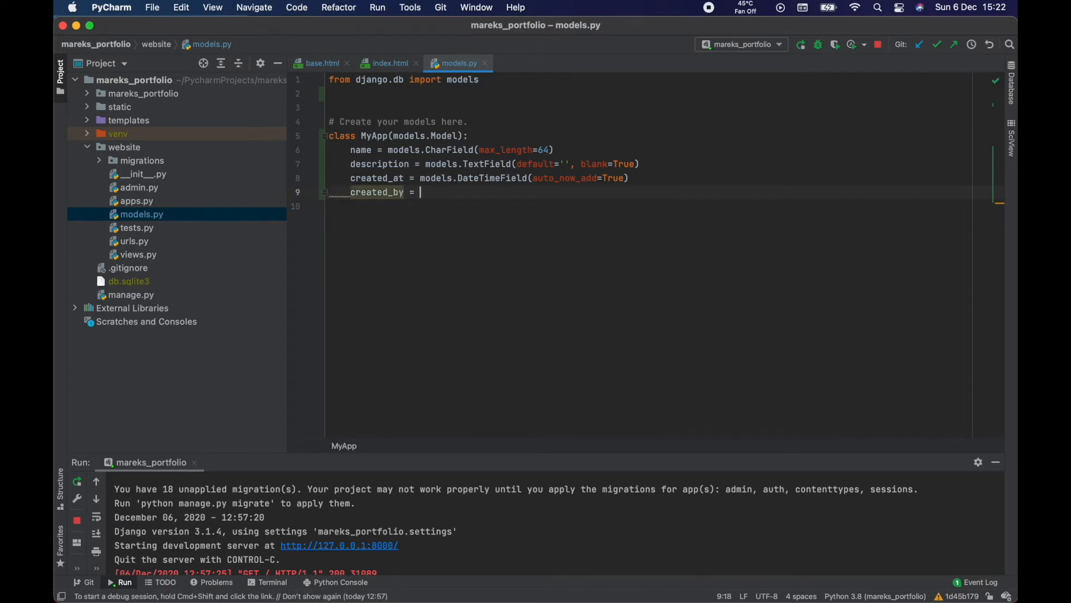
Step: Comment out created_by, add 'from django.contrib.auth.models import User', then return to created_by
key(cmd+/)
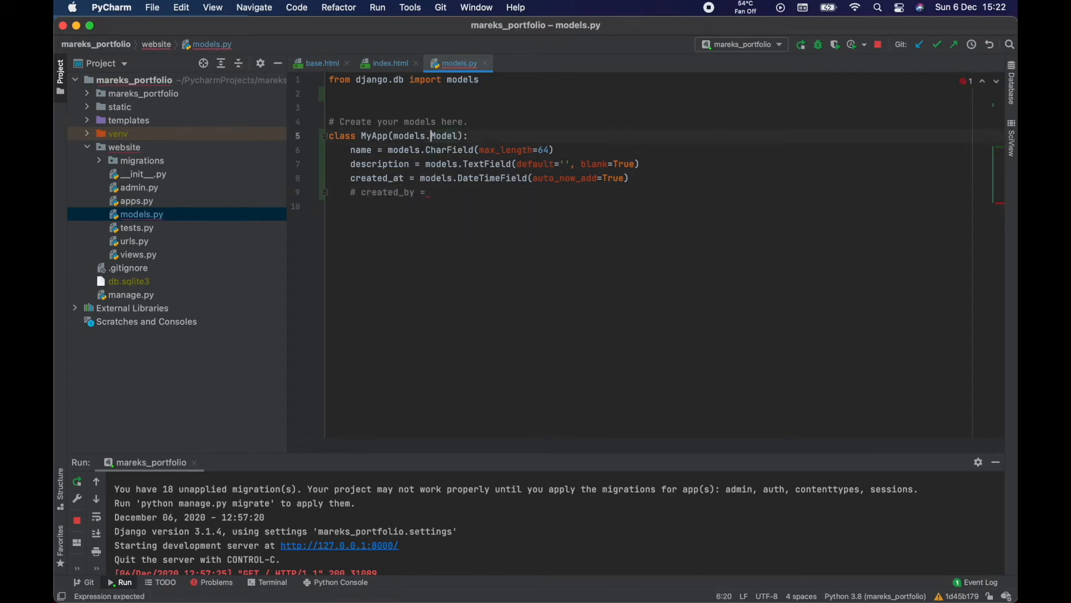
text(from)
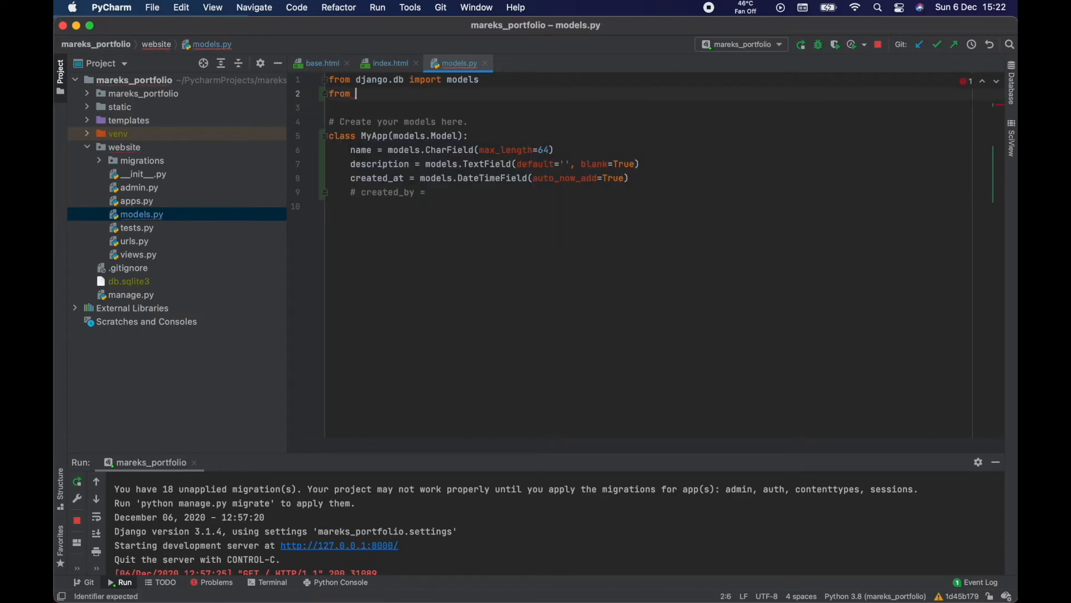
text(dj)
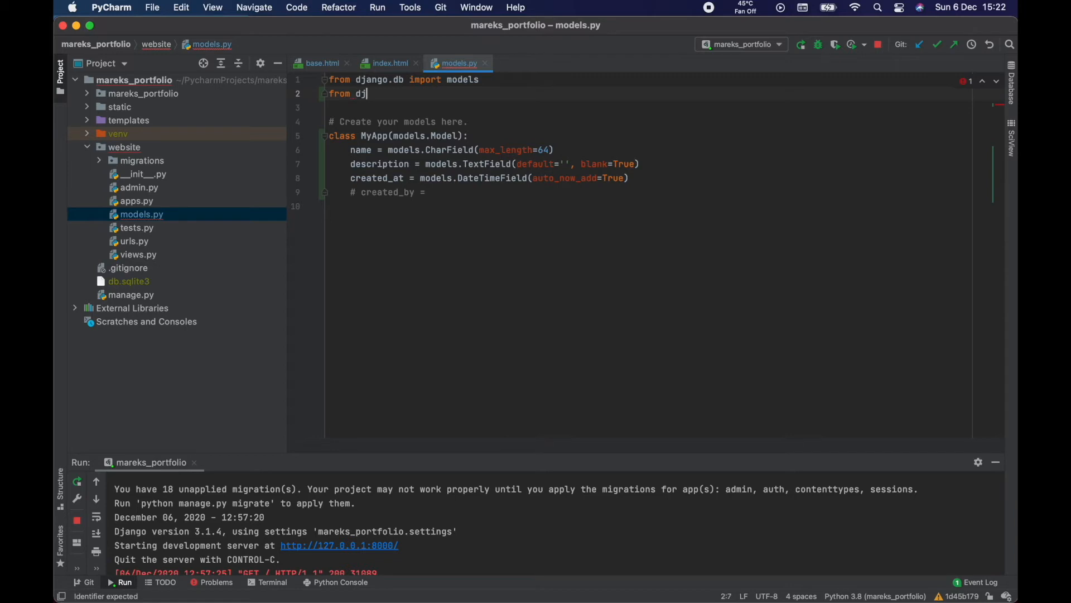
text(ango.)
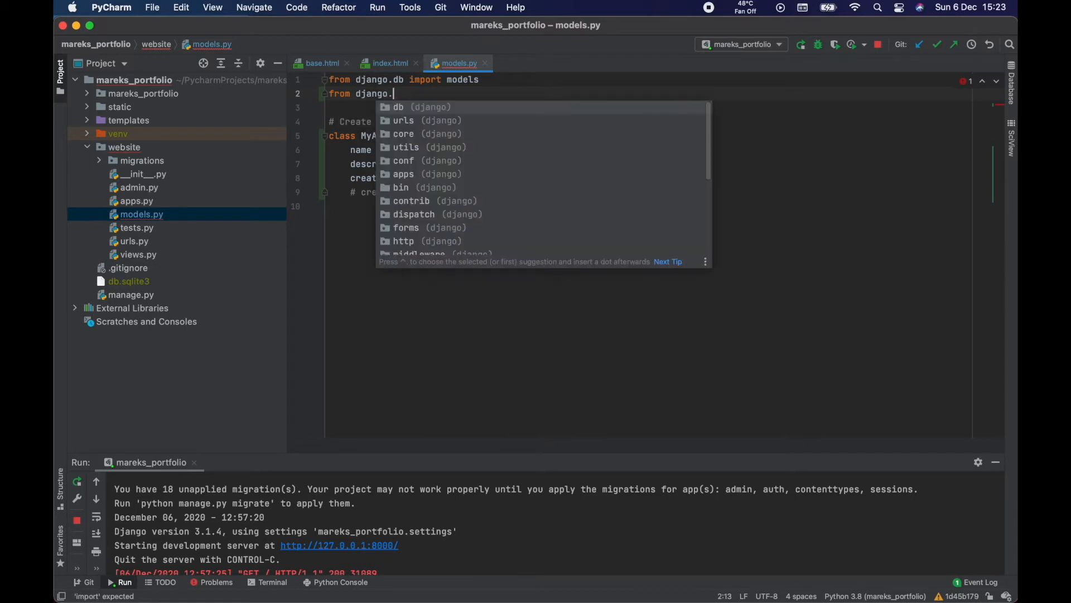
text(contrib)
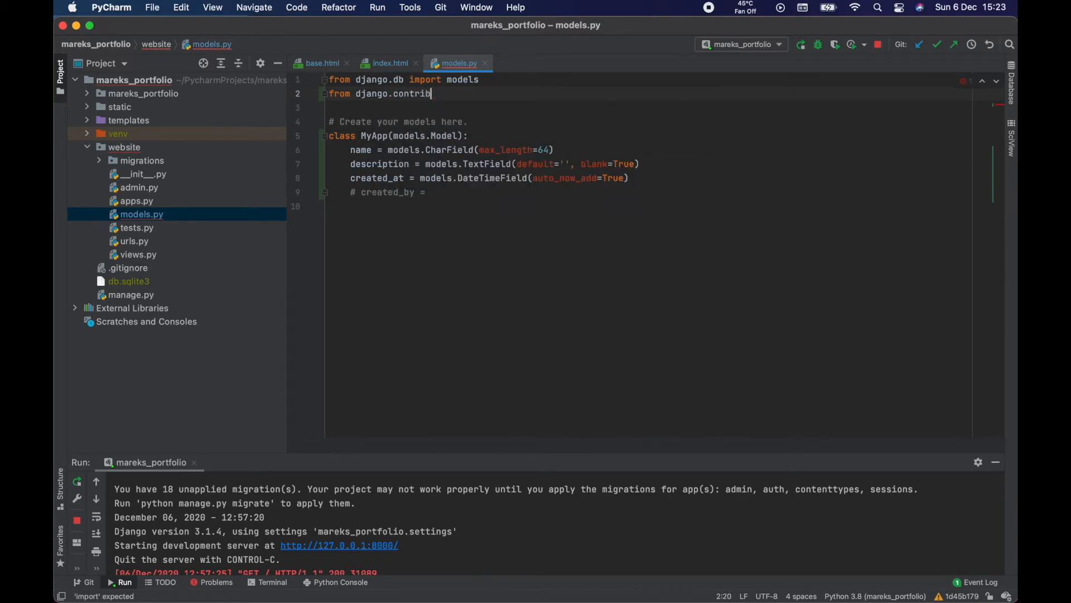
text(.auth)
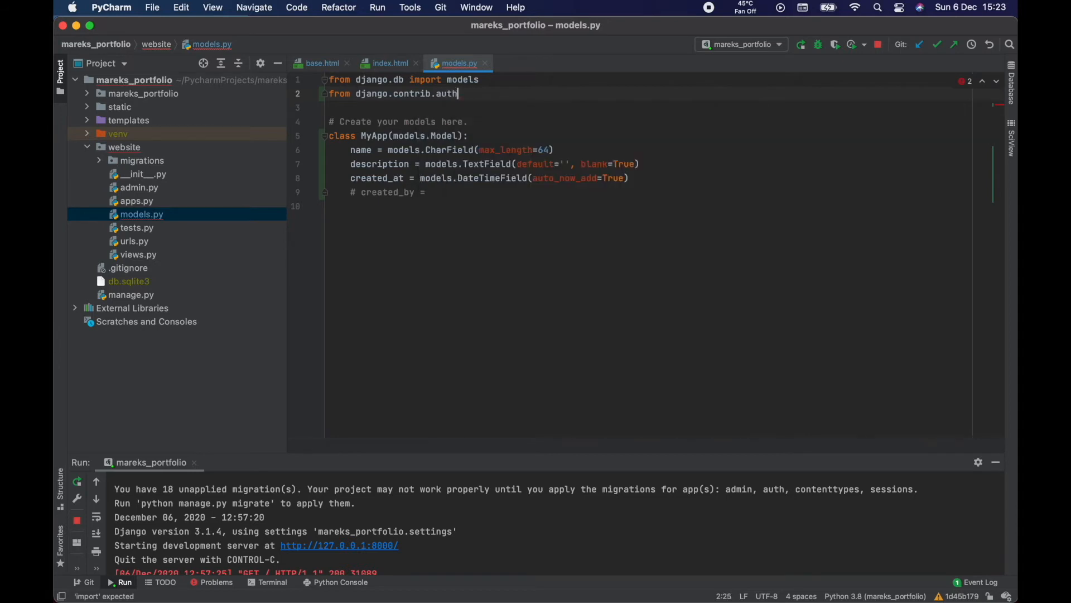
text(.models import)
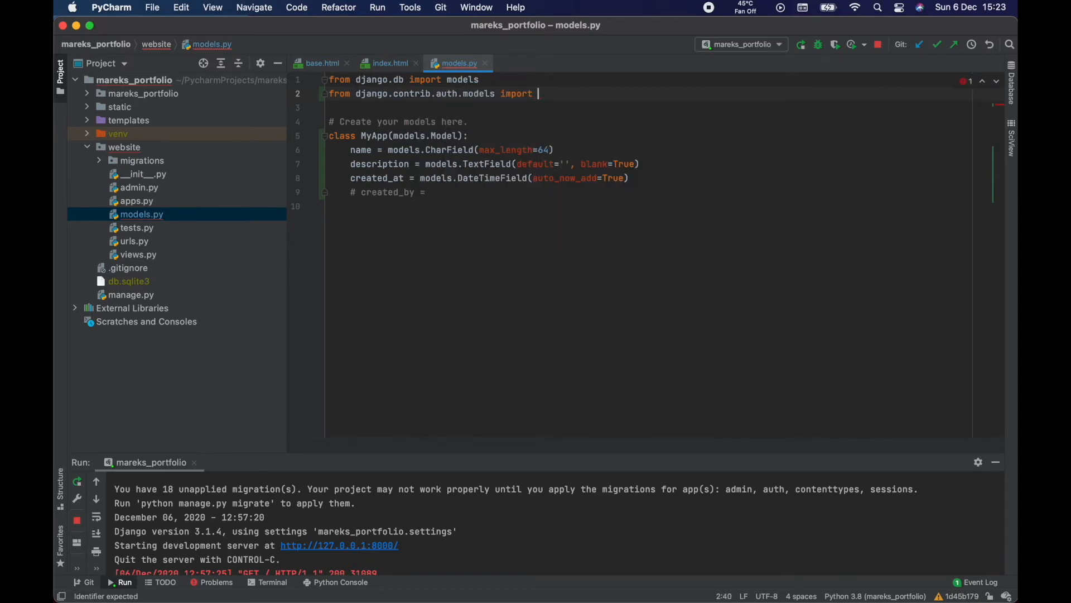
text(User)
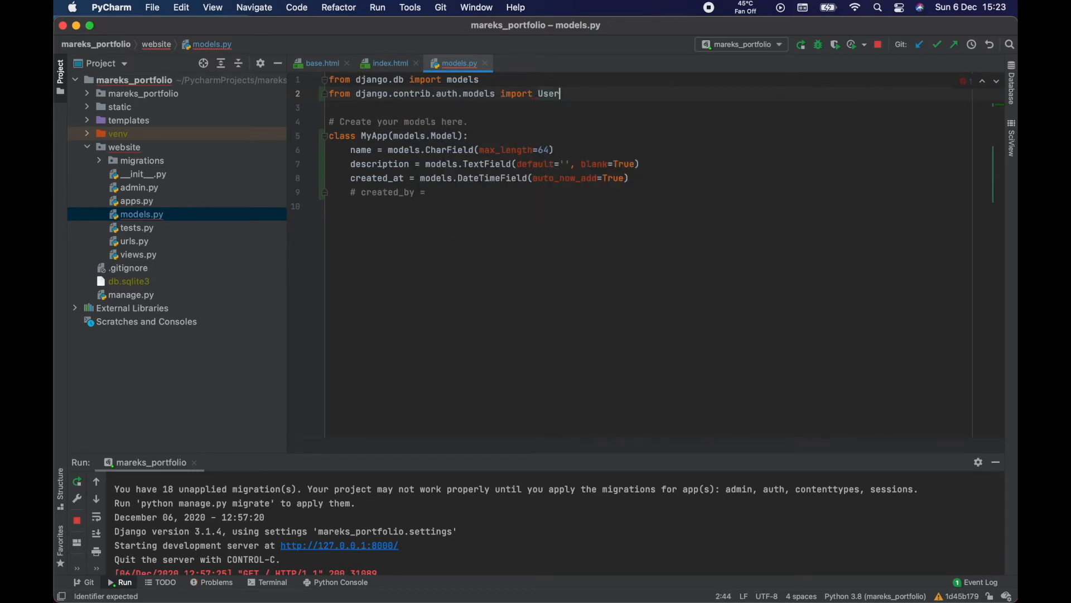
double_click(548, 94)
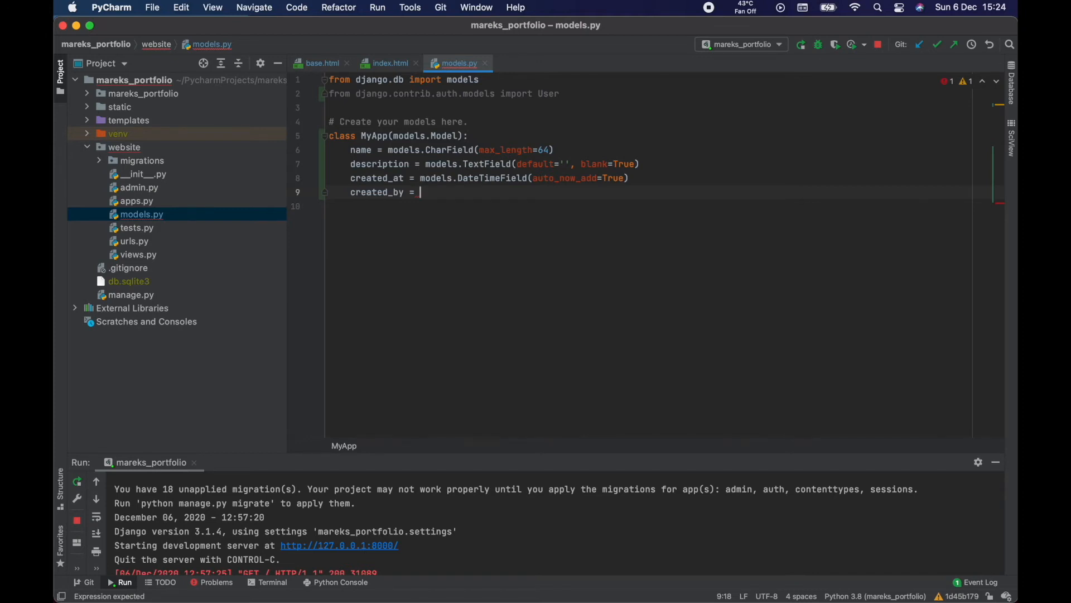
Step: Define created_by as models.ForeignKey referencing User
text(models)
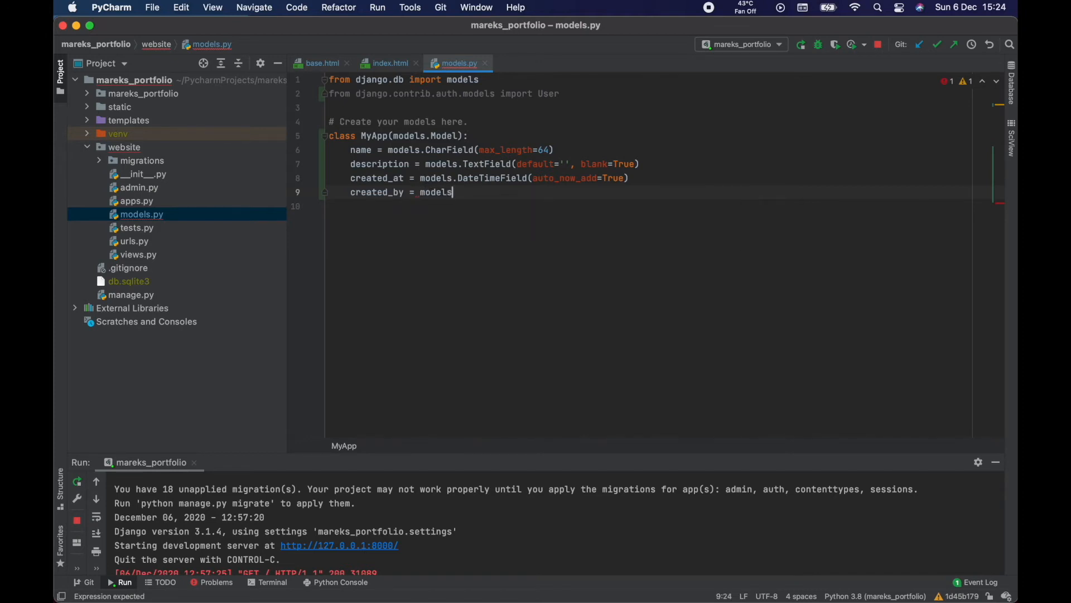
text(.ForeignKey()
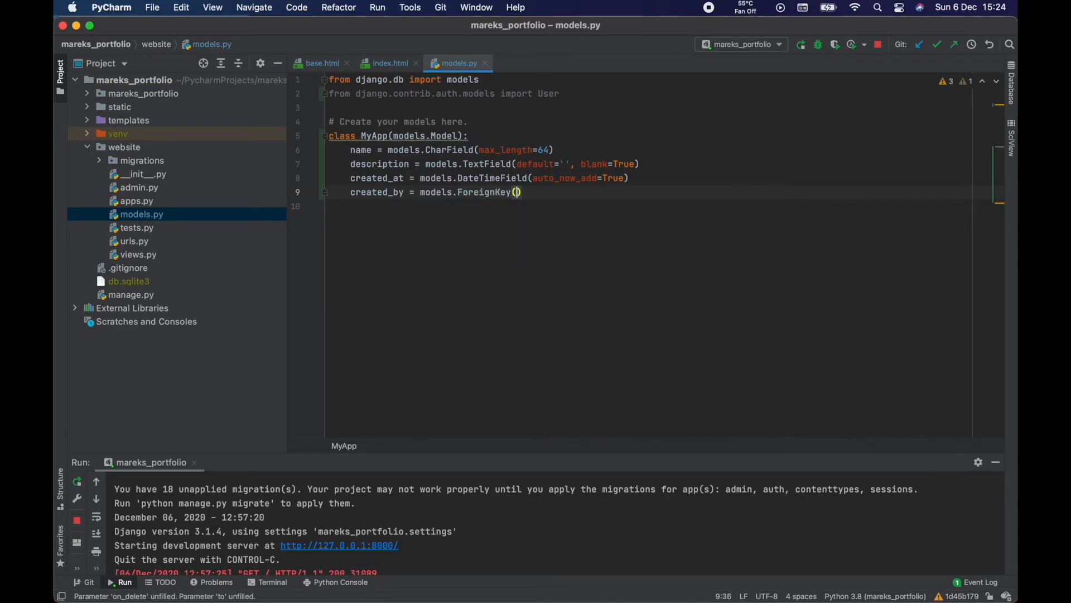
click(518, 192)
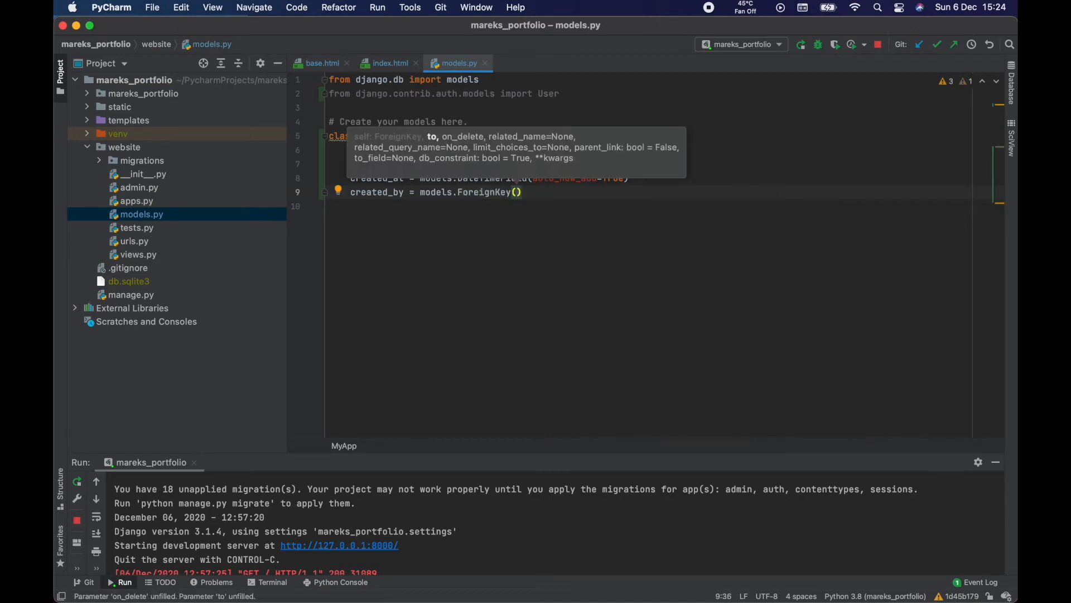
text(U)
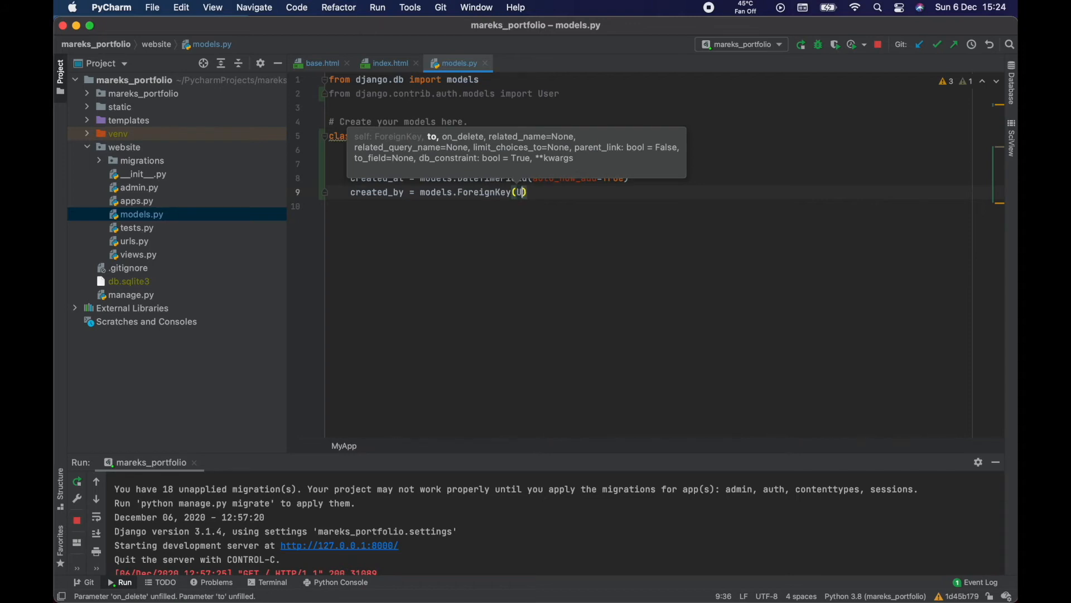
text(ser,)
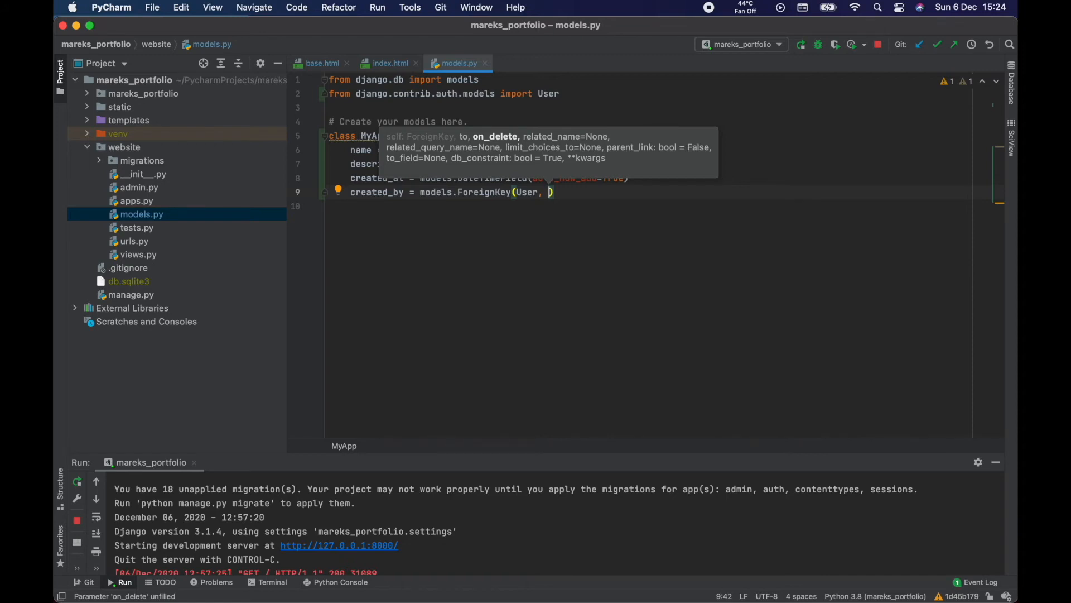
Step: Set on_delete=models.SET_NULL instead of CASCADE and add null=True
text(on_delete=)
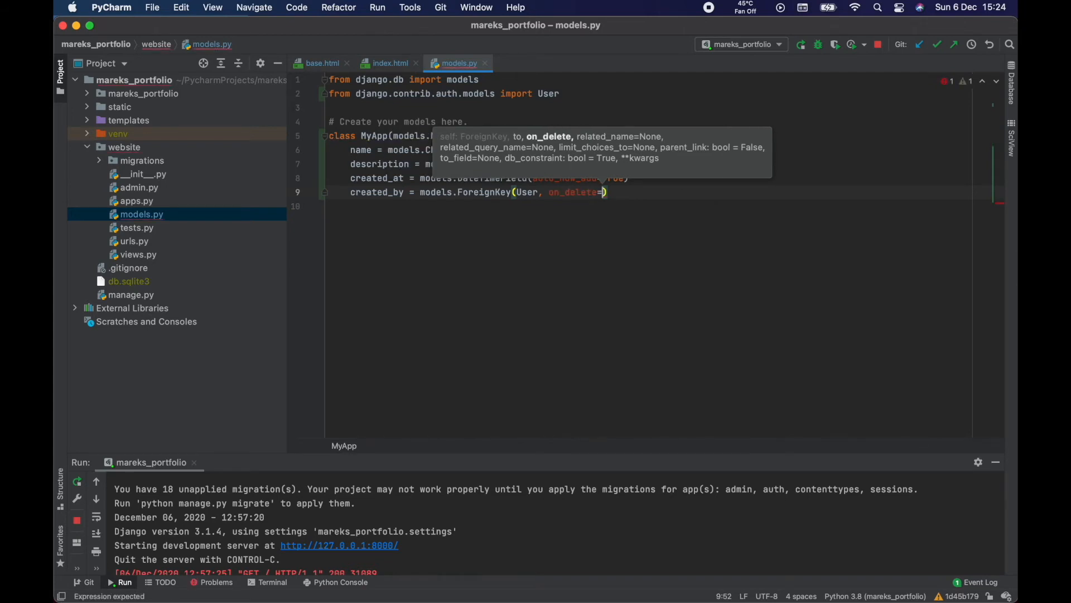
text(models.CASCADE)
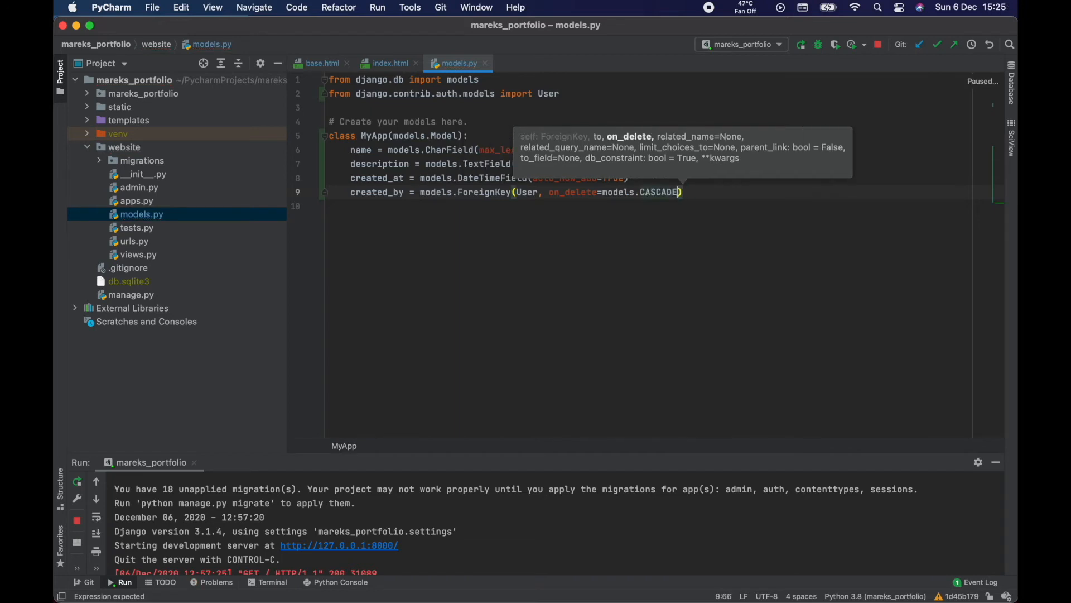
double_click(660, 191)
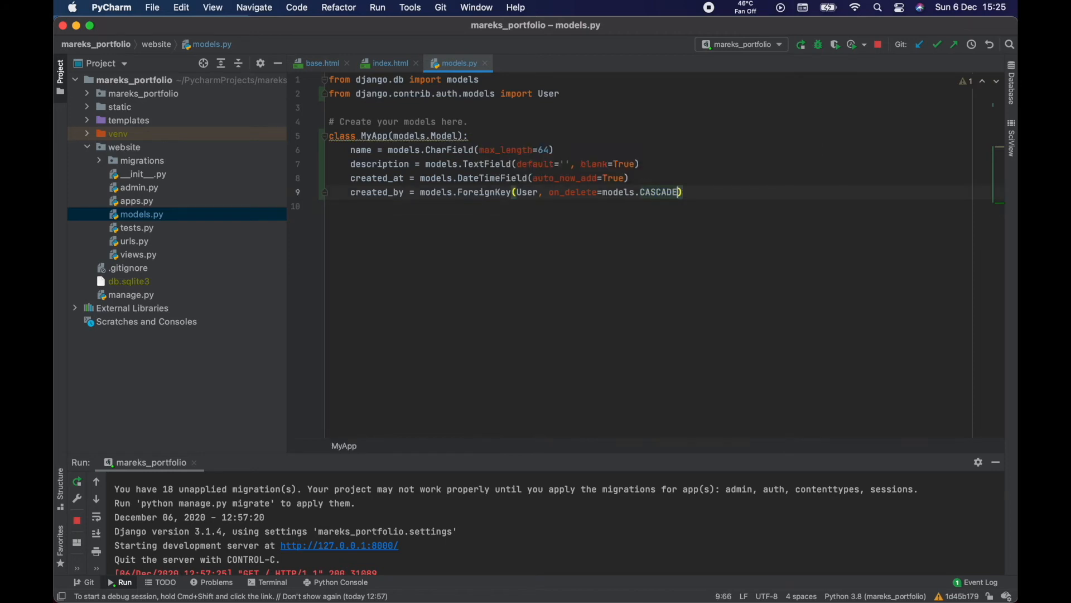
key(backspace)
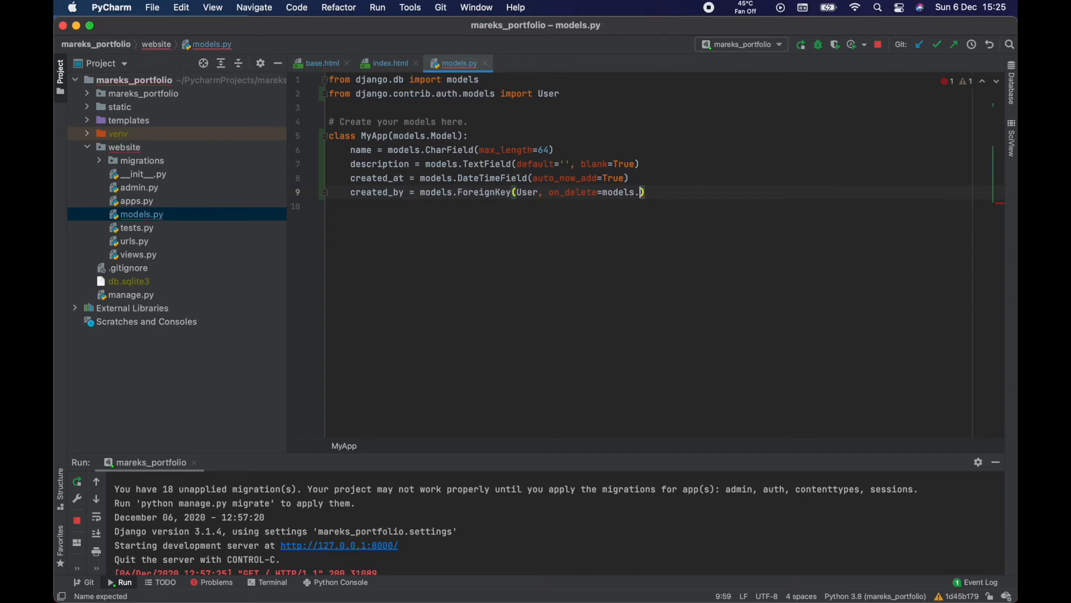
text(SET_NULL,)
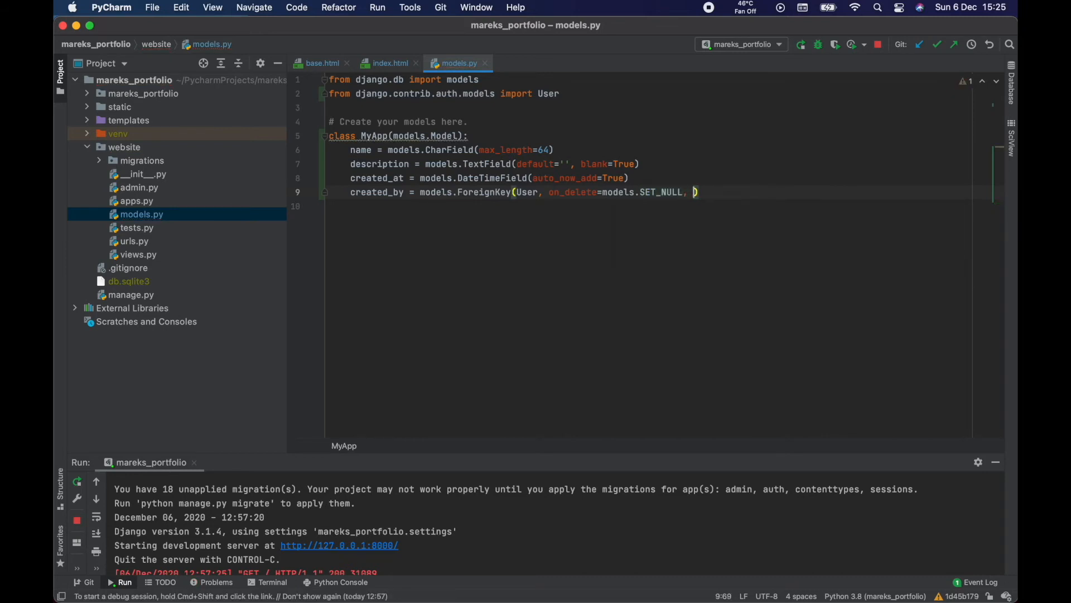
text(null)
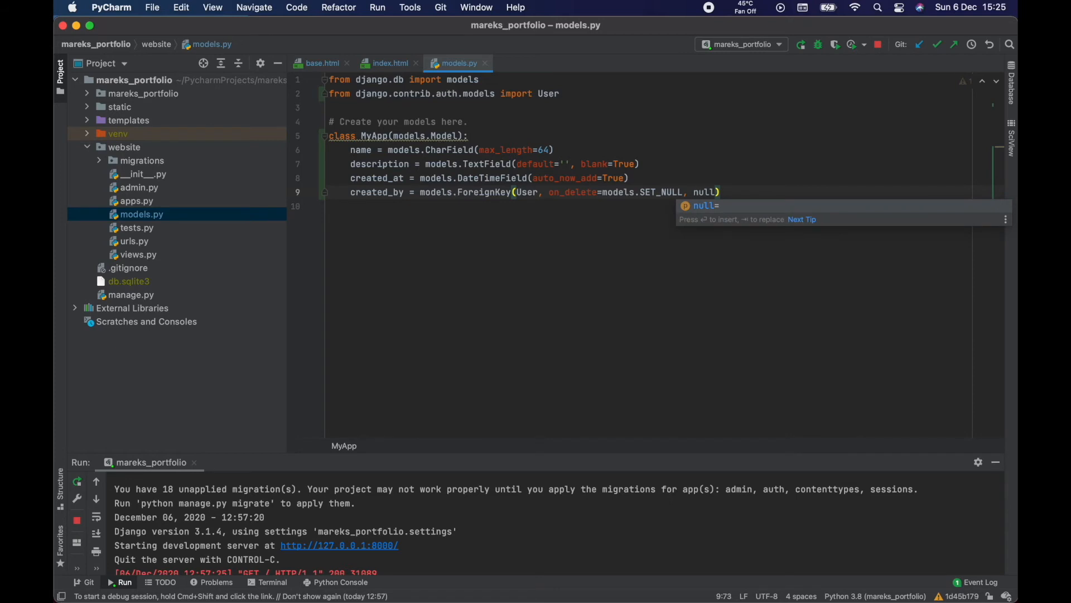
text(=True)
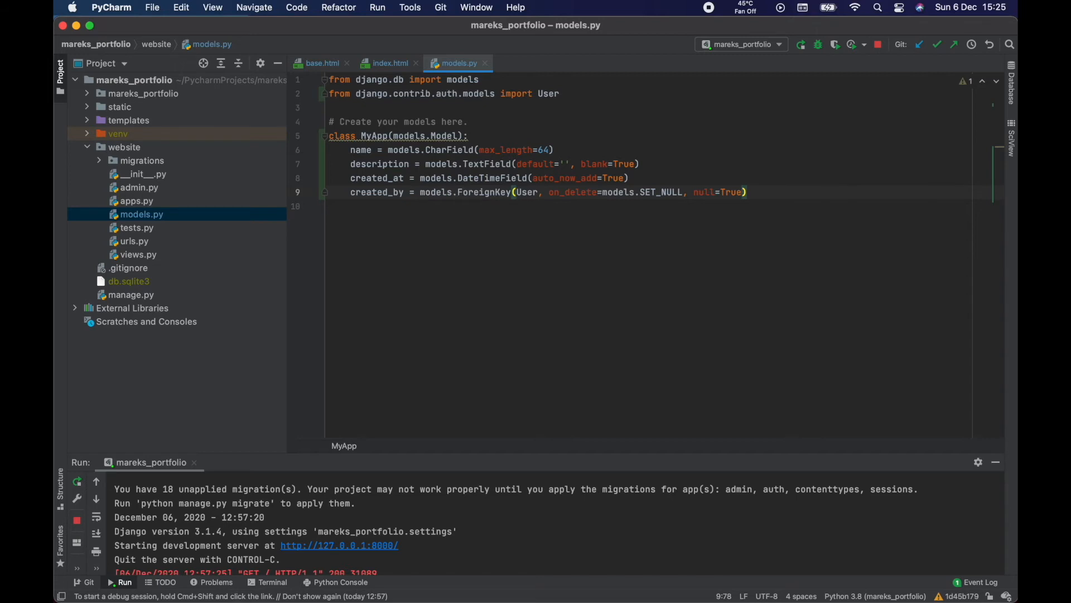
click(719, 192)
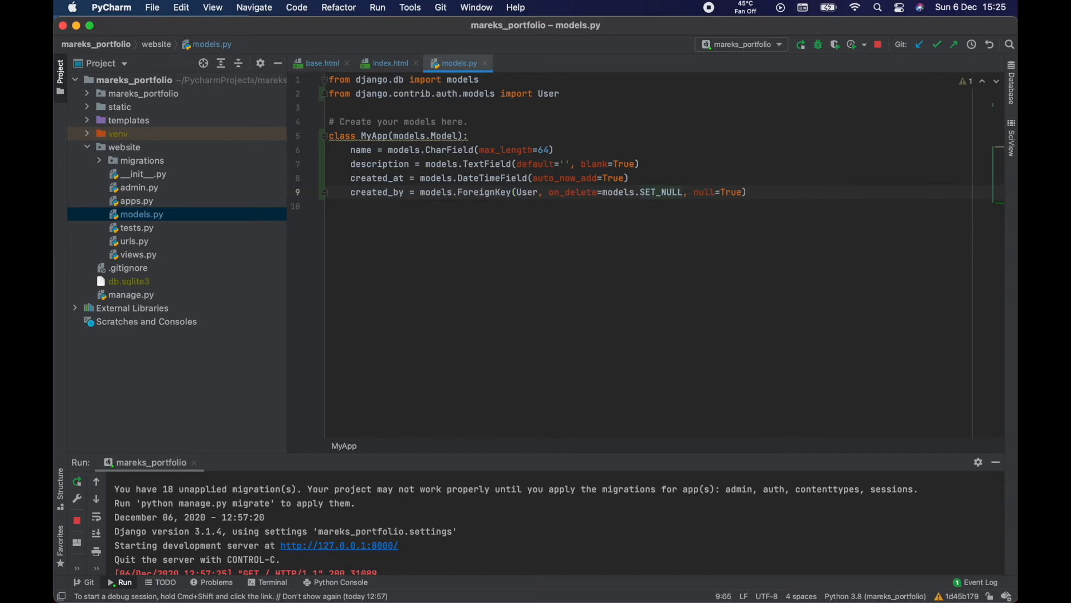
click(673, 191)
text(, )
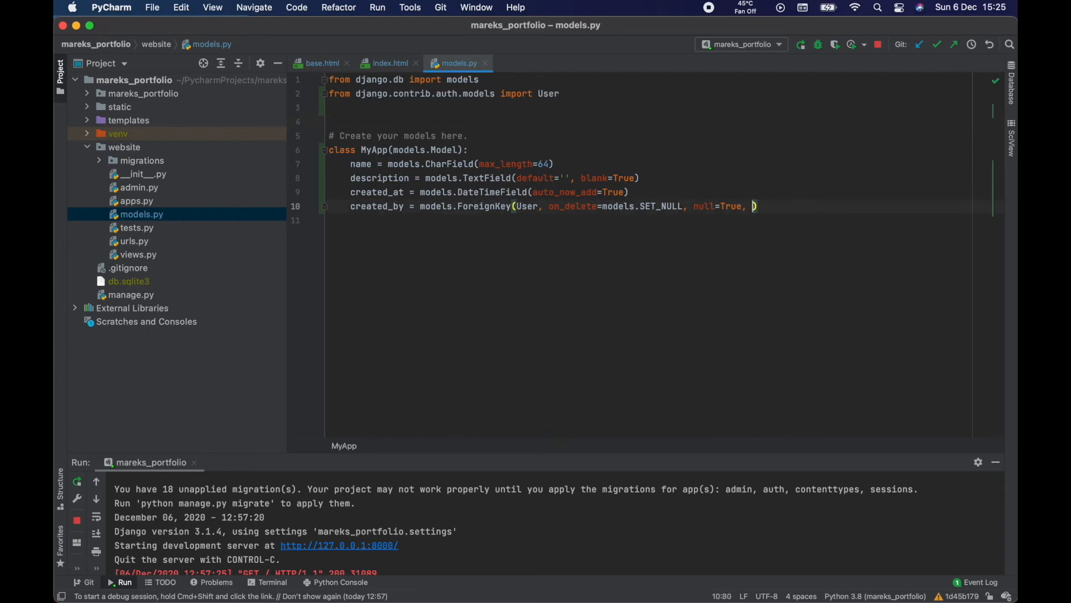
Step: Add related_name='my_apps' to created_by's ForeignKey and open a new line below
text(related_name=')
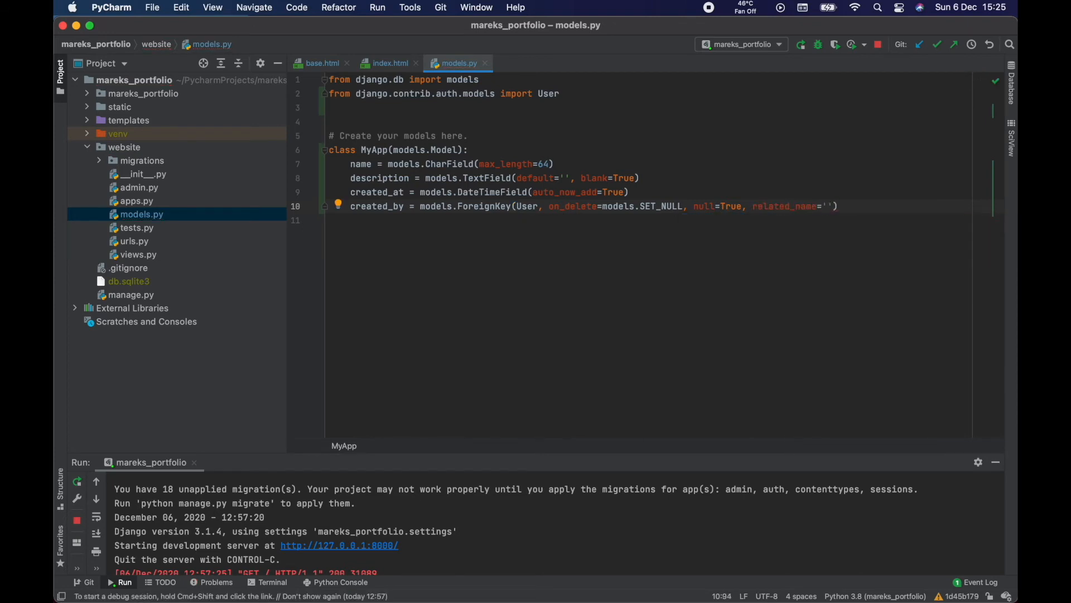
text(my_apps)
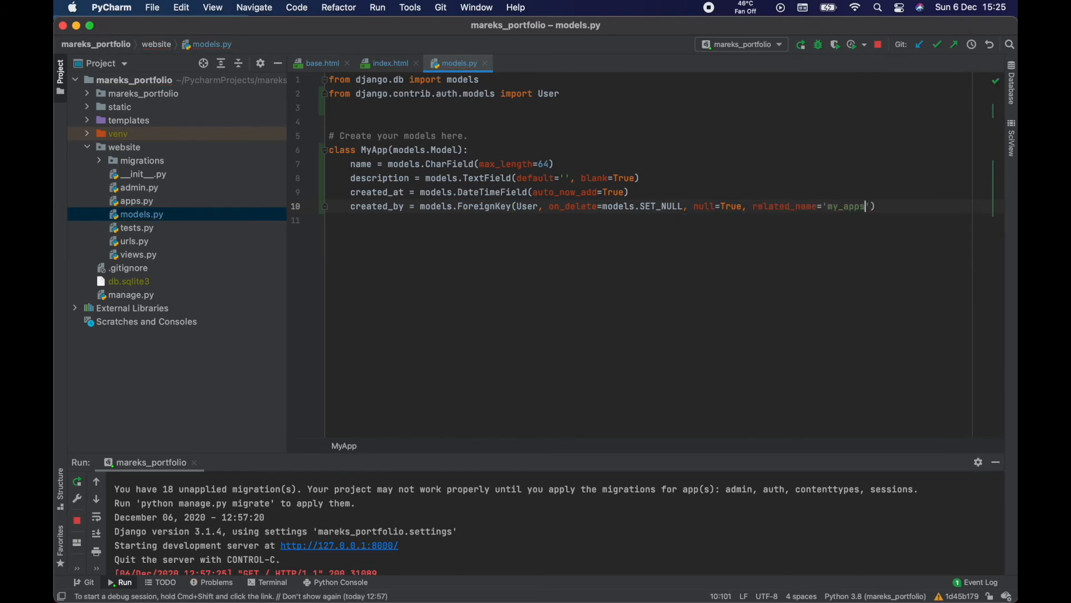
double_click(526, 206)
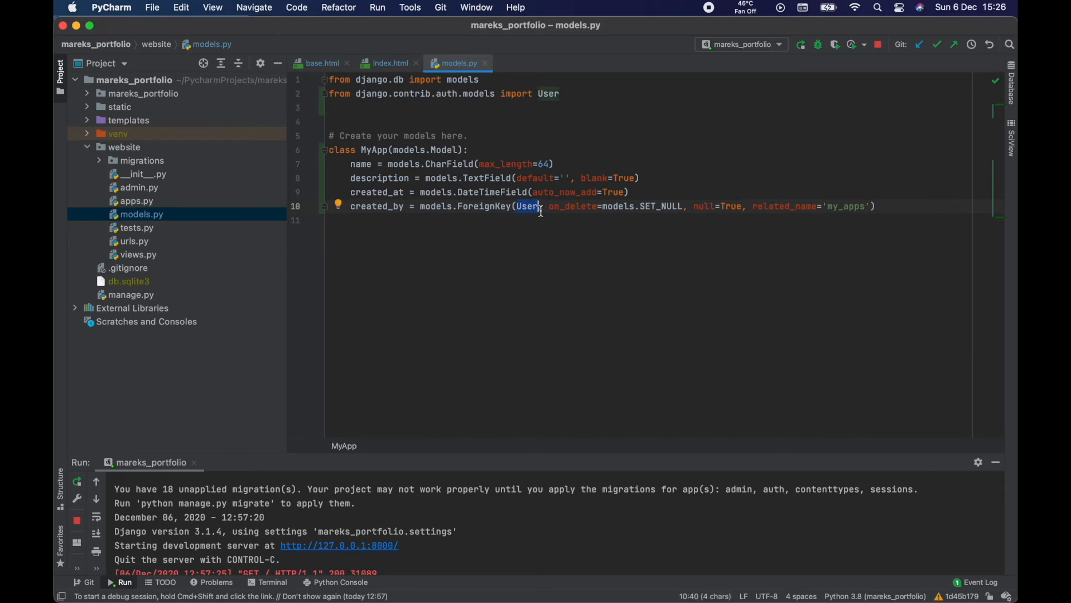
mouse_move(527, 206)
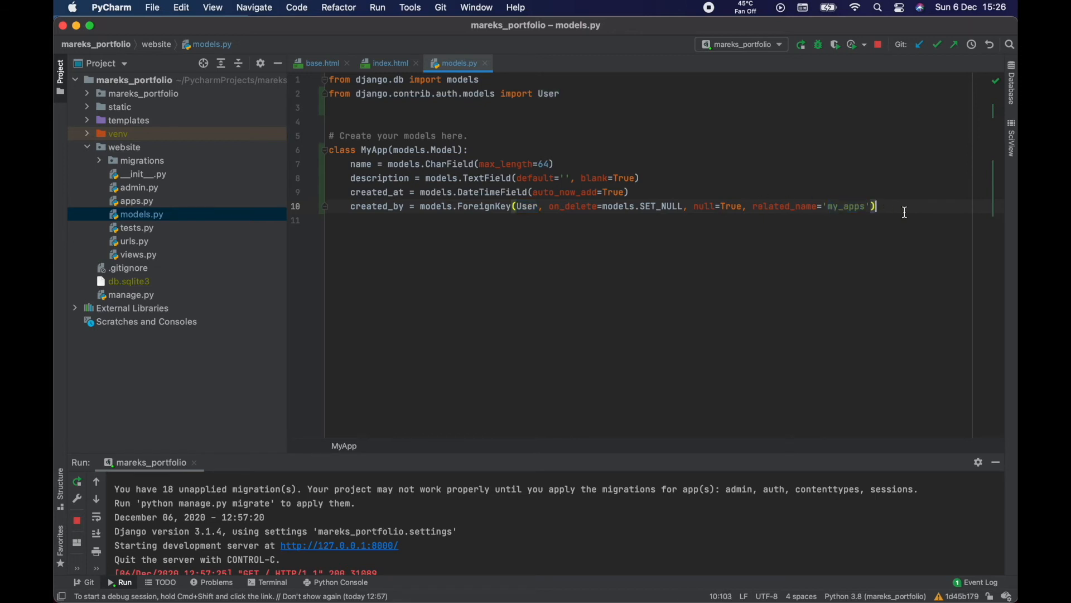
key(Return)
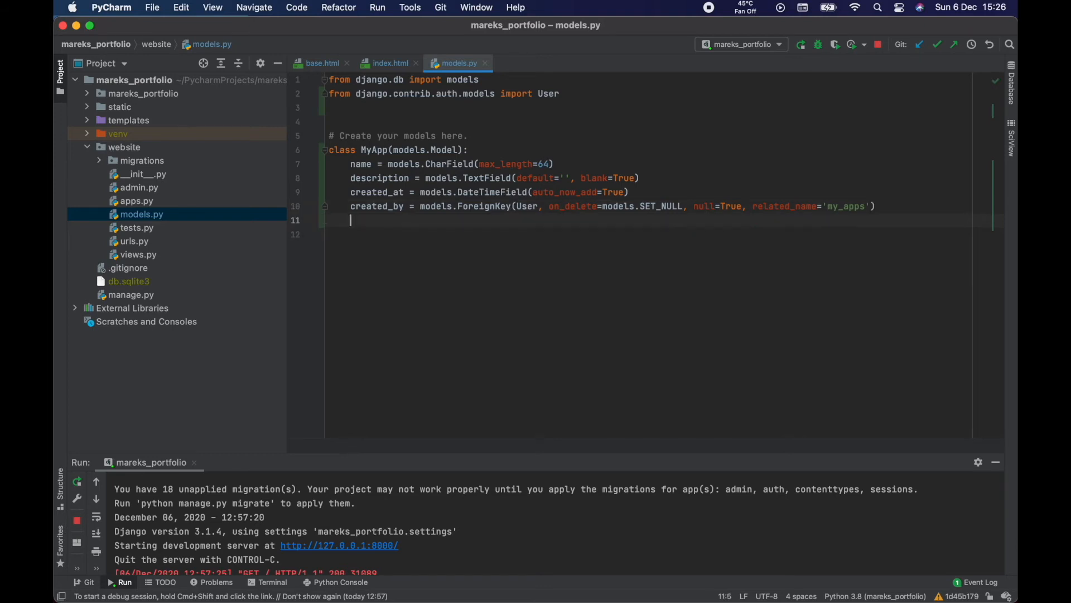
Step: Declare def __str__(self): inside MyApp and start the method body
text(def)
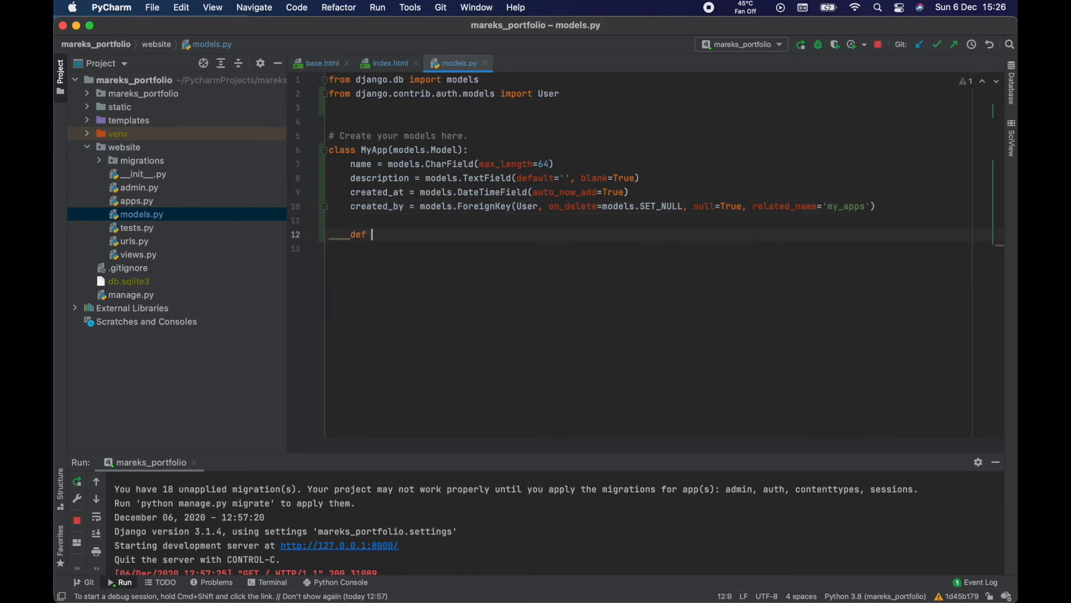
text(__str__(self):)
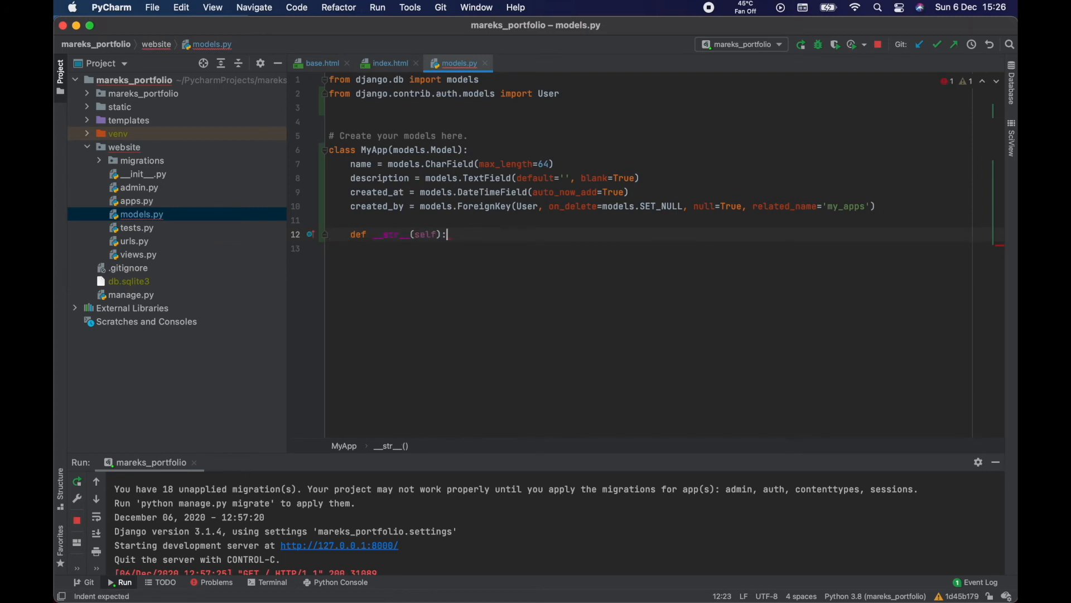
key(enter)
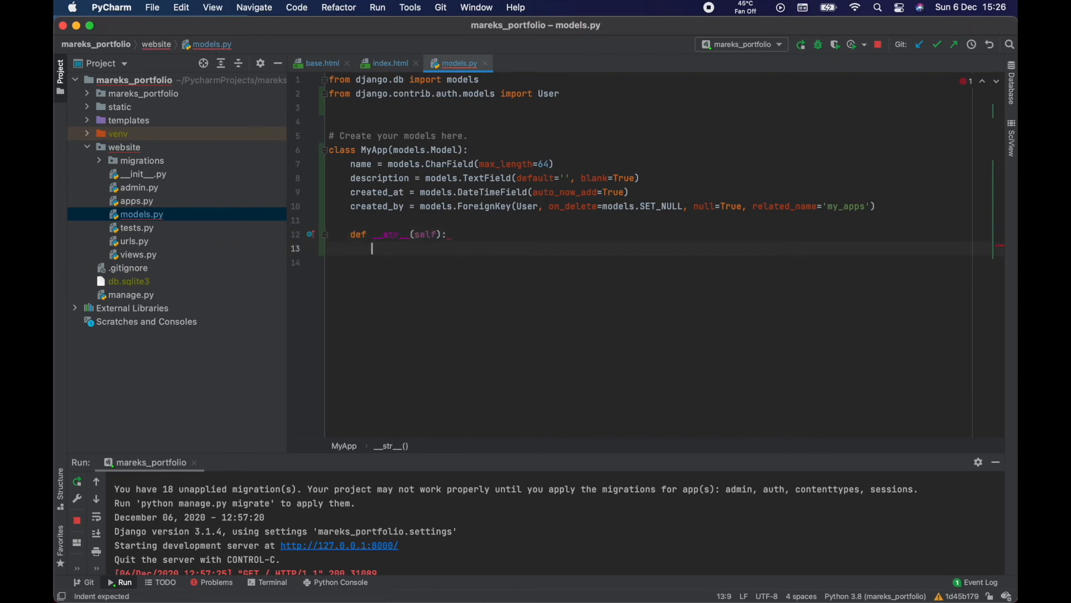
Step: Write the return line f'MyApp {self.id} {self.name}', checking the name and id references
text(return)
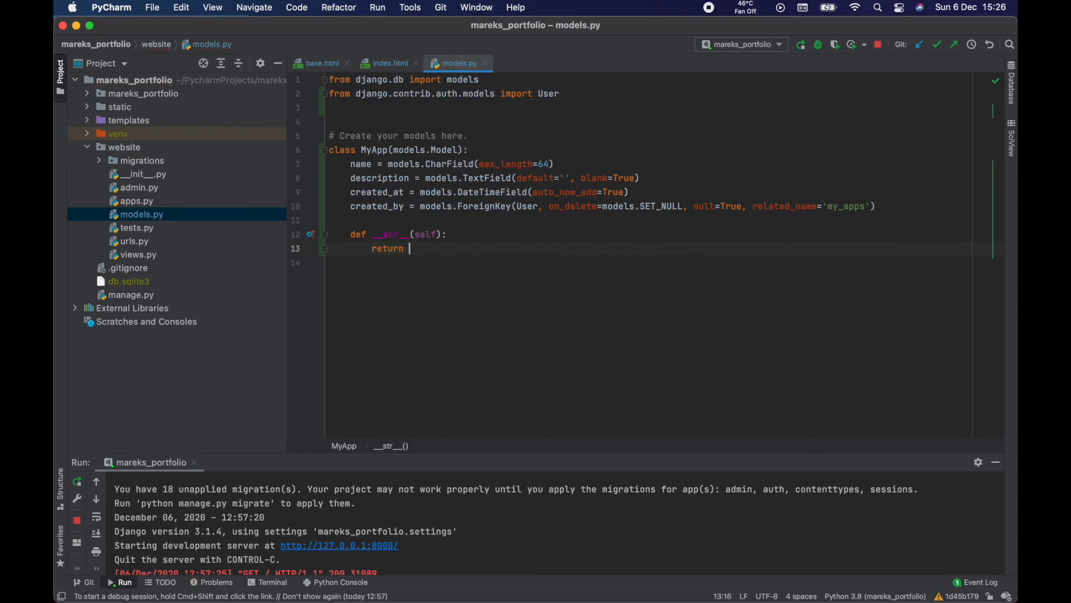
text(f{})
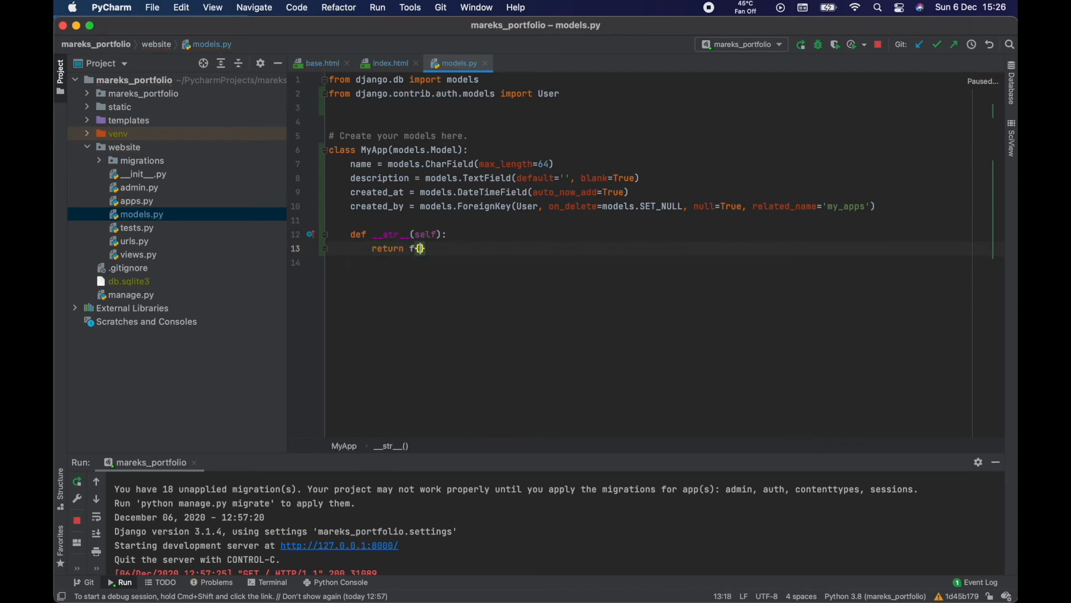
text(')
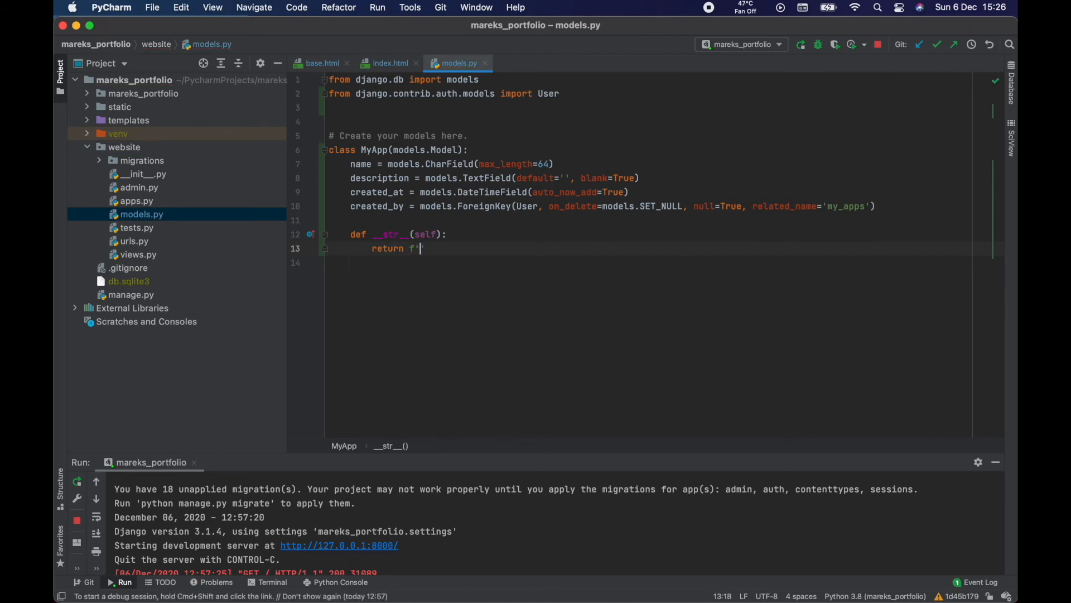
text('MyApp {id)
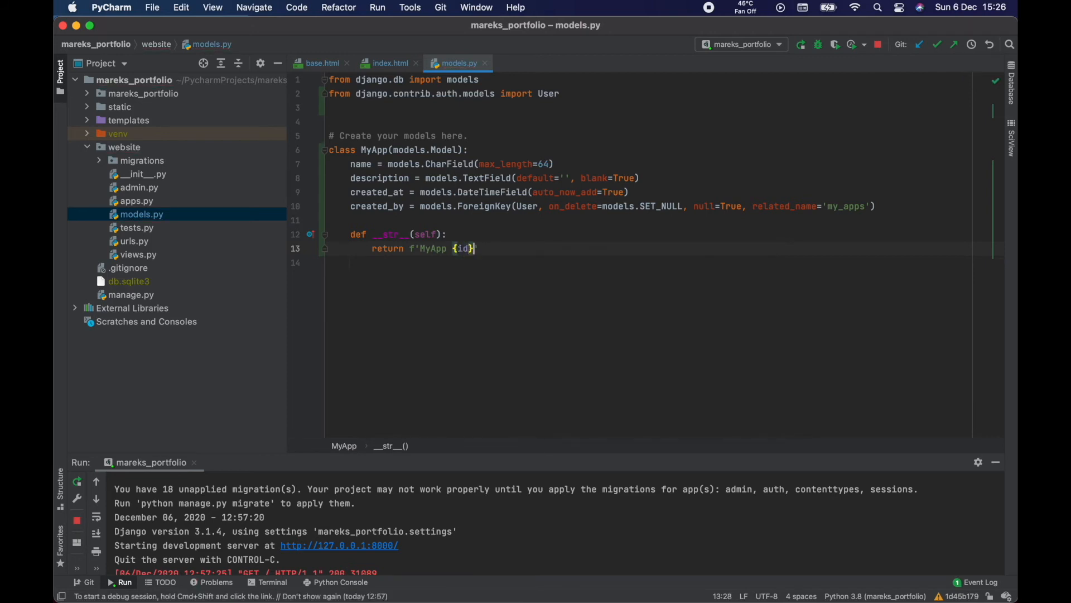
text({name}')
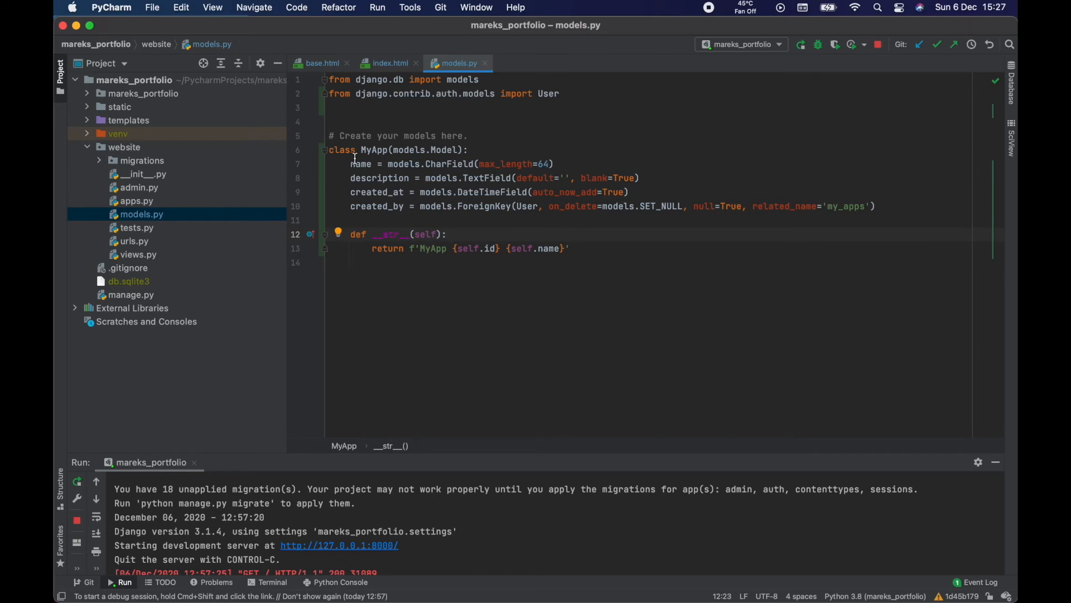
double_click(443, 149)
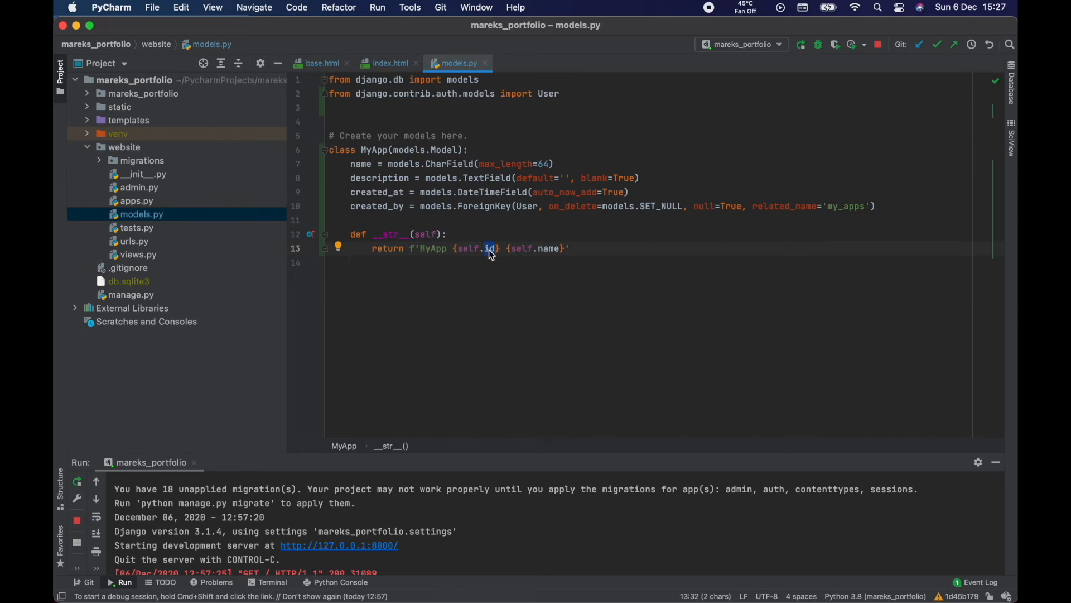
double_click(521, 248)
text(, )
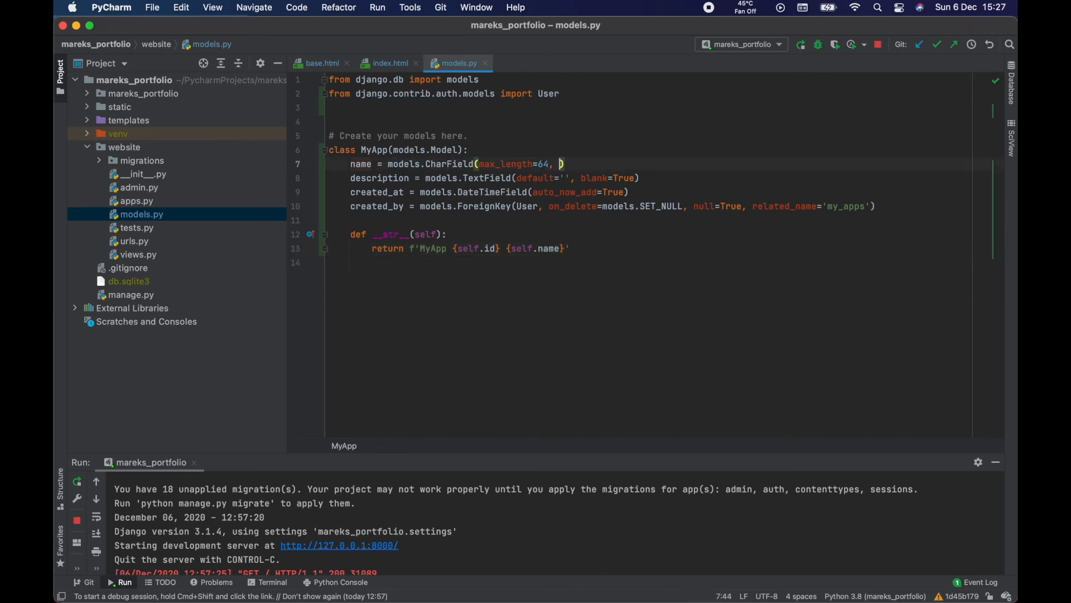
Step: Add unique=True to the name CharField alongside max_length=64
text(unique=True)
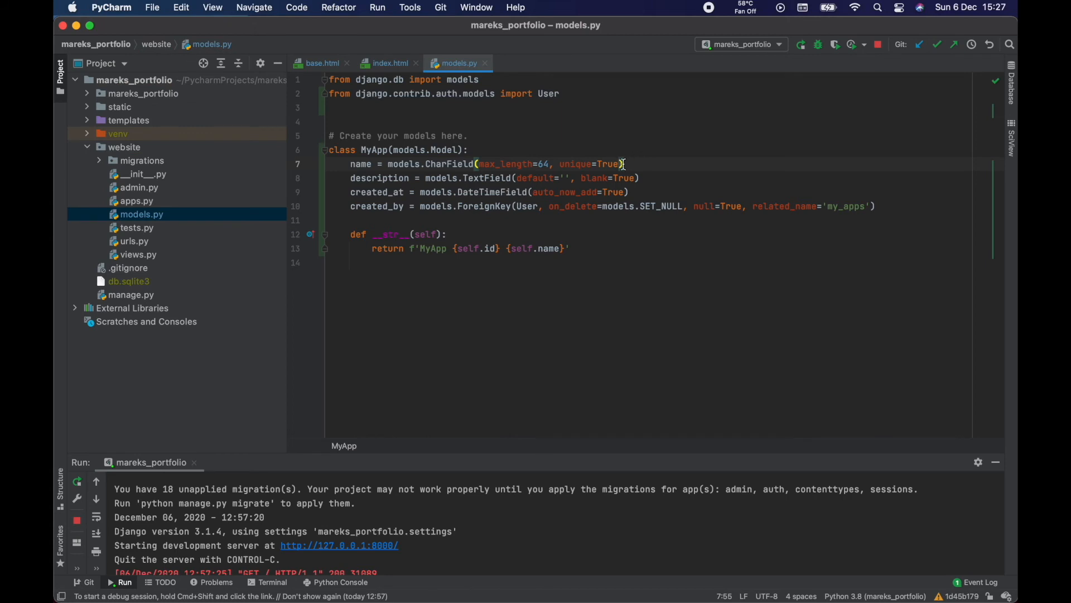
double_click(575, 164)
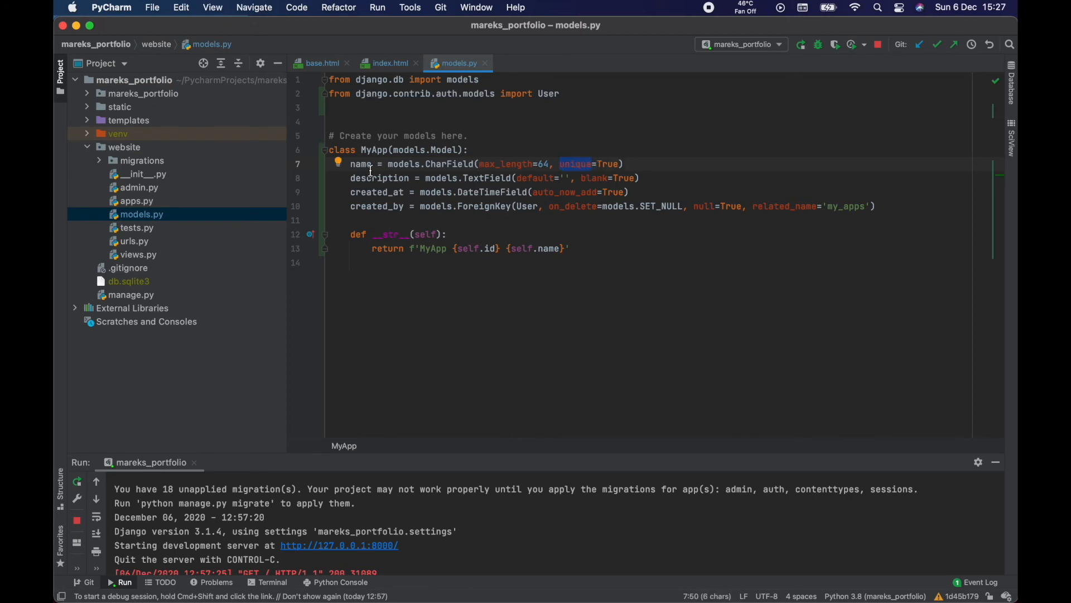
double_click(360, 164)
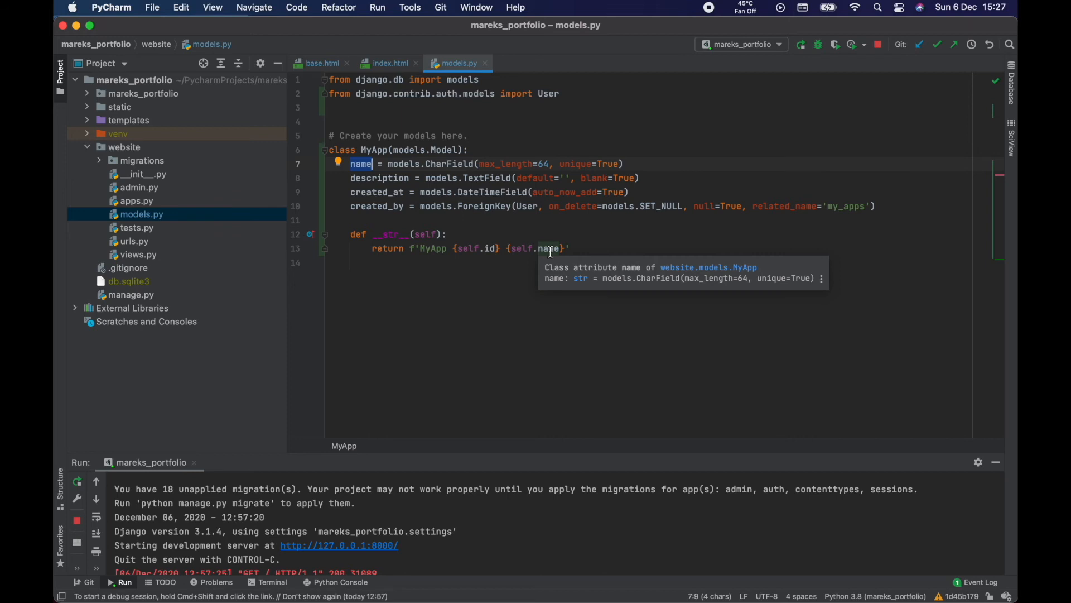
mouse_move(570, 248)
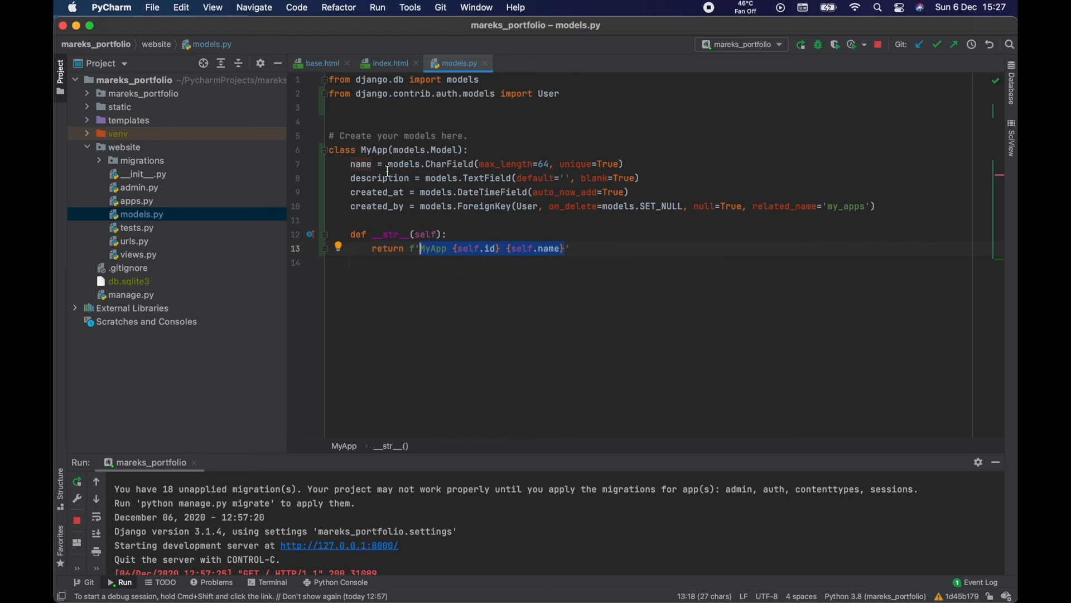
mouse_move(445, 258)
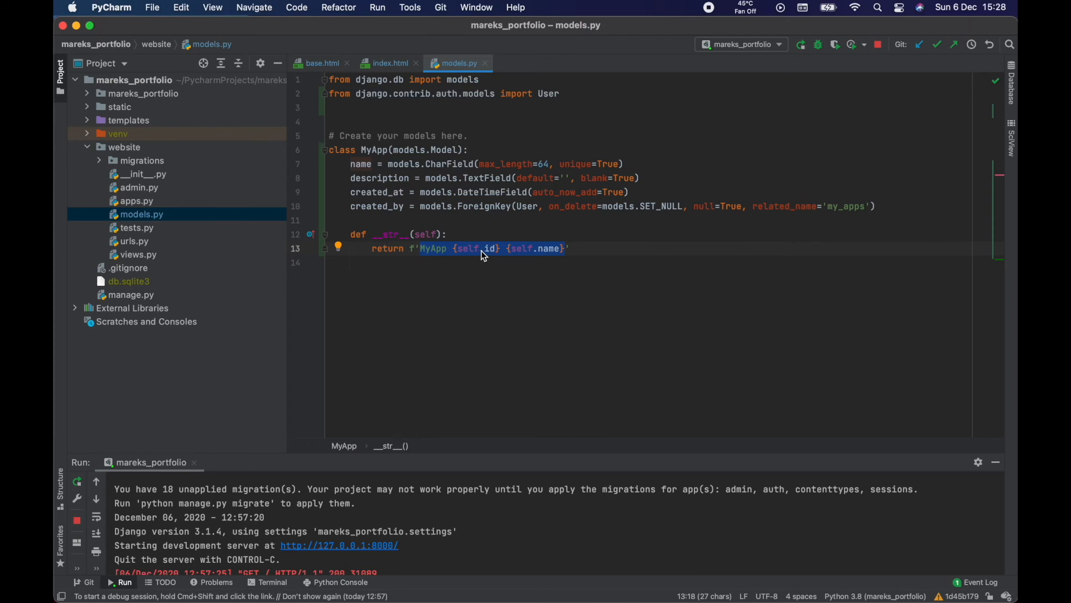
mouse_move(542, 256)
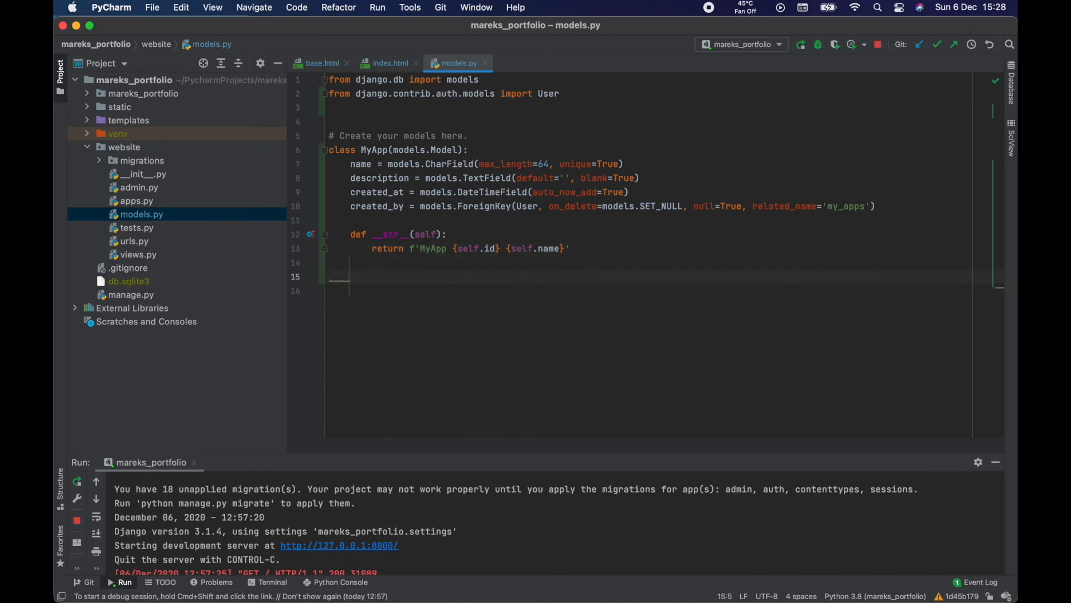
Step: Start an inner class Meta: with a verbose_name_plural string assignment
text(class)
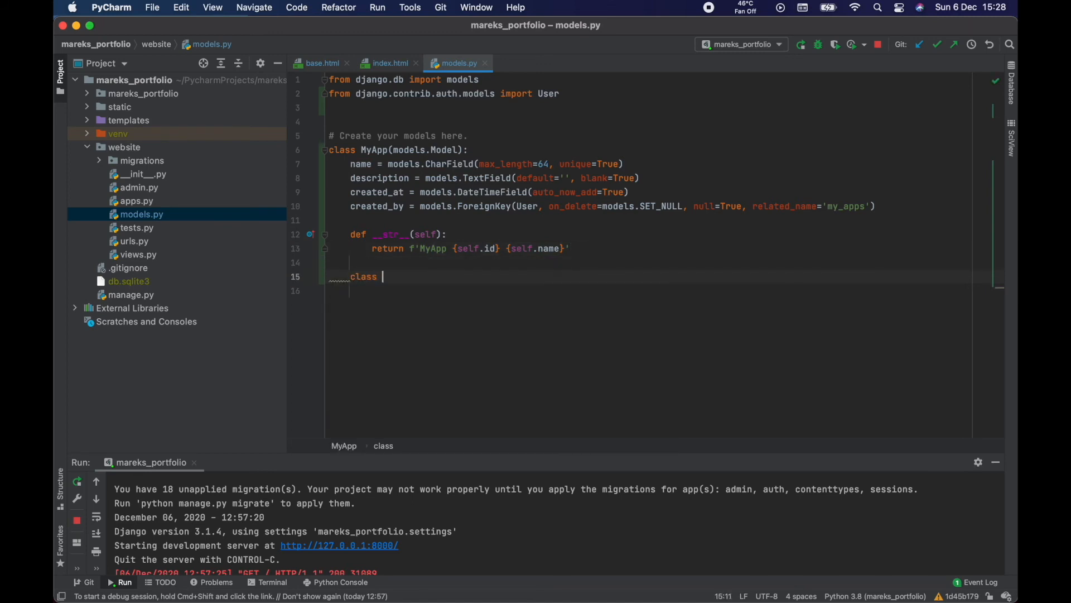
text(Meta:)
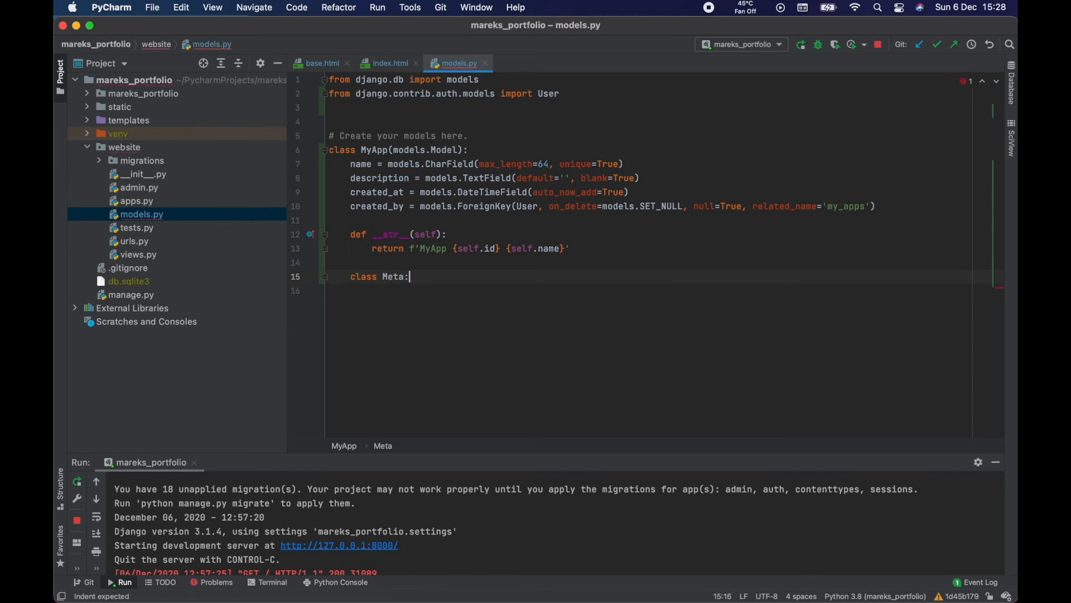
text(verbose_name_plural =)
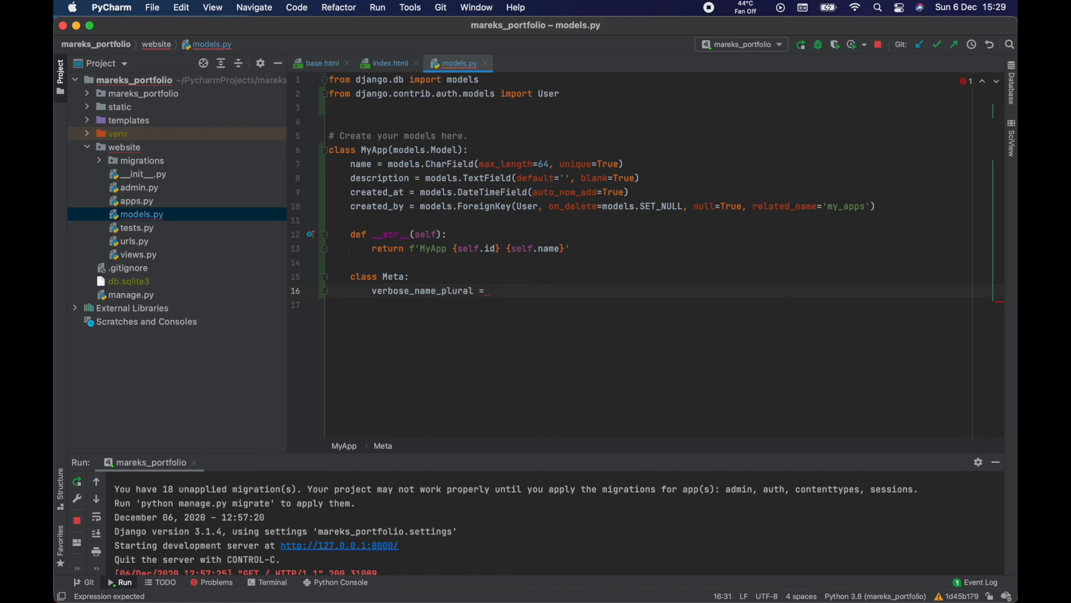
text(')
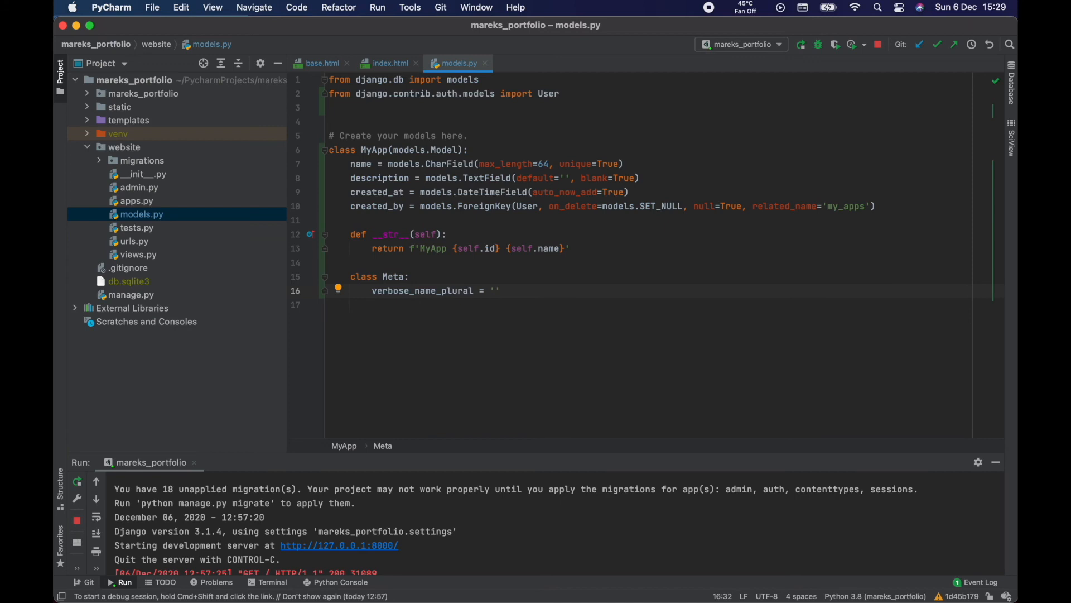
Step: Replace the drafted 'Companys' value with 'MyApps' and end the verbose_name_plural line
click(495, 290)
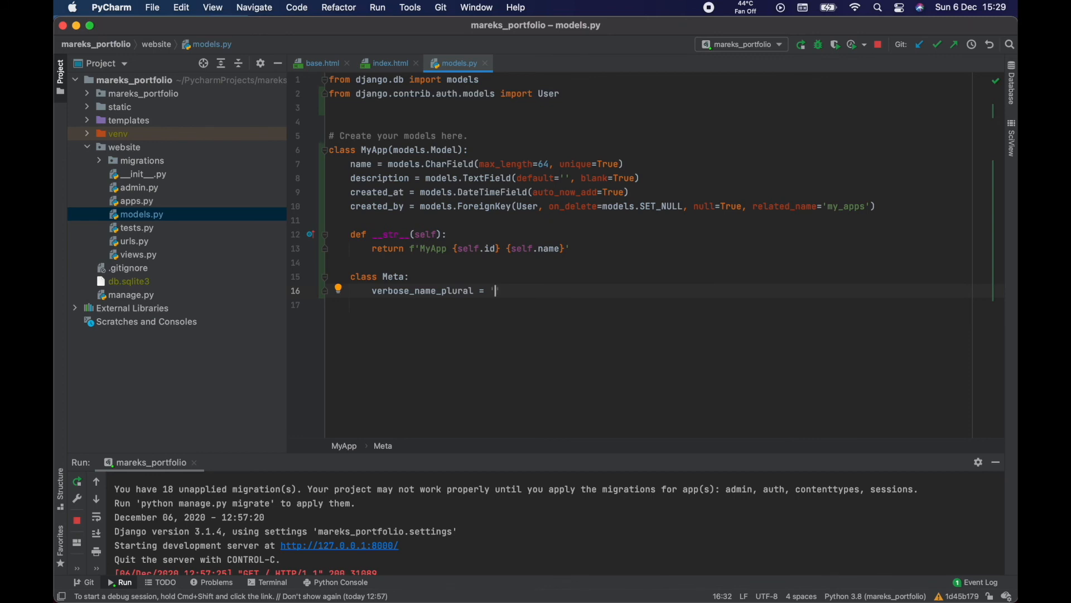
text('')
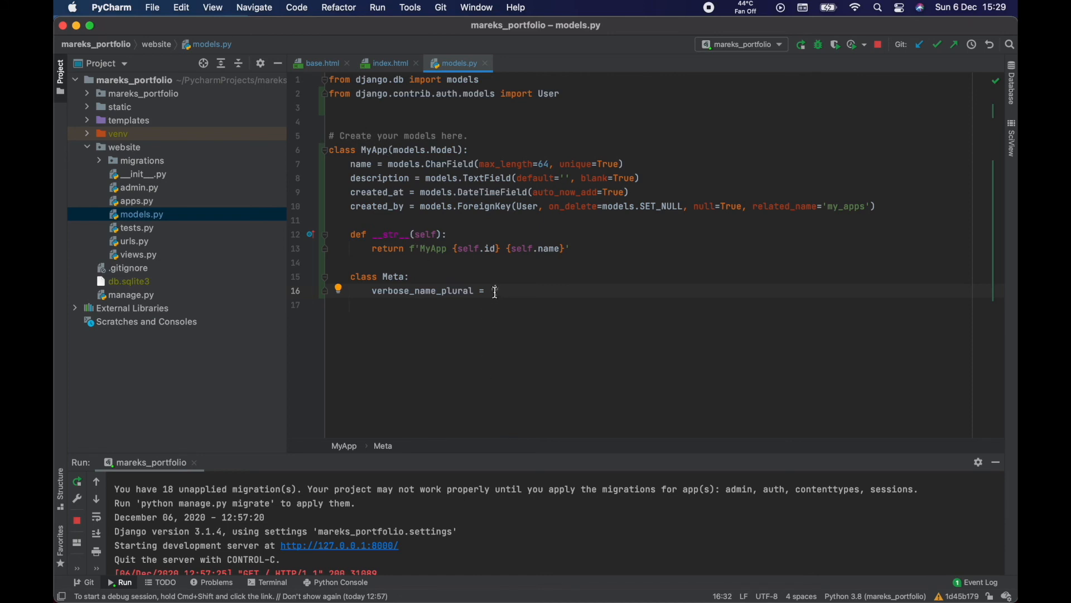
text('')
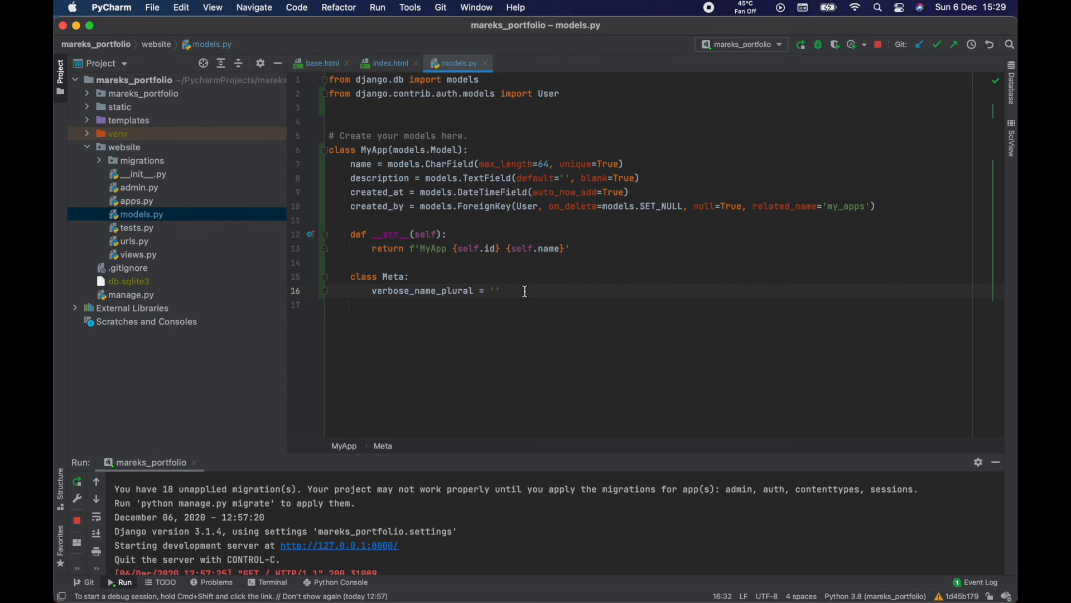
text(C)
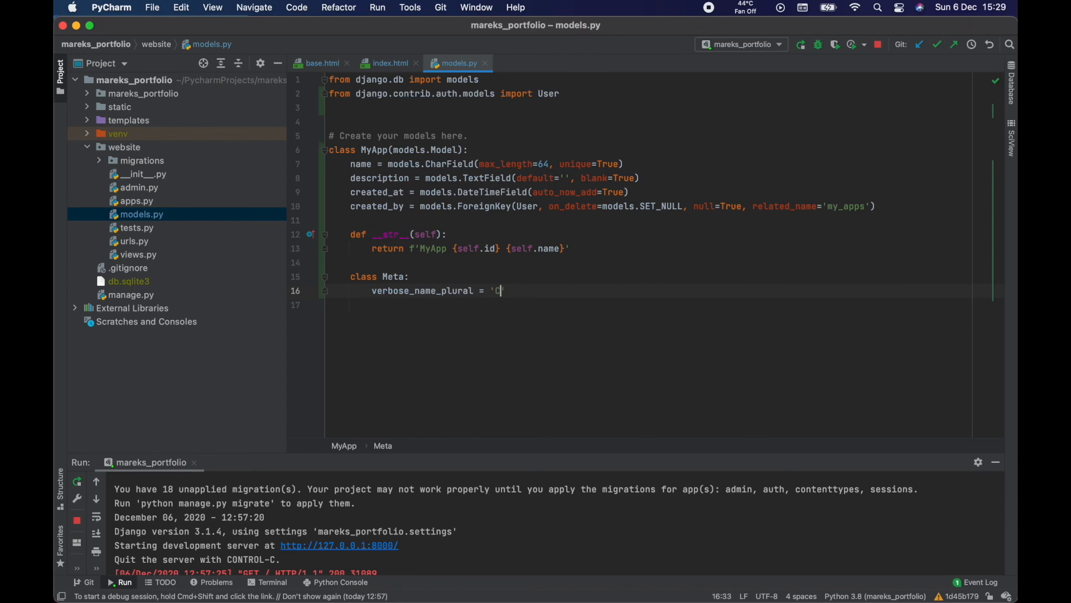
text(ompanys)
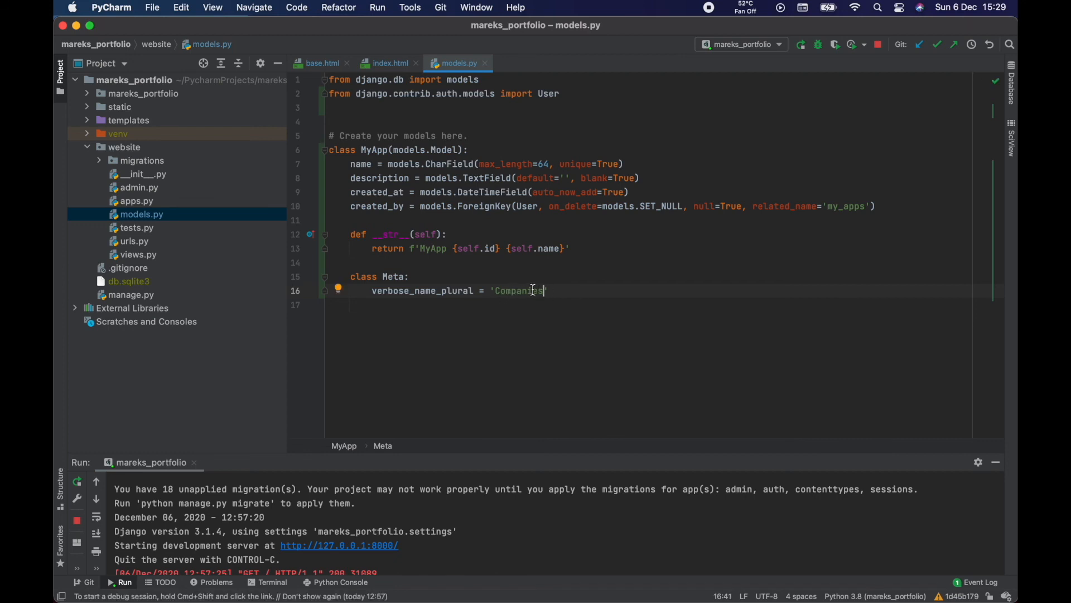
key(Backspace)
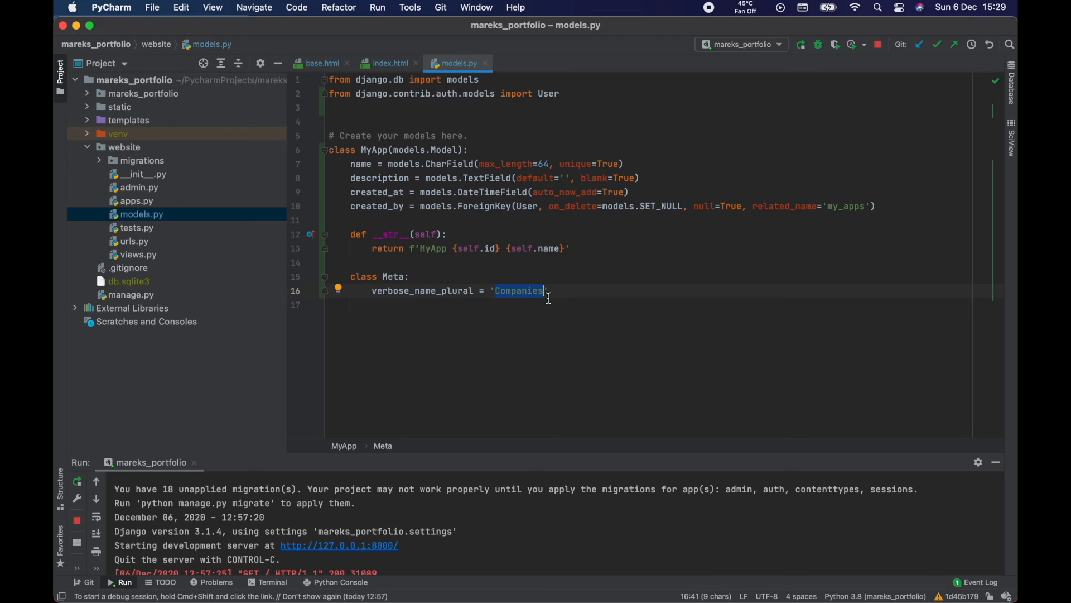
text(MyApps)
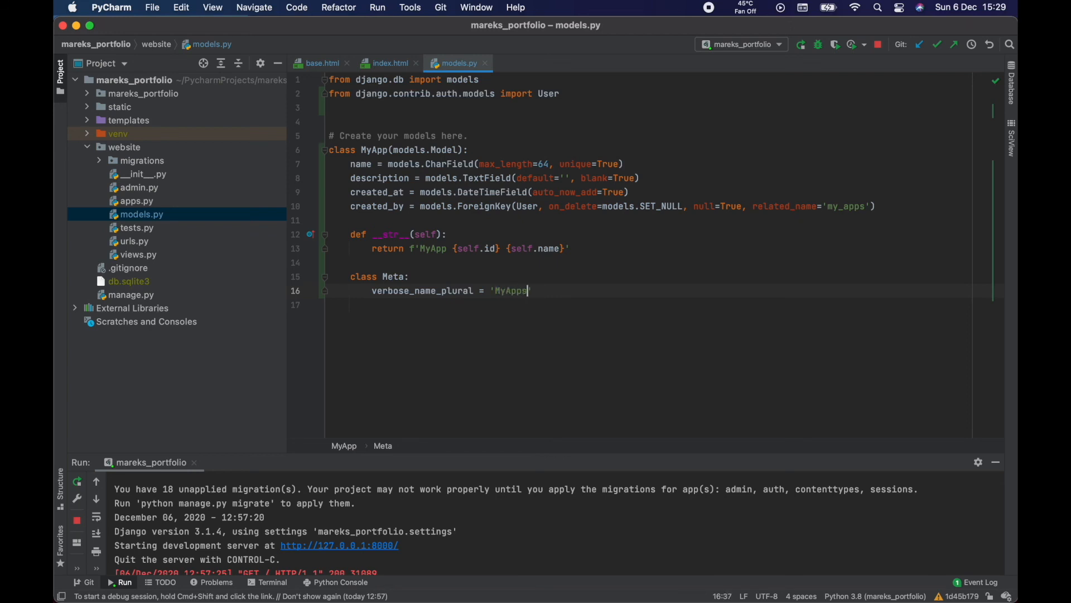
text(')
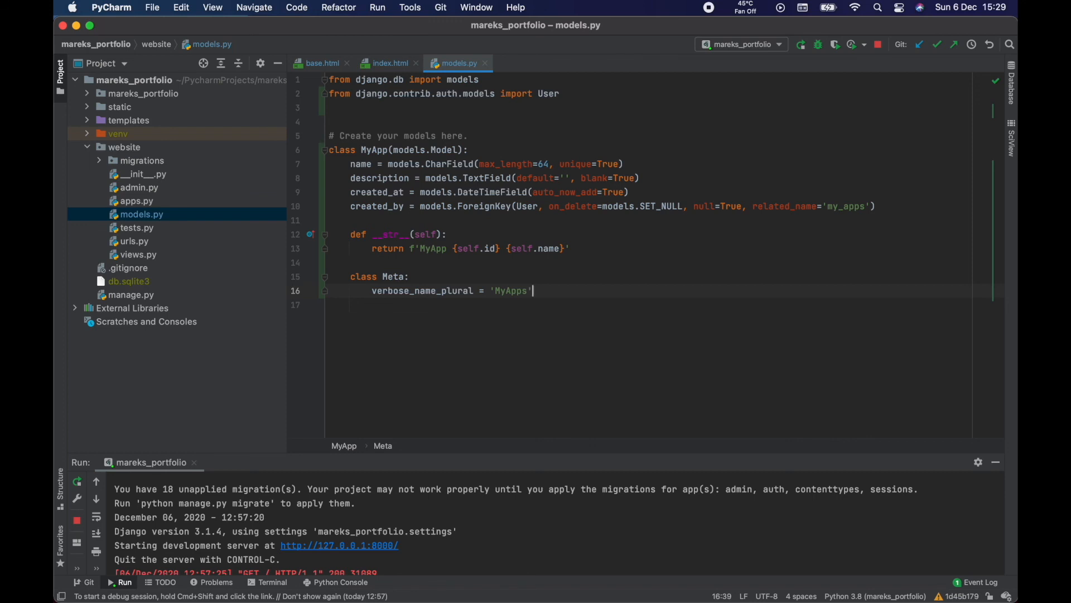
click(541, 290)
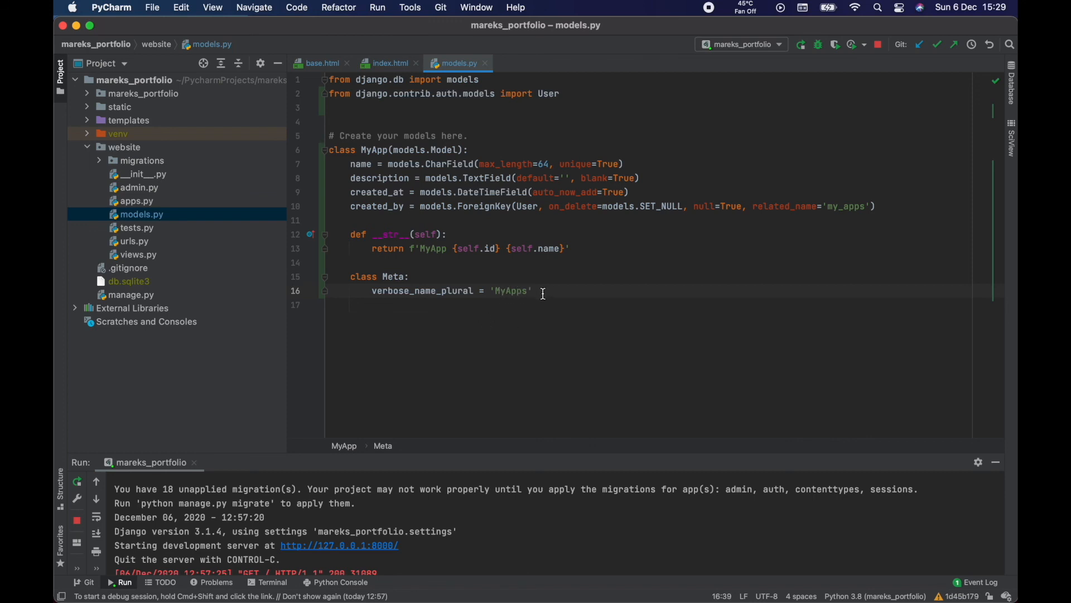
key(enter)
text(my a)
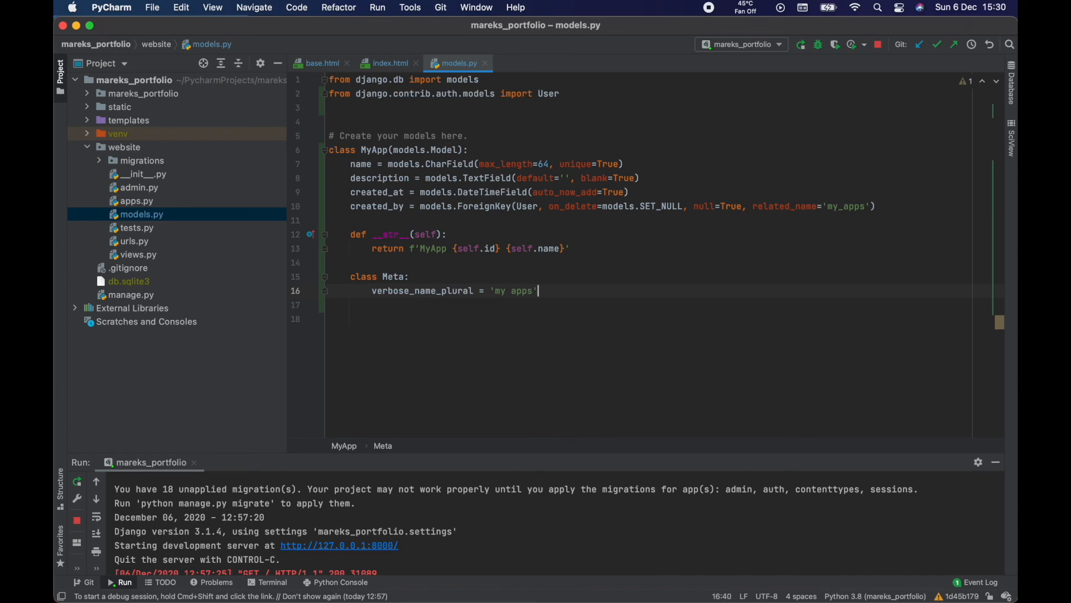
Step: Add ordering = ['name'] on a new line in the Meta class
key(enter)
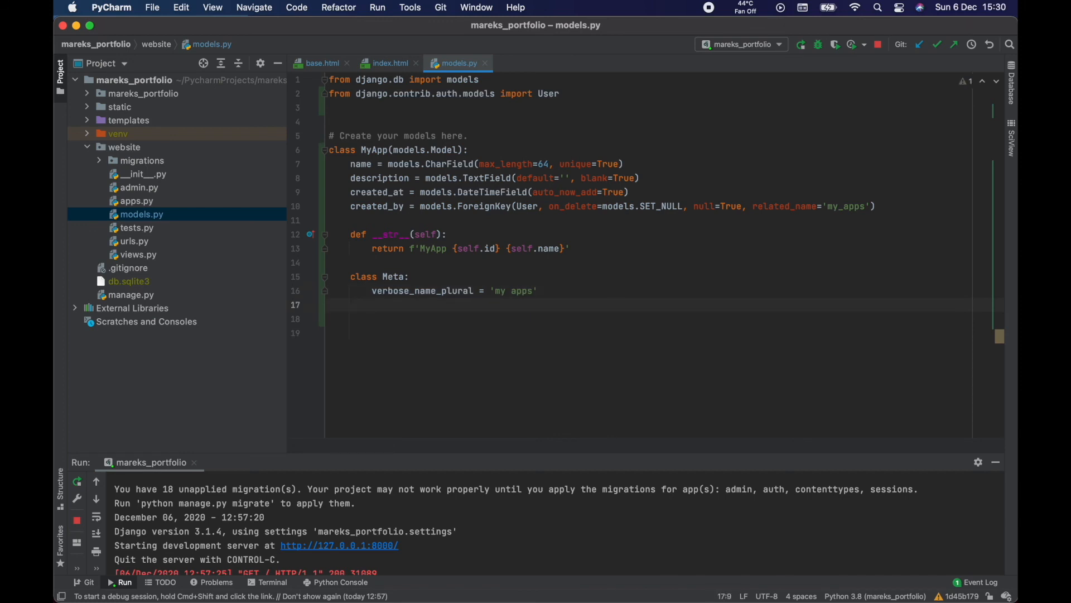
text(o)
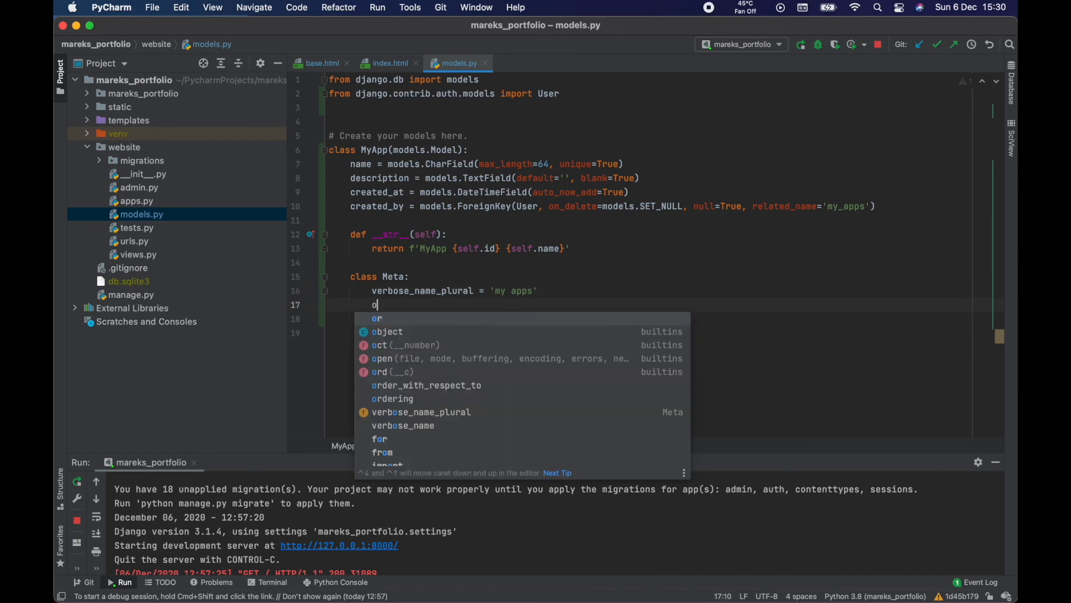
text(d)
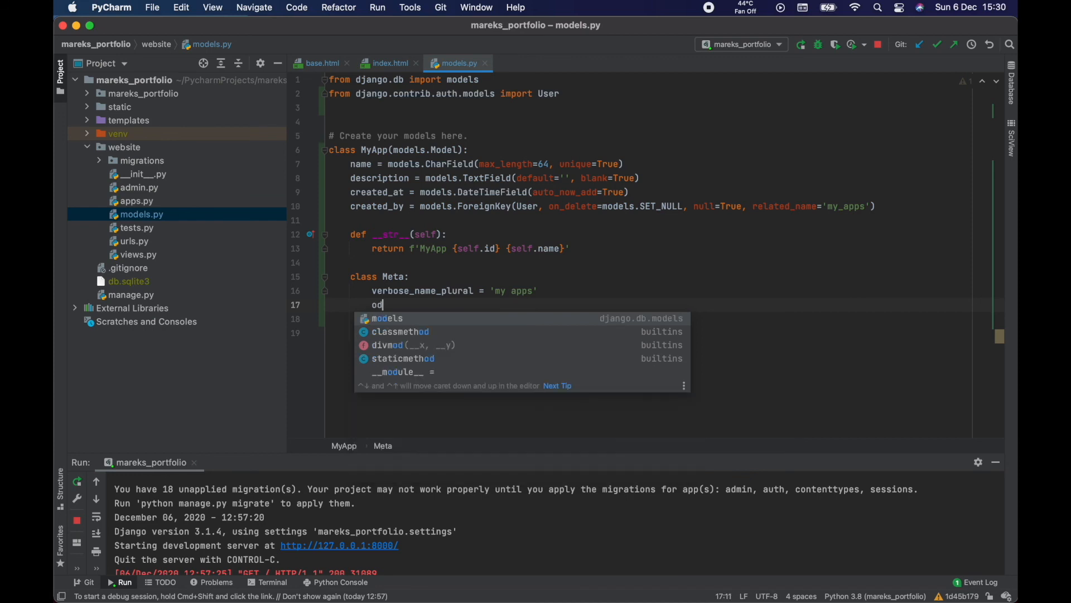
text(rdering)
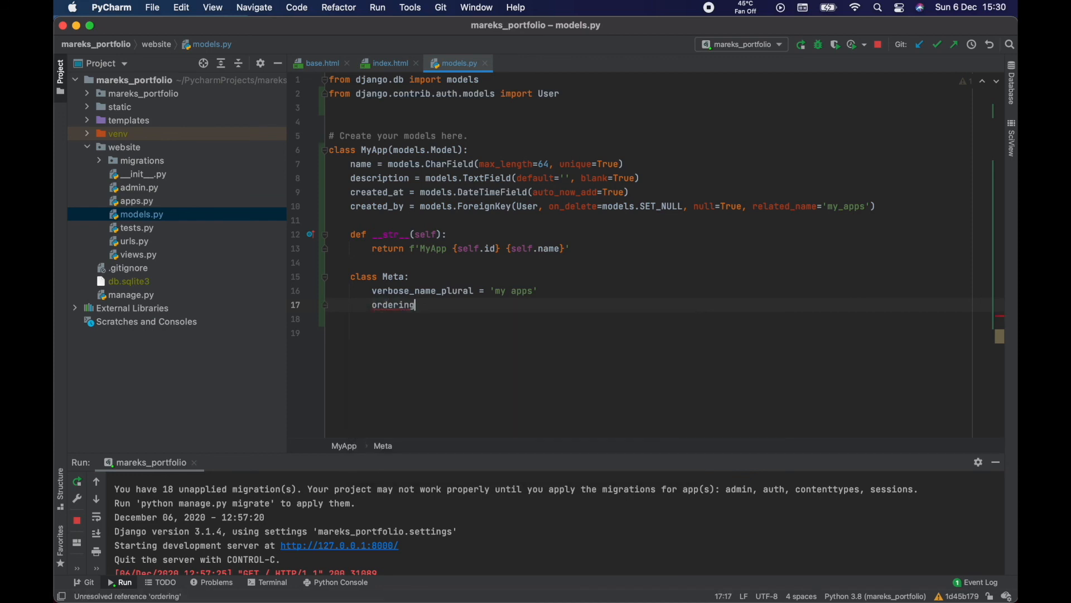
text(= [''])
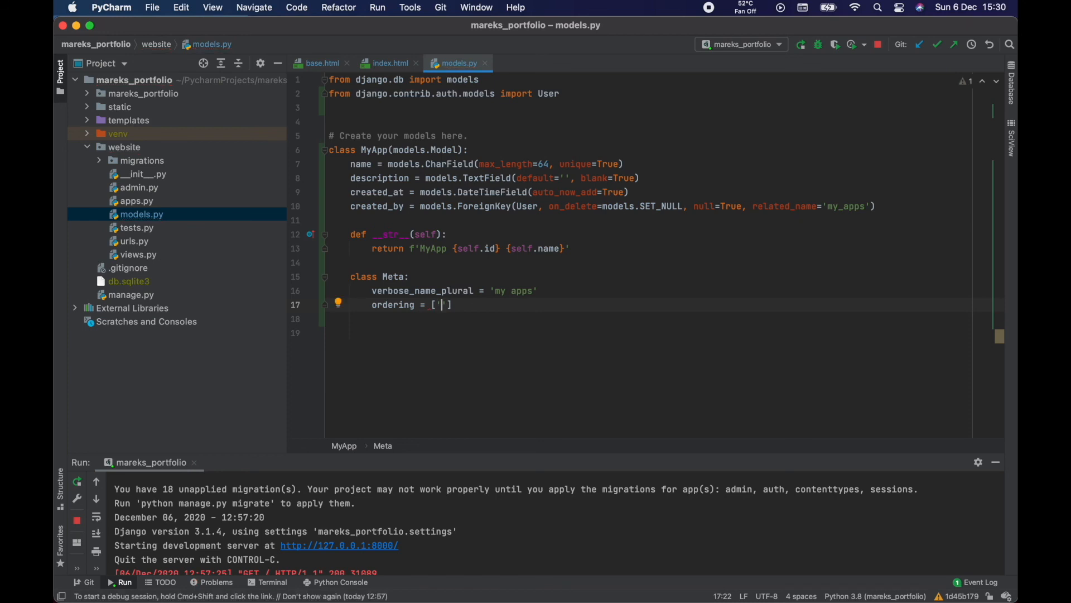
text(name)
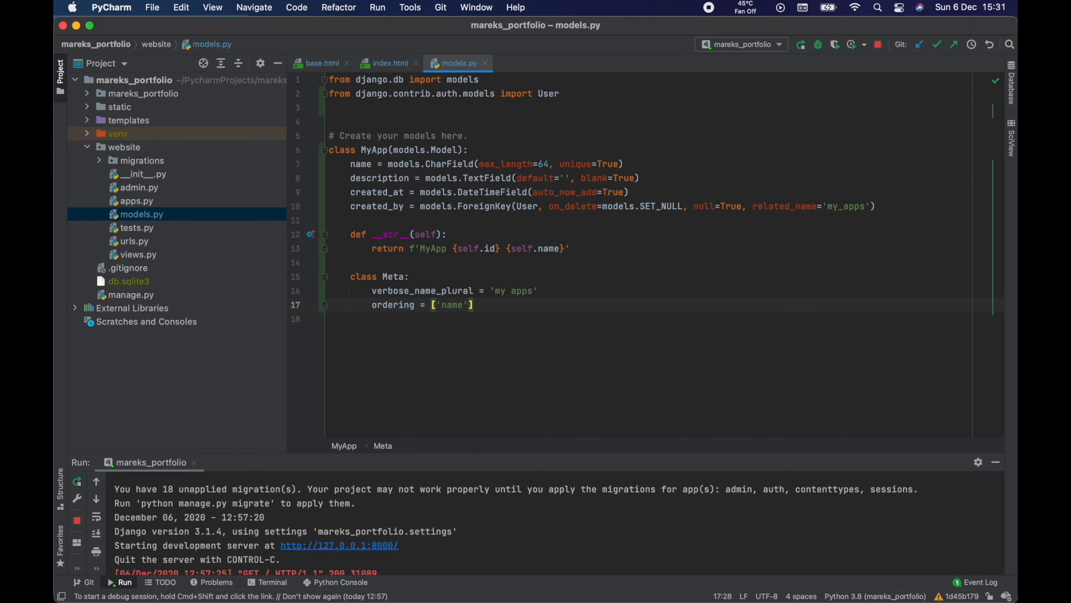
click(474, 304)
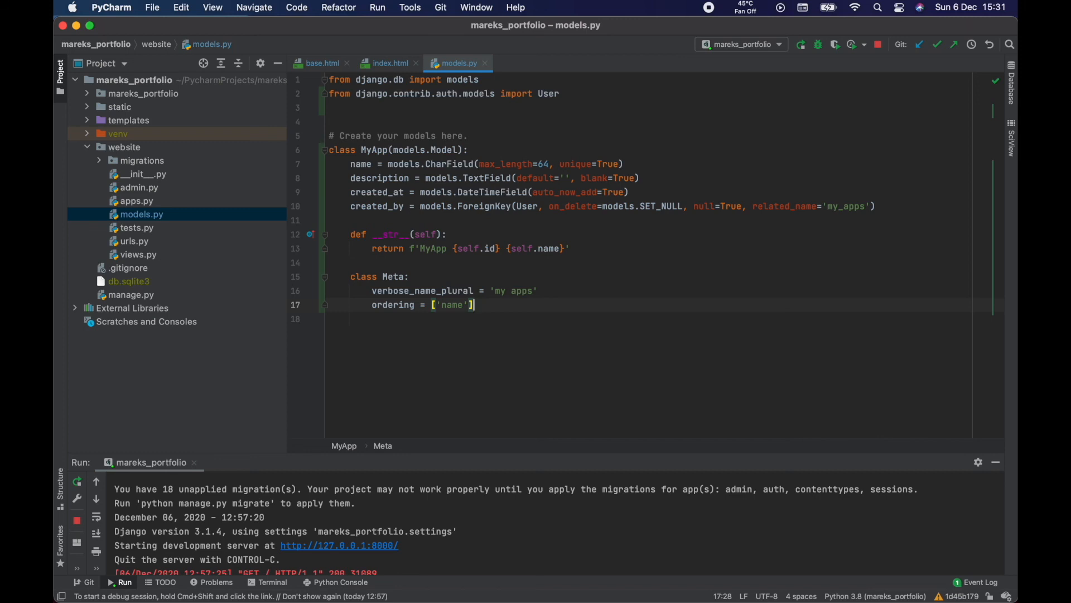
mouse_move(688, 34)
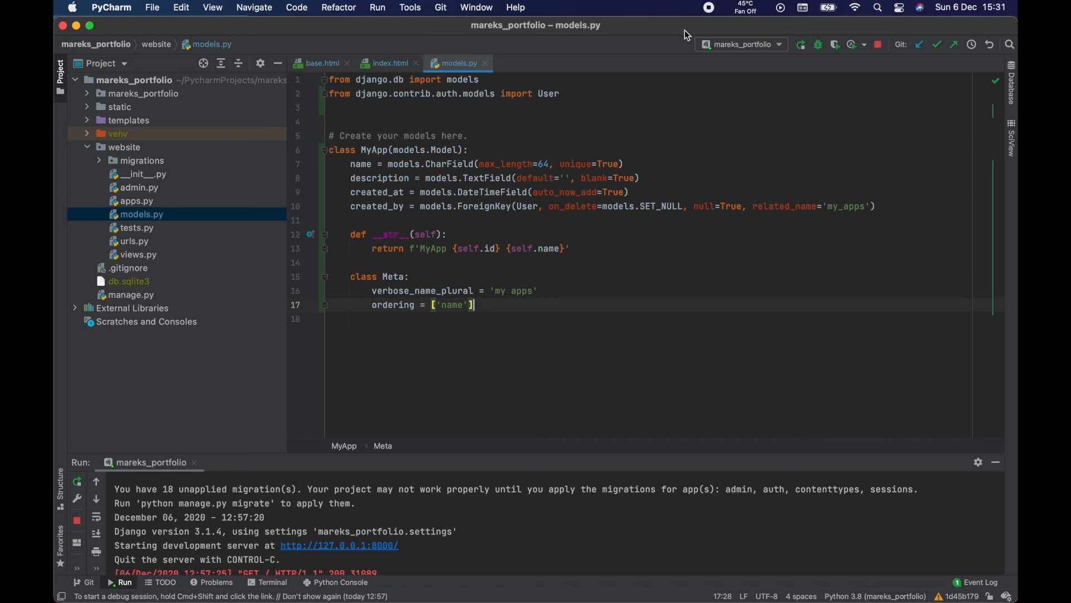